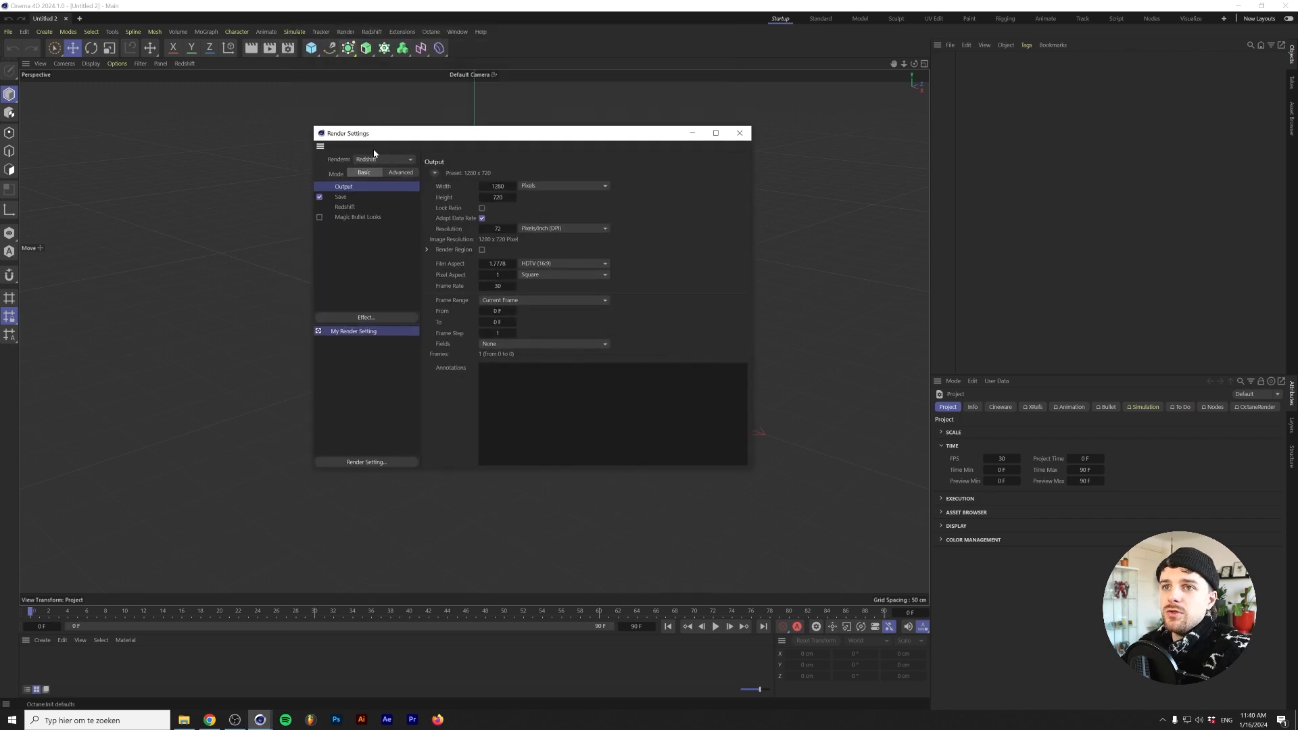
# Switch the renderer to Standard and close the Render Settings window
pyautogui.click(386, 159)
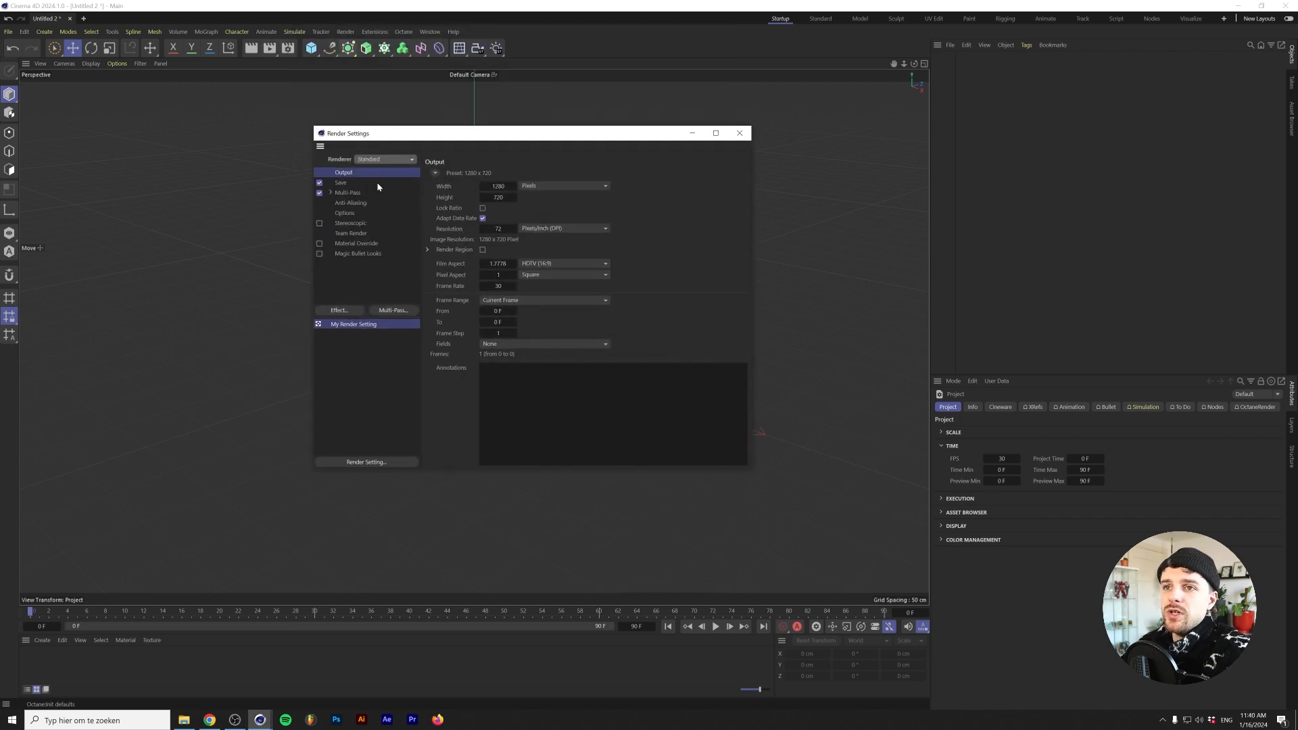
pyautogui.click(738, 134)
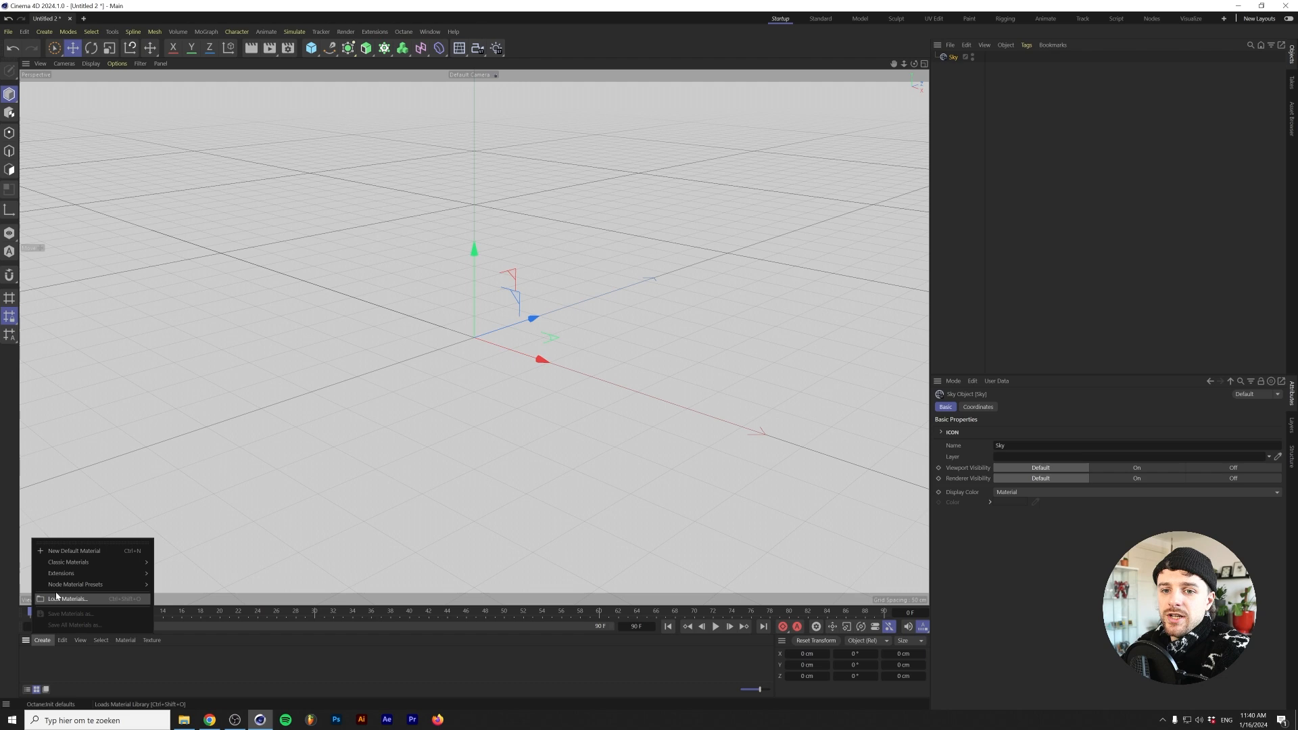
# Create a material with Luminance driven by a Turbulence noise at 15% contrast
pyautogui.click(73, 550)
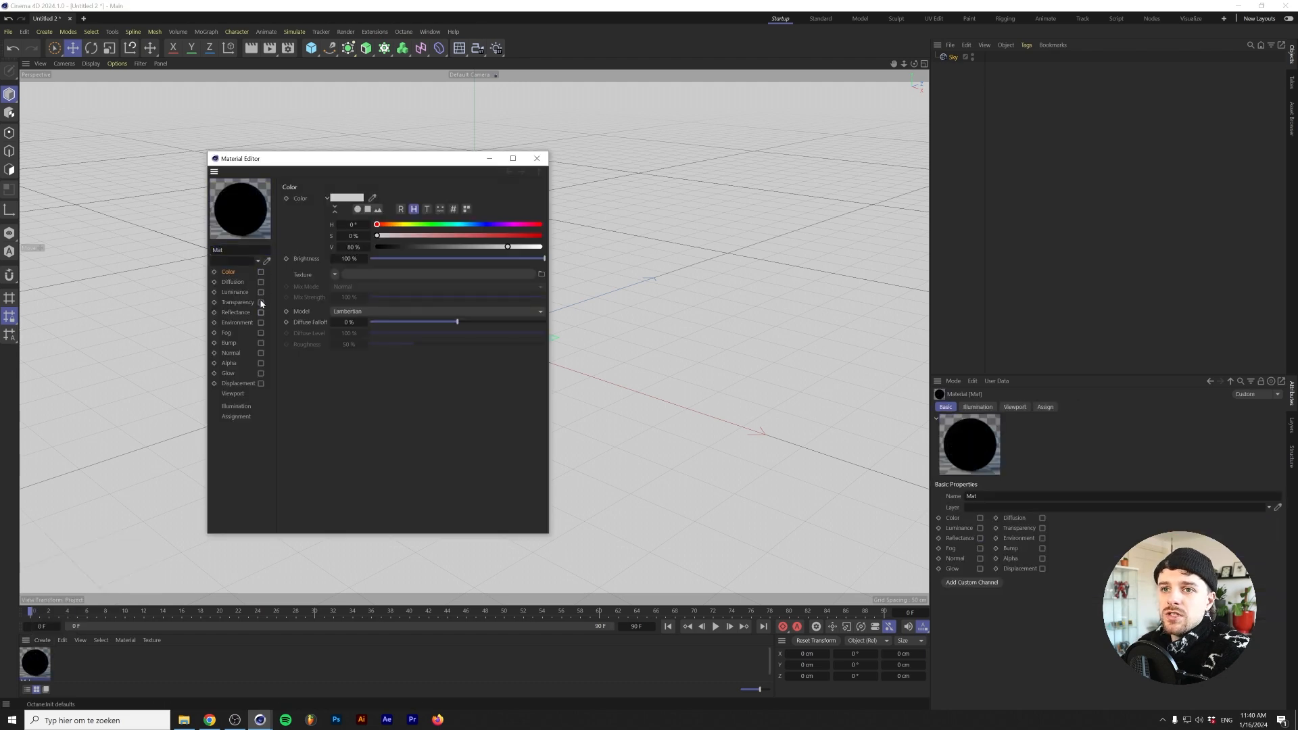
pyautogui.click(259, 292)
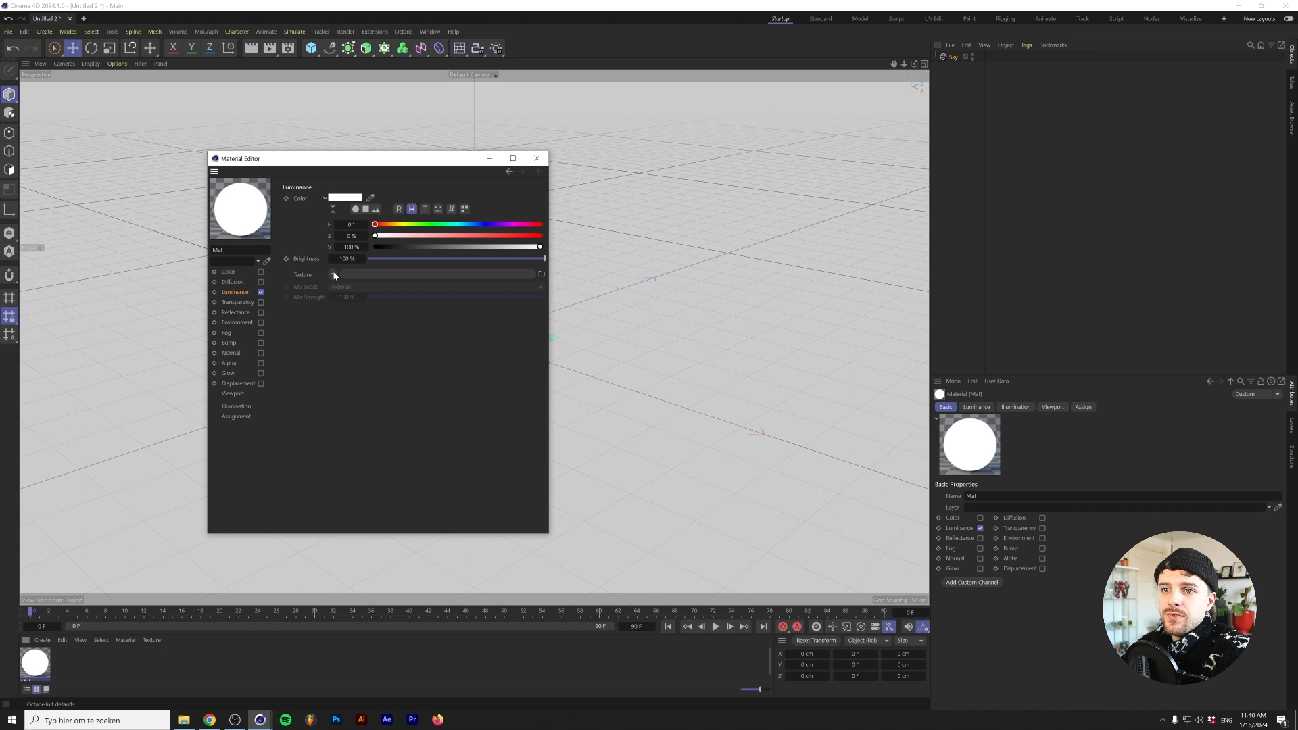
pyautogui.click(333, 274)
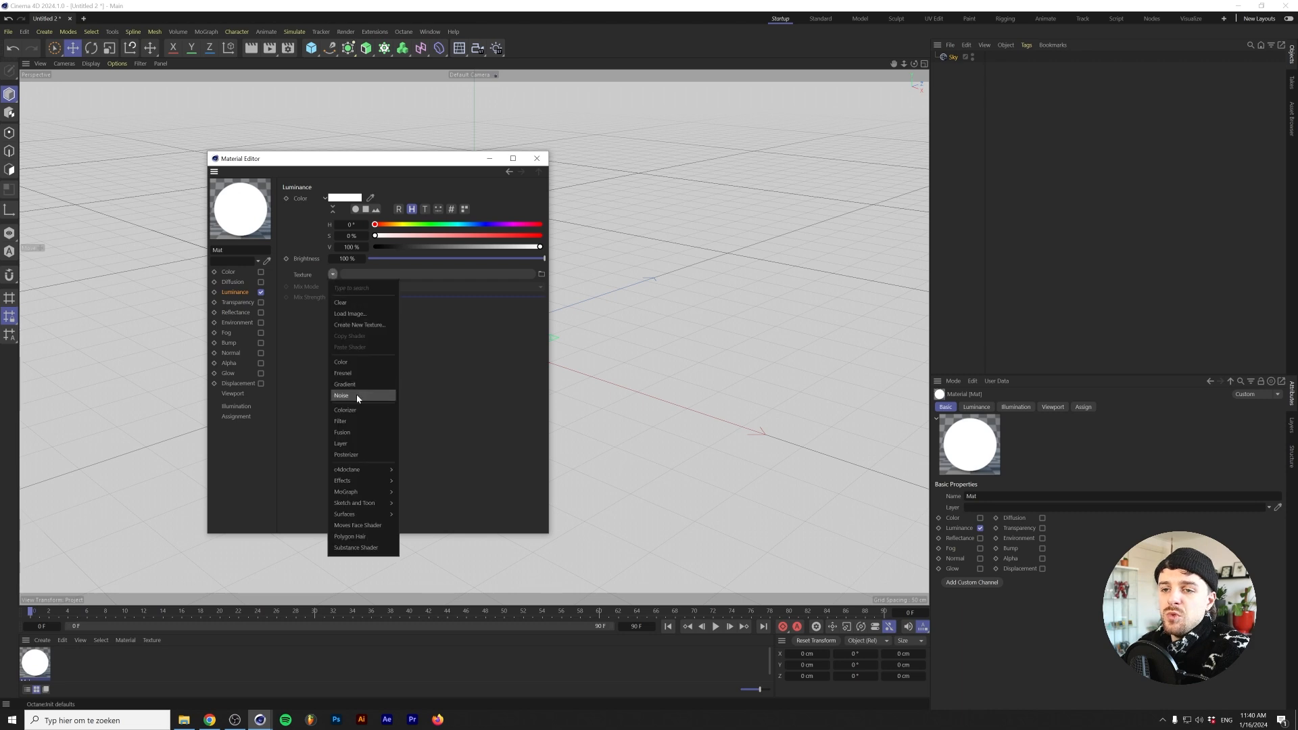
pyautogui.click(340, 395)
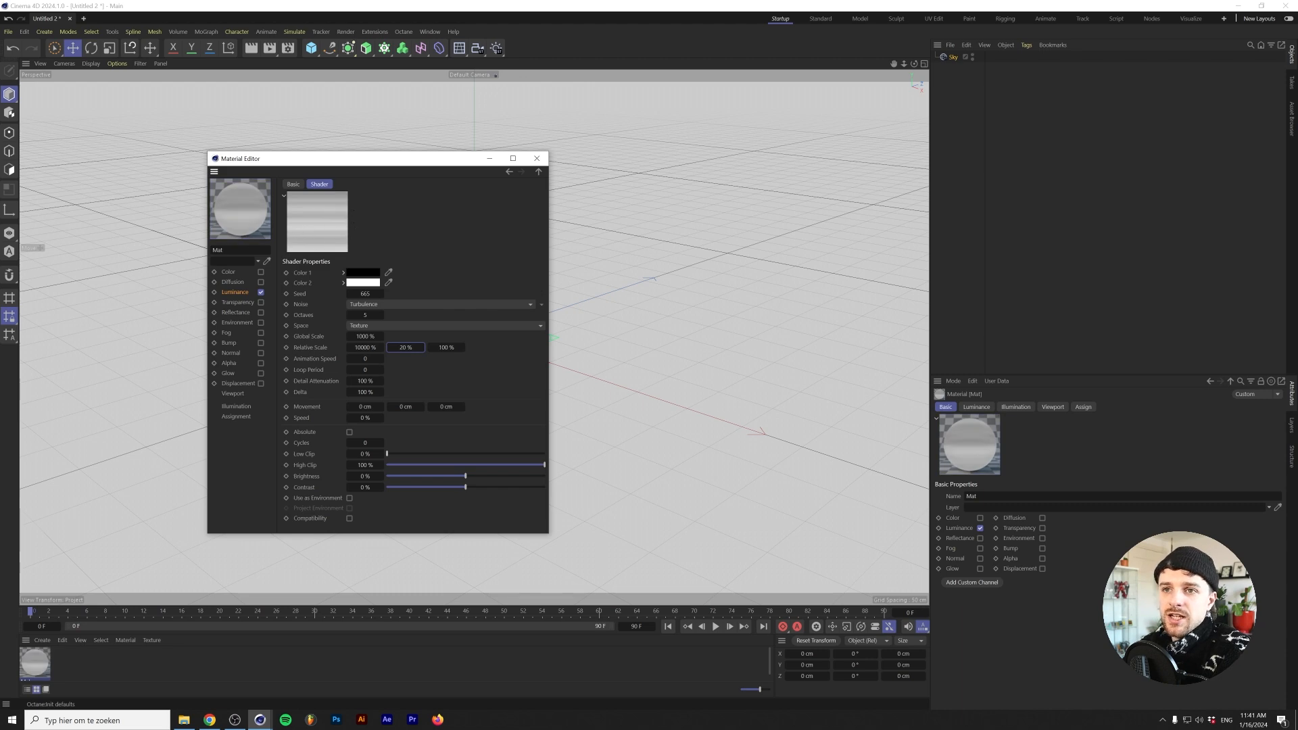
pyautogui.moveTo(404, 197)
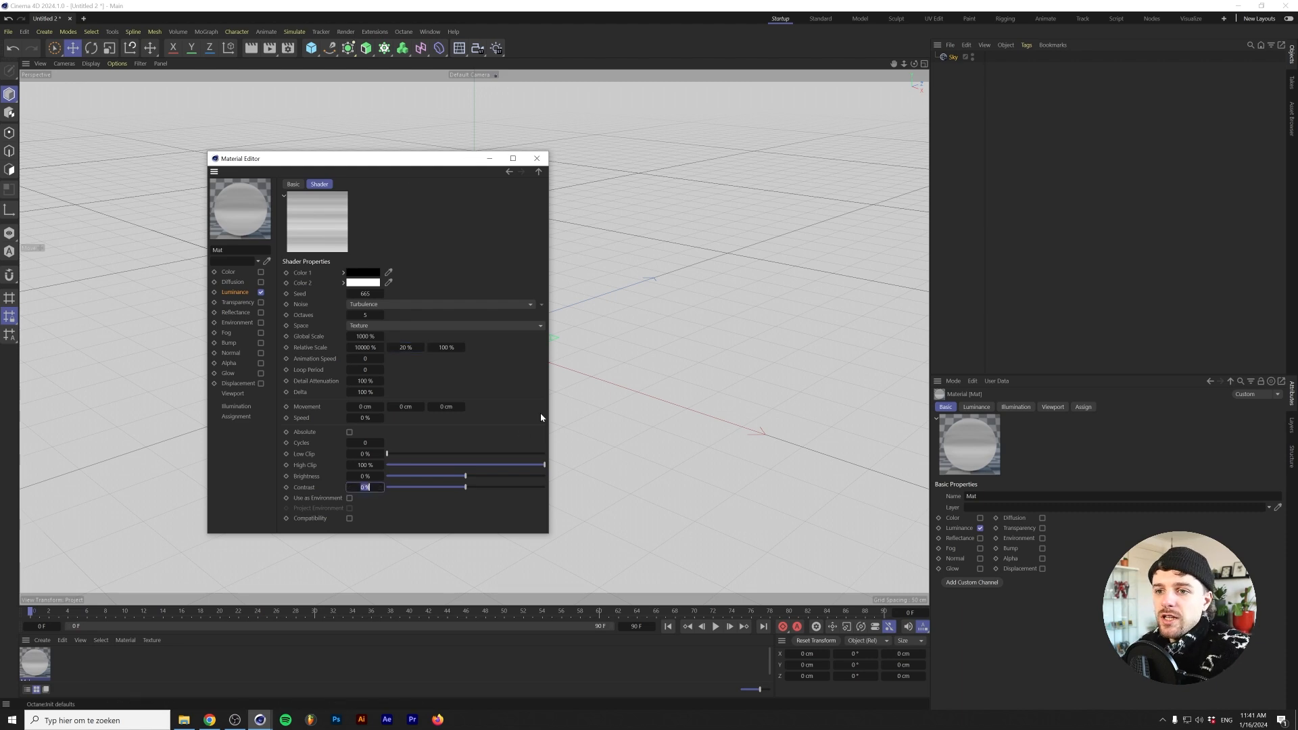
pyautogui.write('15')
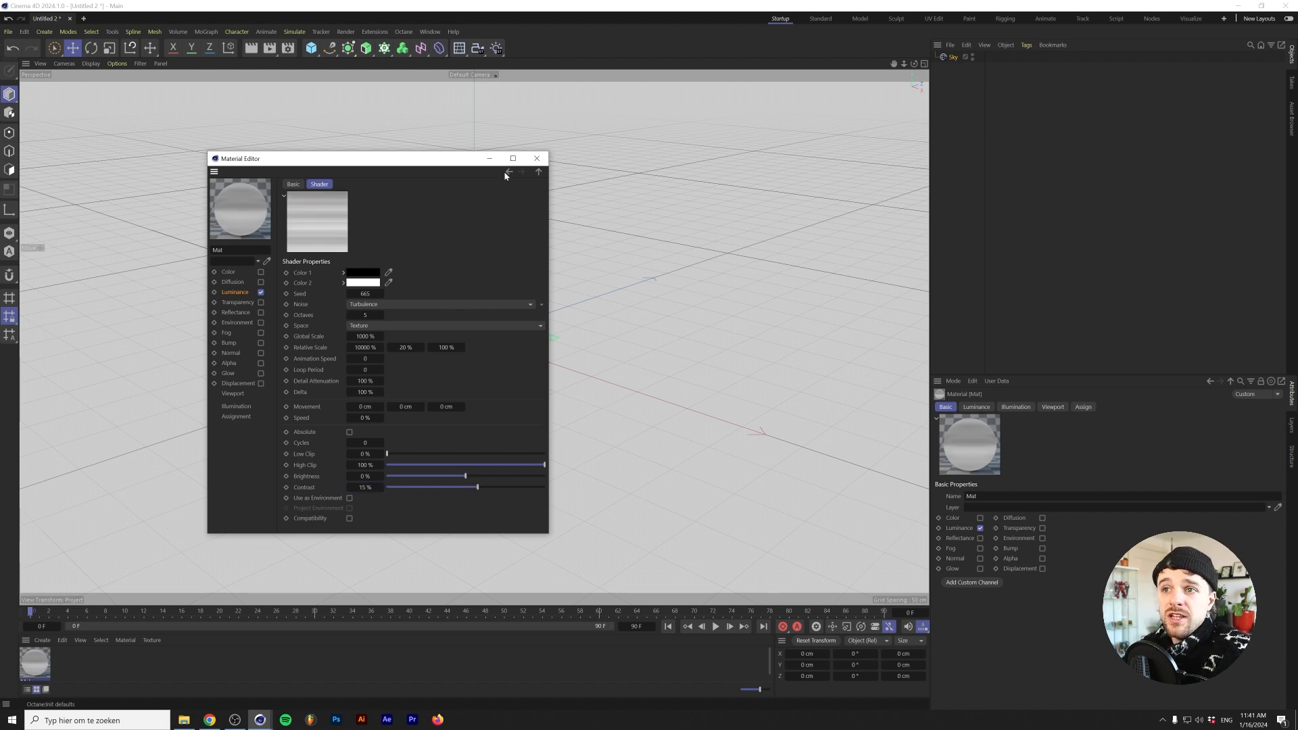
pyautogui.moveTo(505, 173)
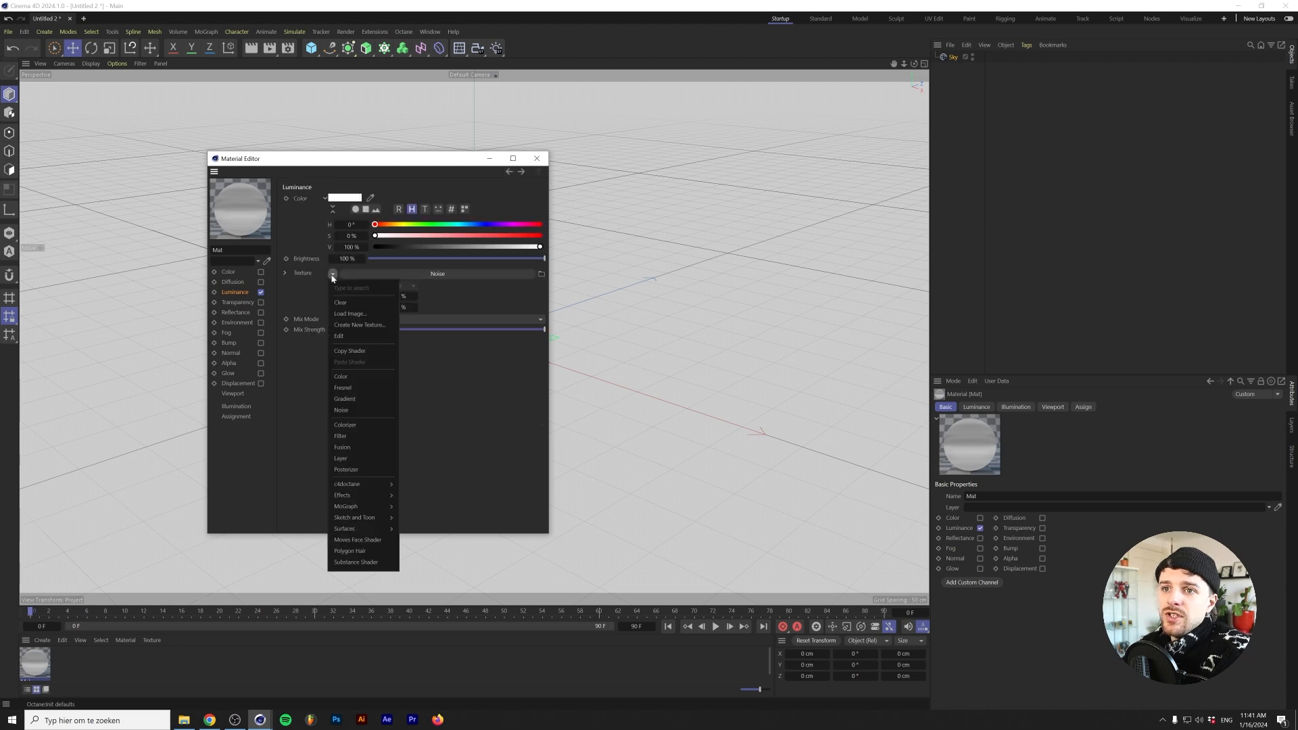
# Route the luminance noise through a Colorizer and set the left knot dark blue
pyautogui.click(345, 424)
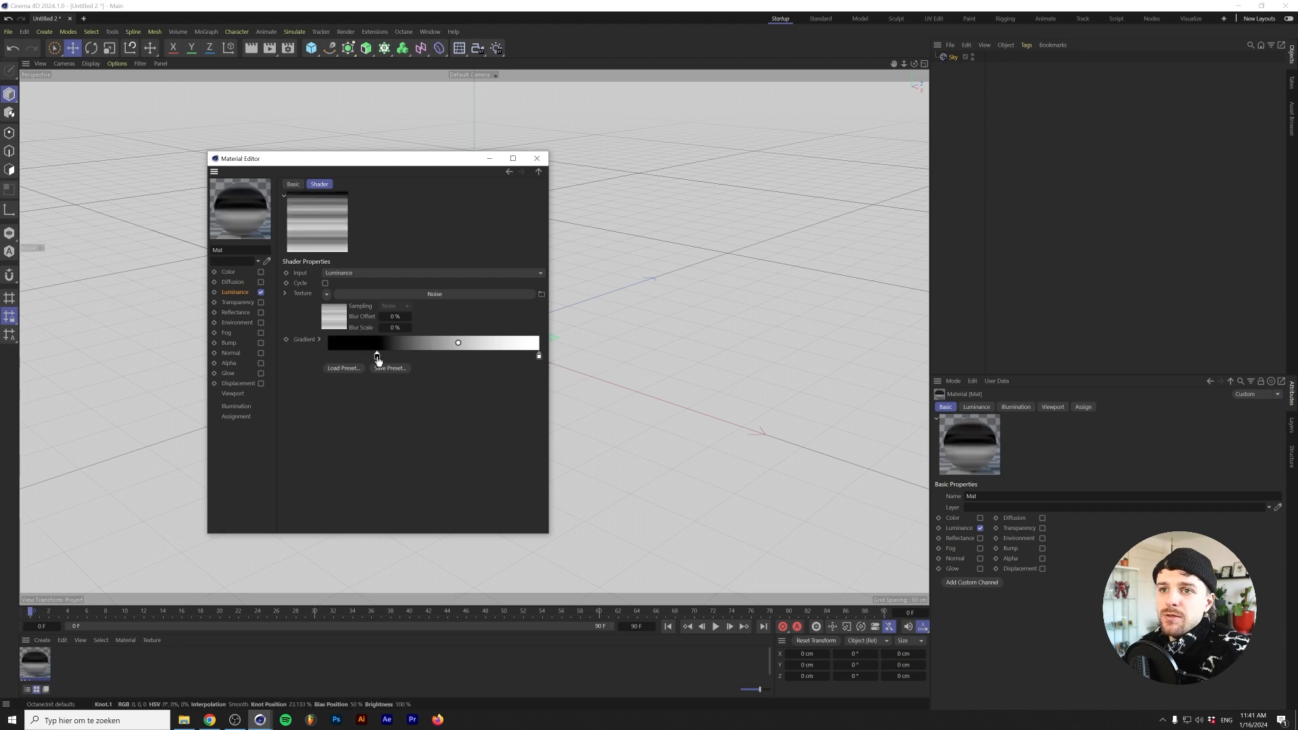
pyautogui.doubleClick(378, 359)
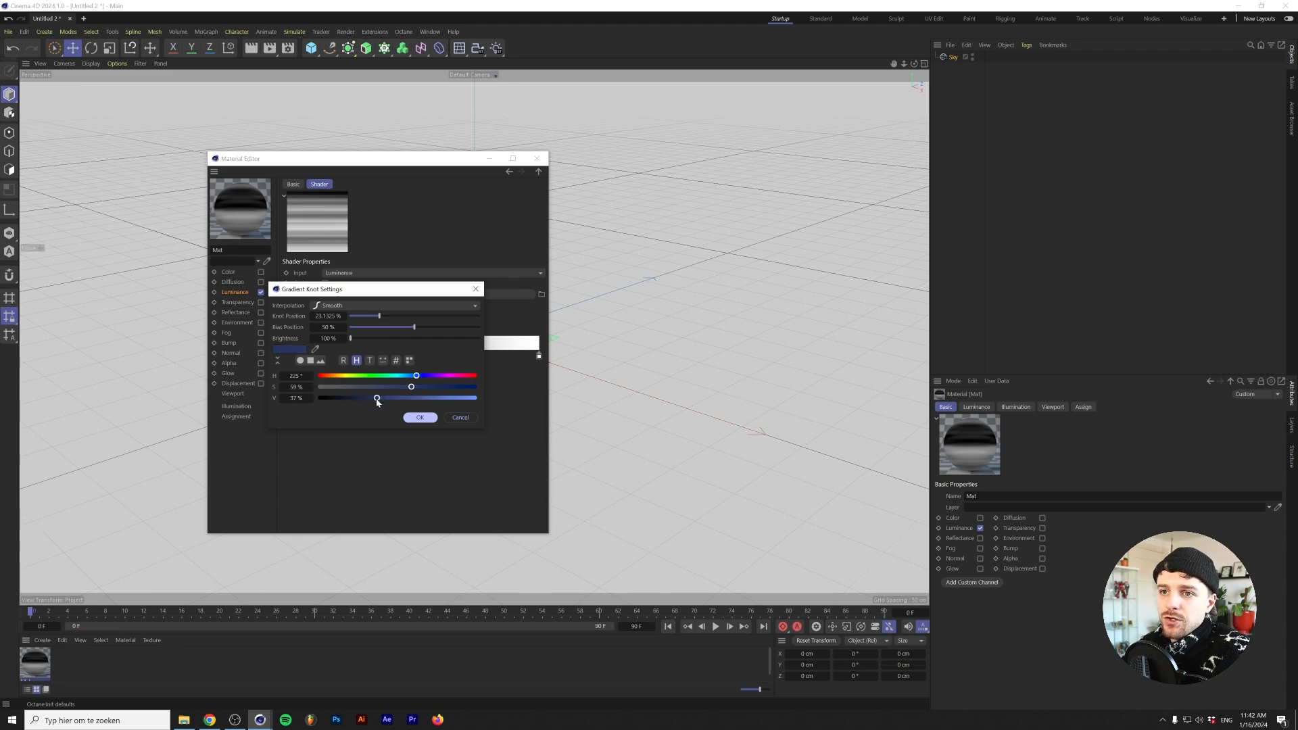
pyautogui.click(419, 416)
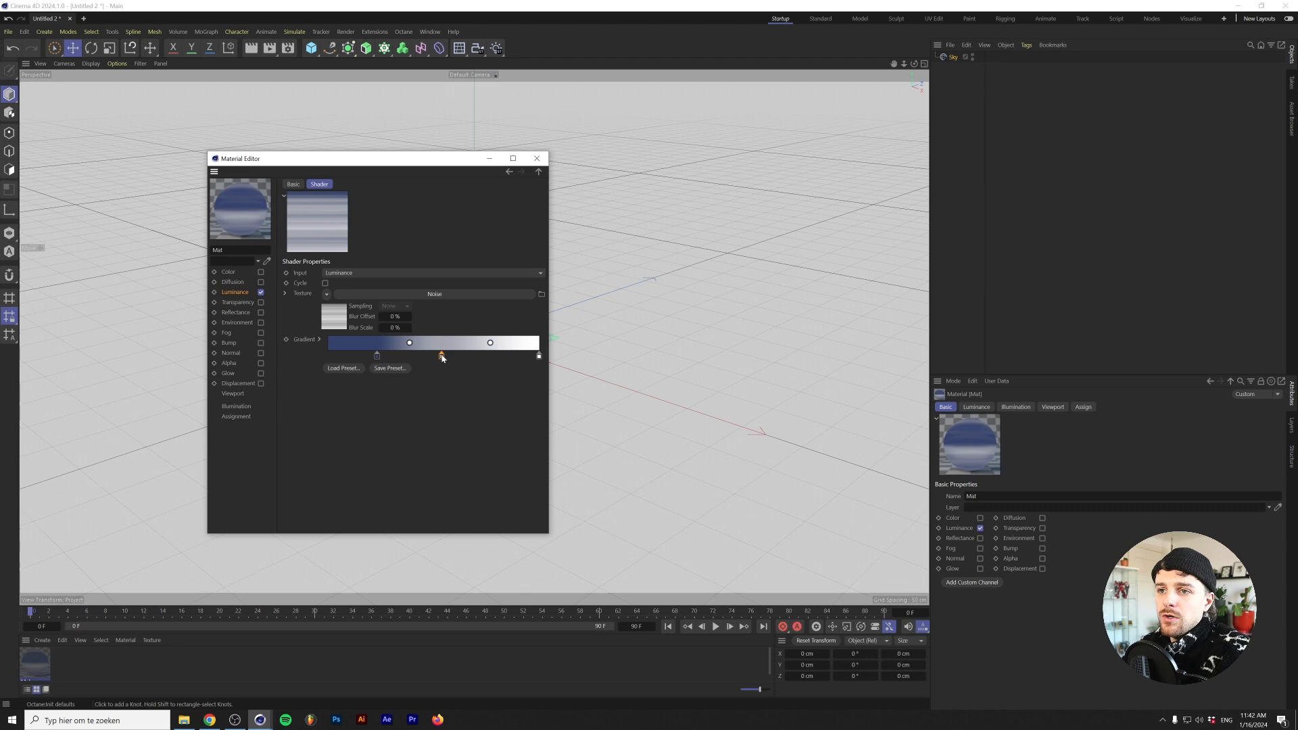
# Make the middle gradient knot a saturated violet and edit the next knot's colour
pyautogui.doubleClick(442, 354)
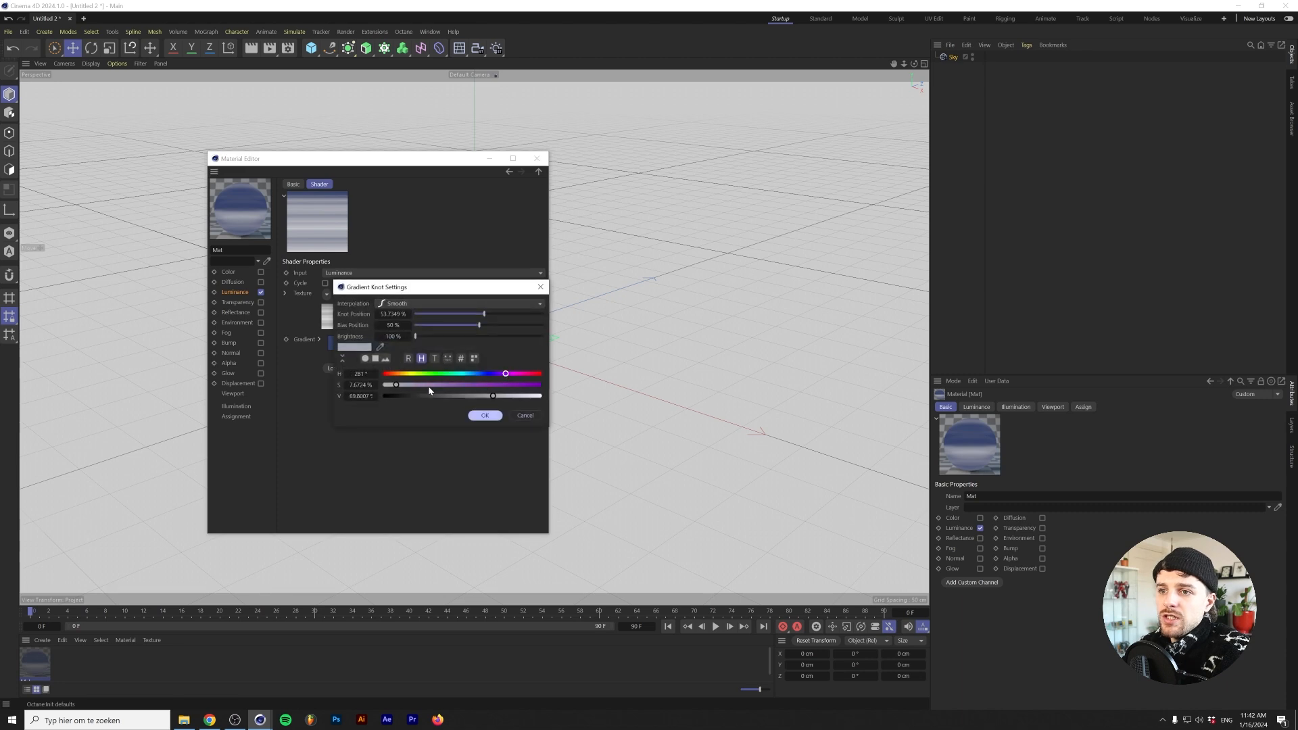
pyautogui.moveTo(396, 385); pyautogui.dragTo(454, 386)
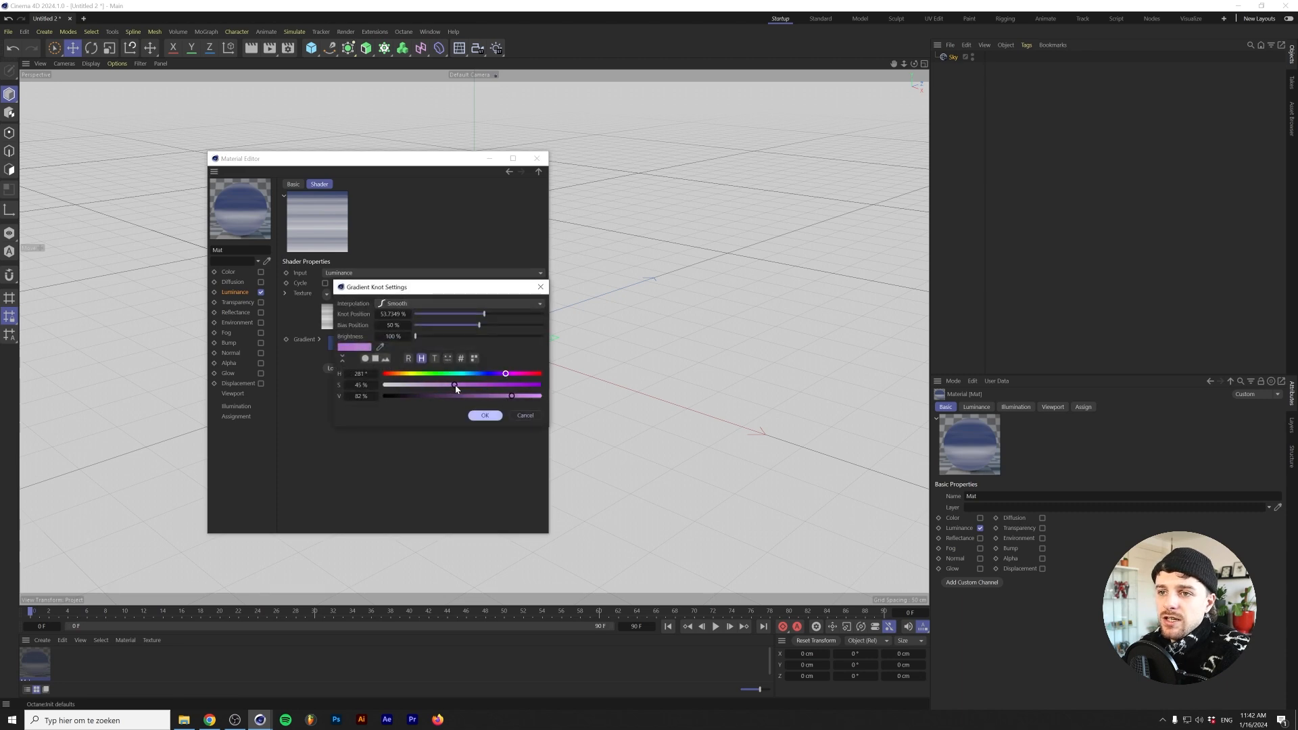
pyautogui.click(484, 415)
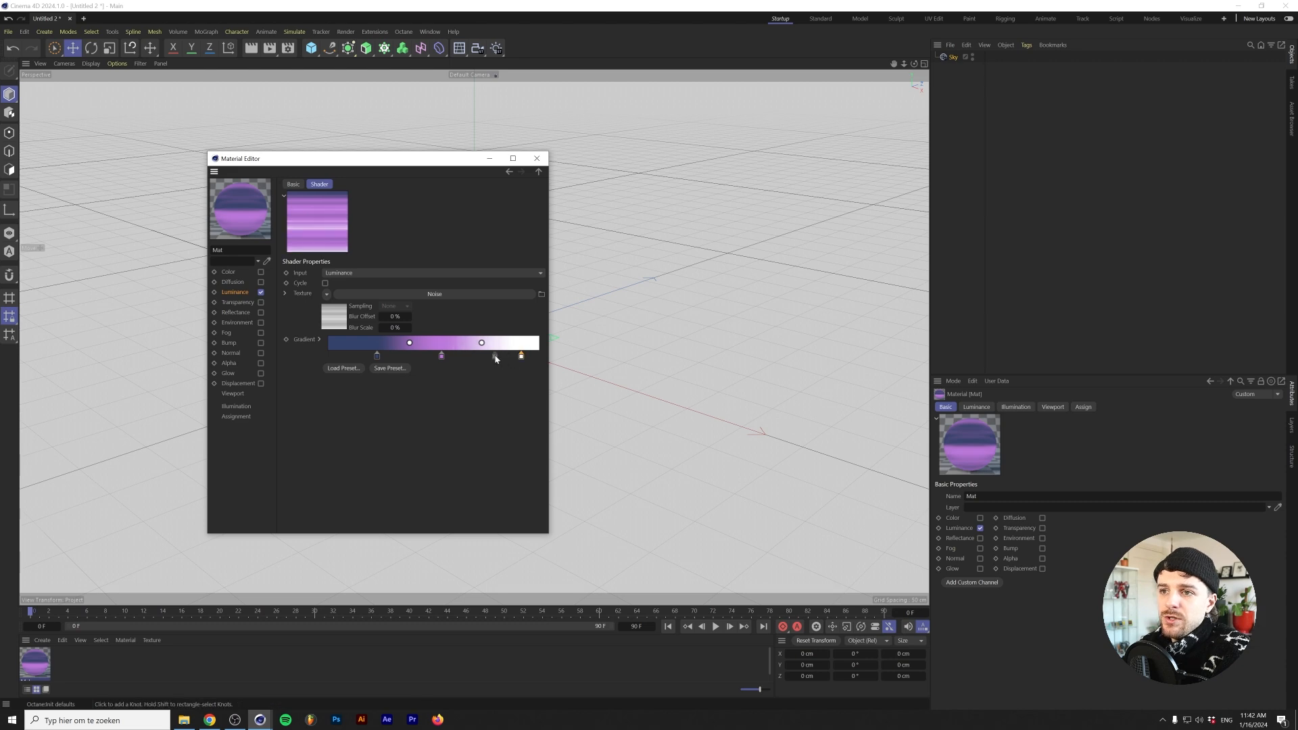
pyautogui.doubleClick(482, 343)
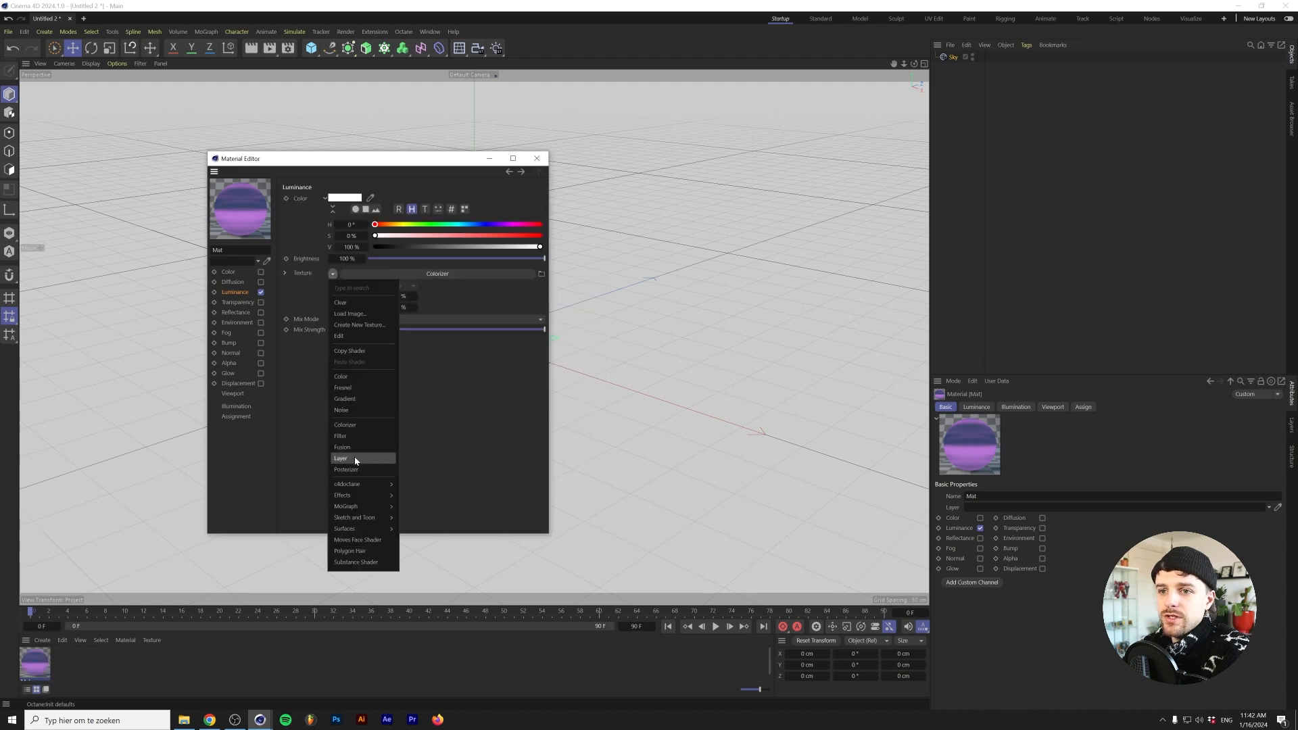
# Wrap the Colorizer in a Layer shader with a Hue/Sat/Lightness effect lowering saturation
pyautogui.click(341, 458)
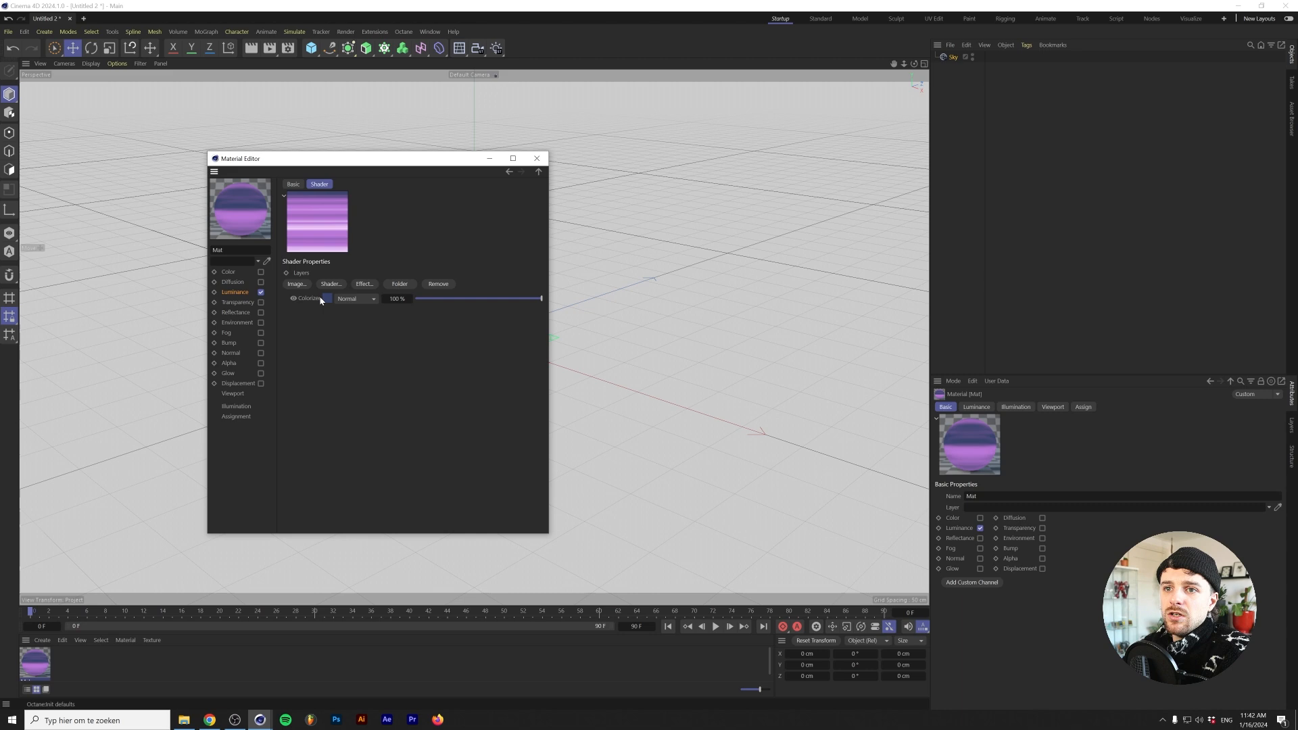
pyautogui.click(365, 284)
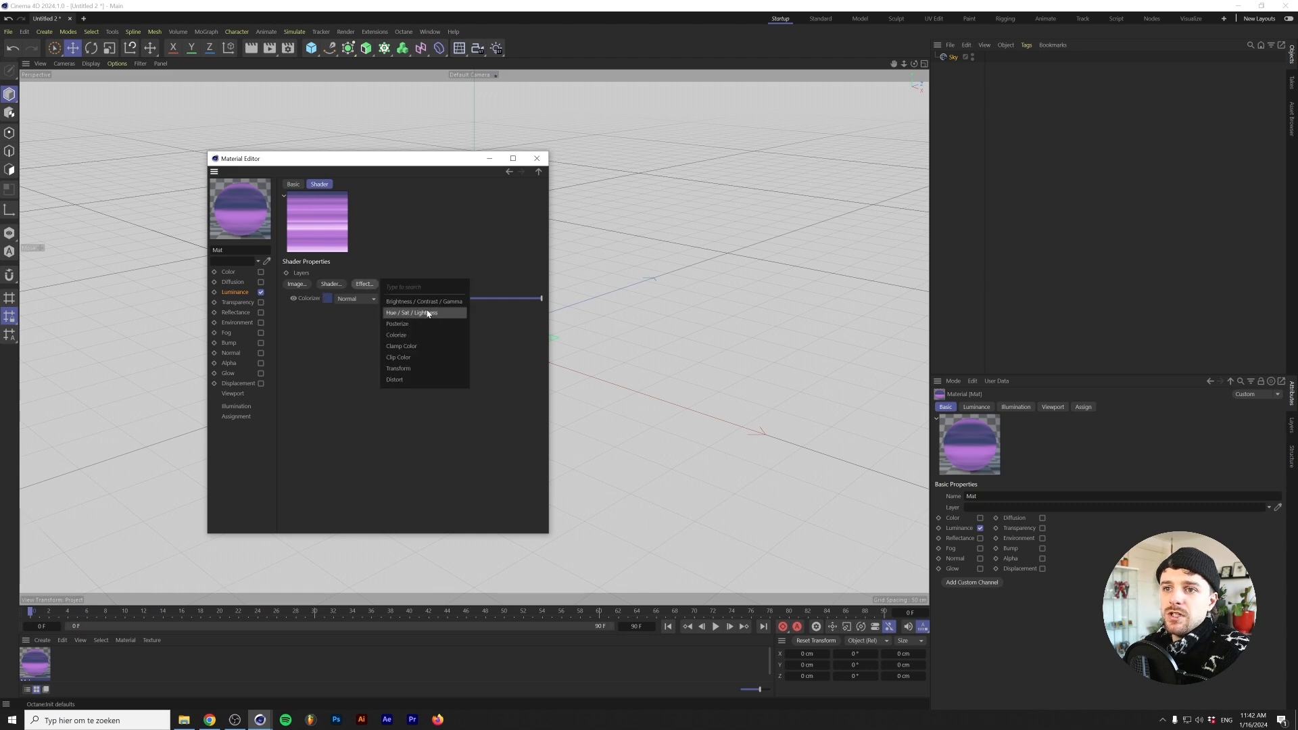
pyautogui.click(425, 312)
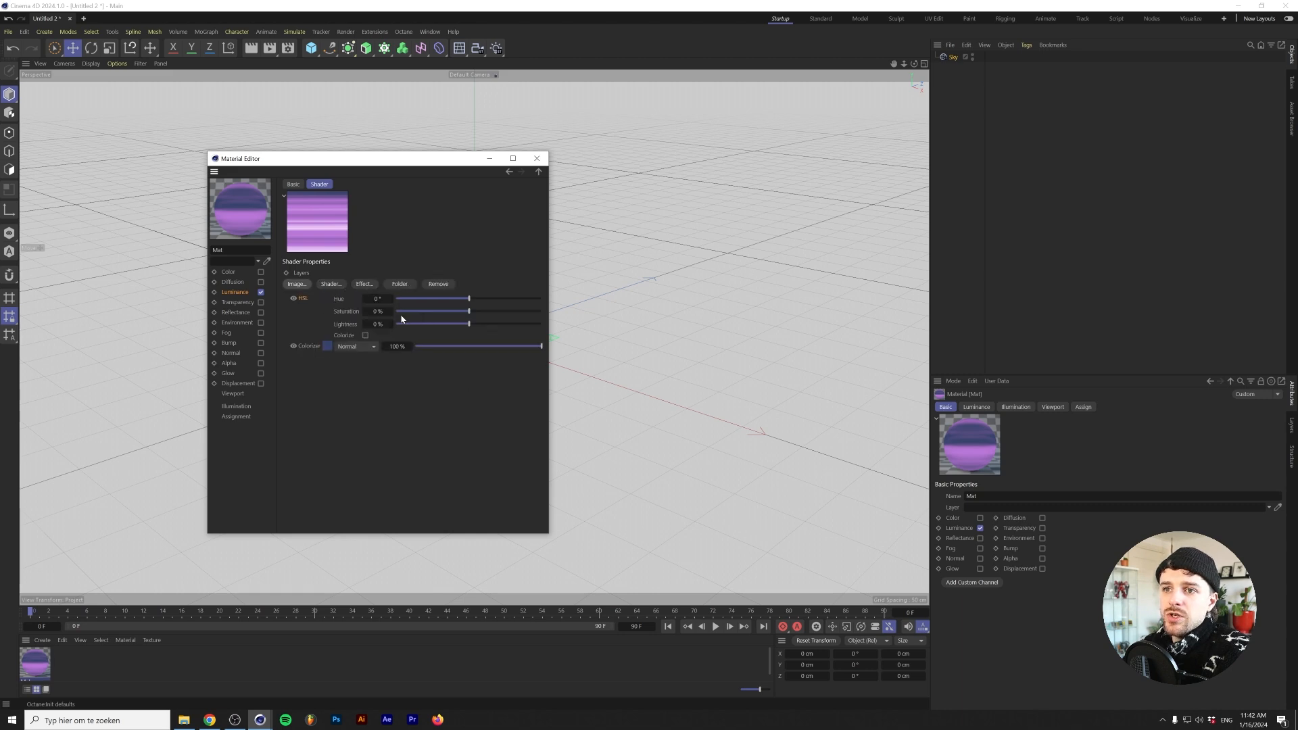
pyautogui.moveTo(469, 311); pyautogui.dragTo(464, 311)
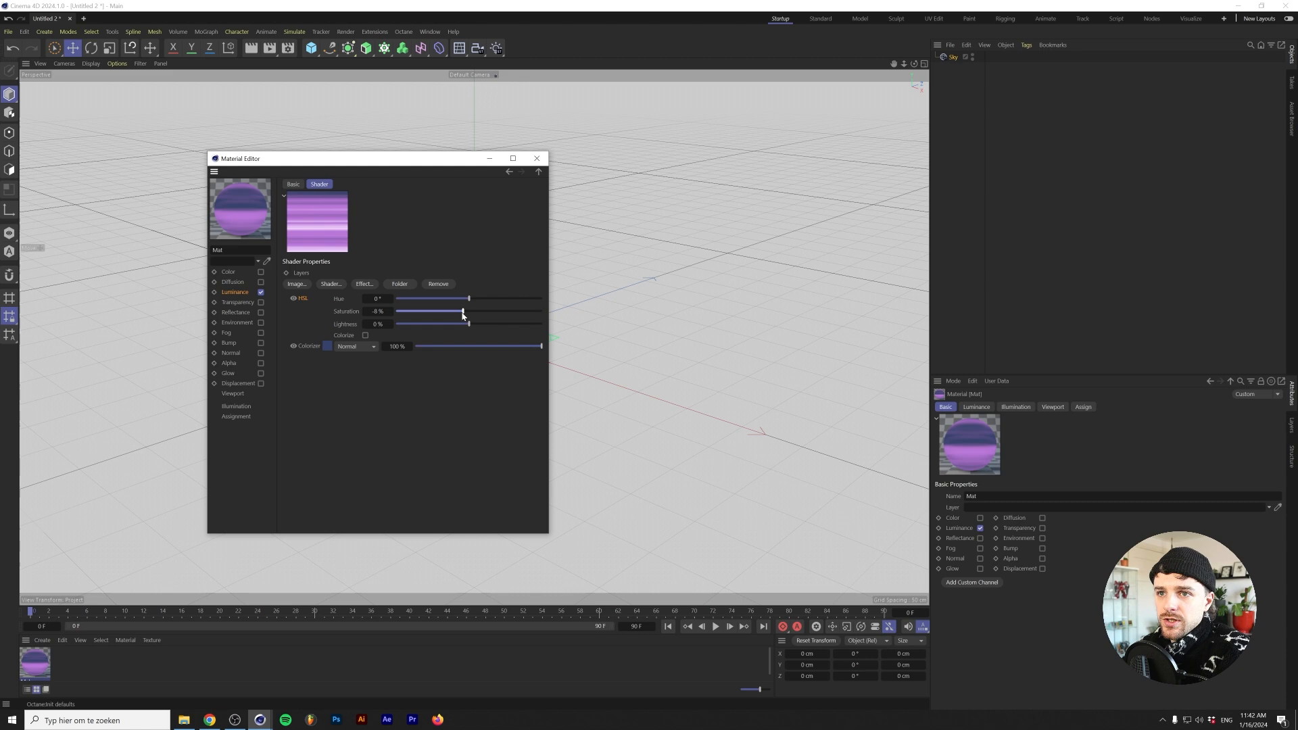
pyautogui.moveTo(464, 311); pyautogui.dragTo(455, 311)
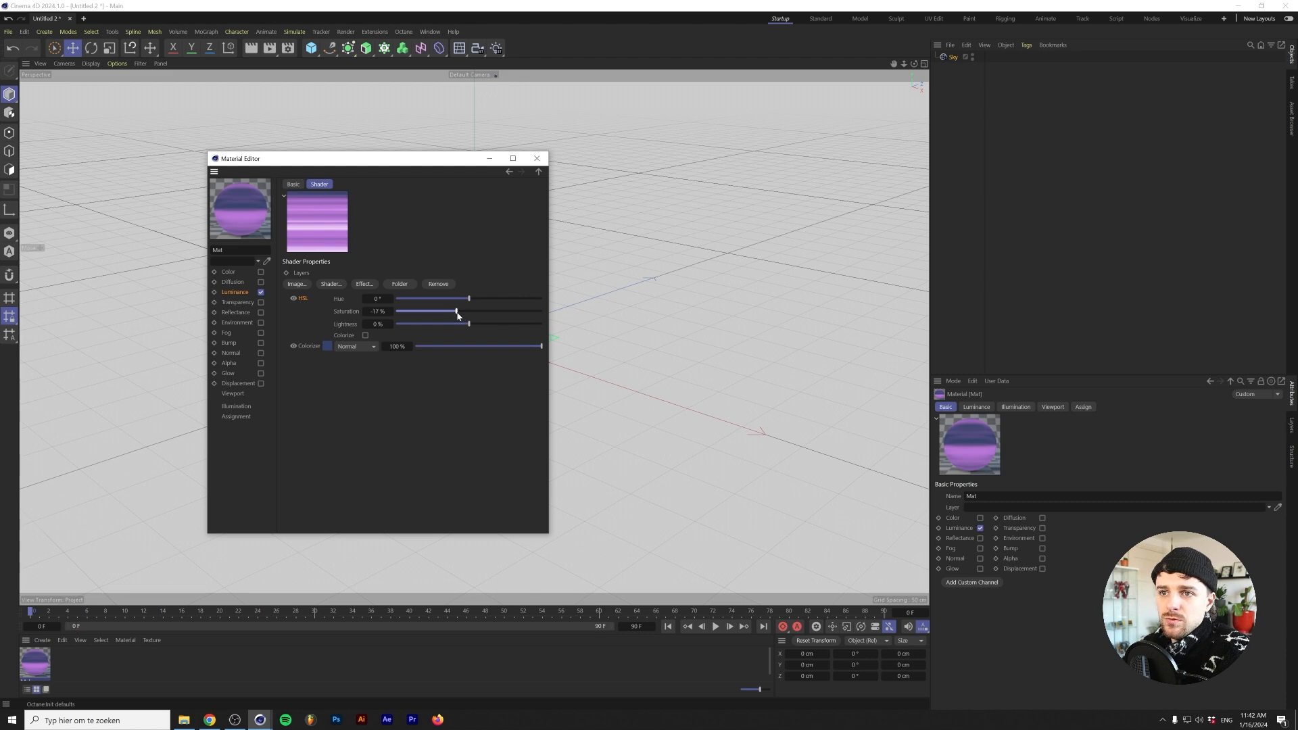
pyautogui.click(535, 157)
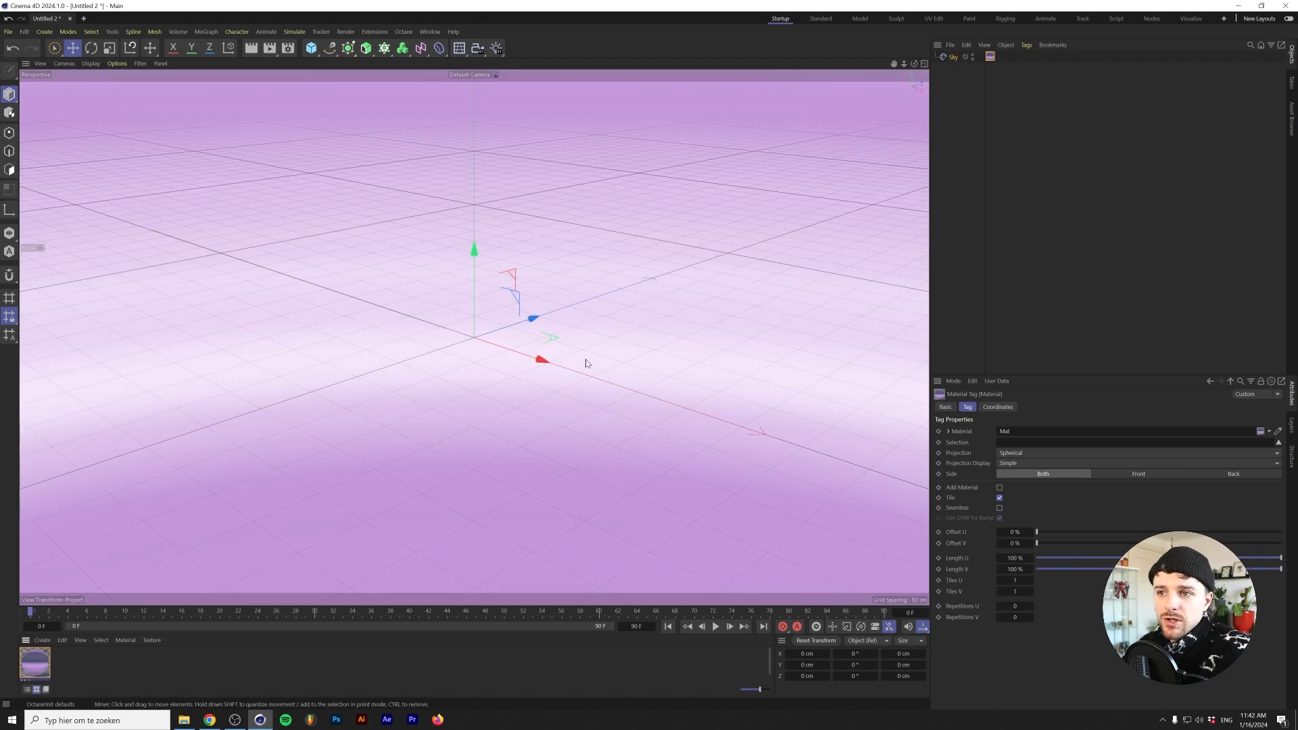
# Add a Plane primitive as the ground, 1000 cm square with 200 by 200 segments
pyautogui.click(310, 49)
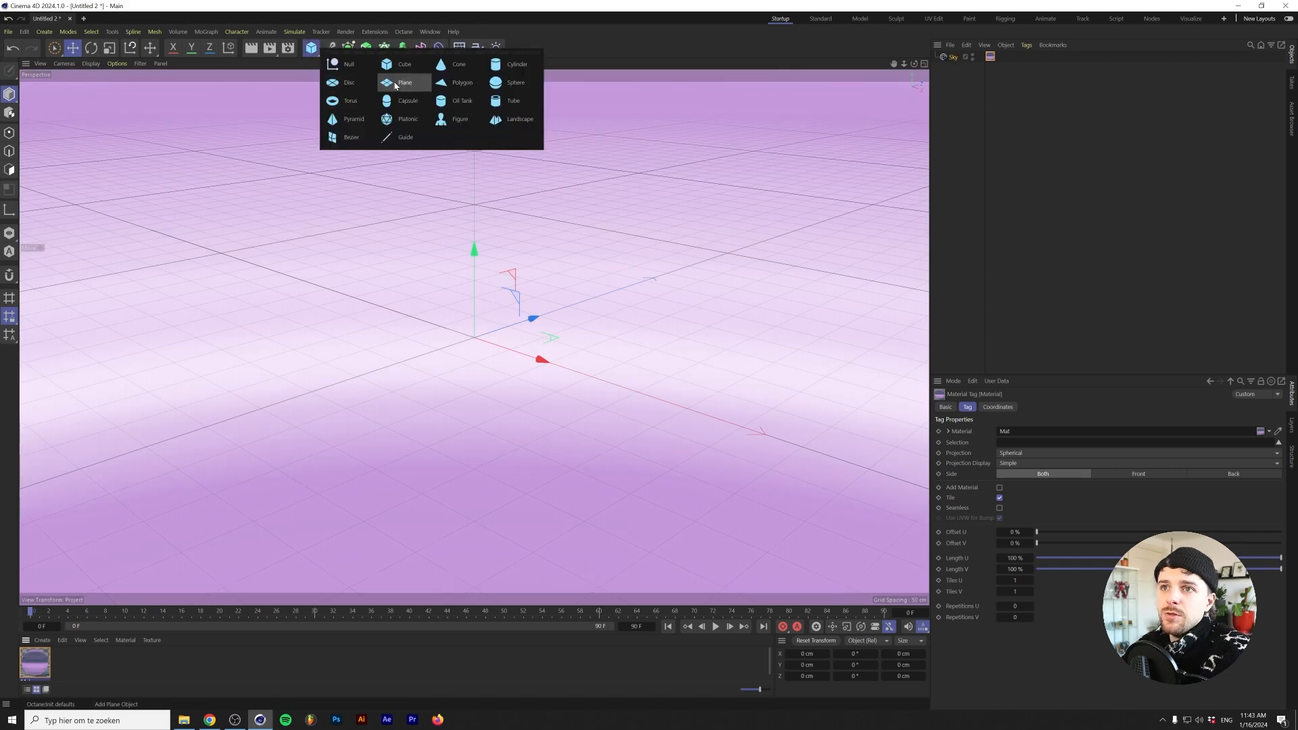
pyautogui.click(404, 81)
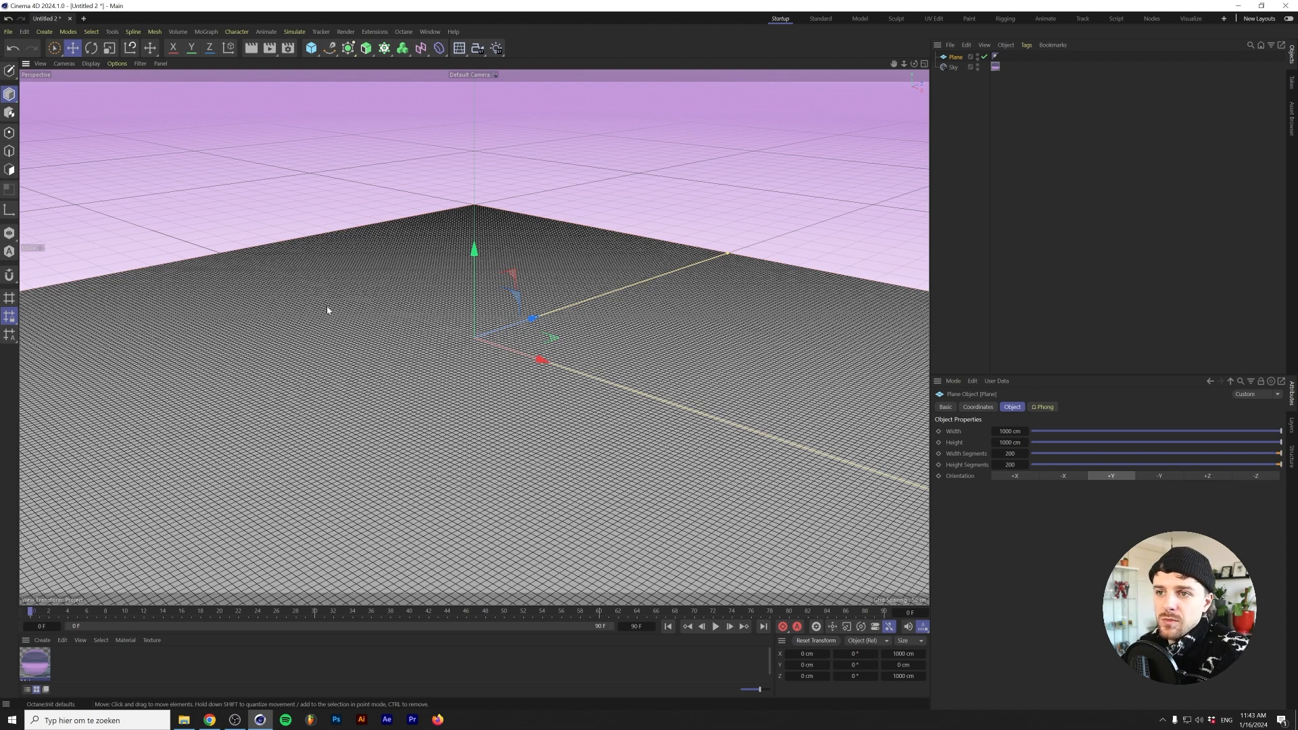
pyautogui.click(447, 47)
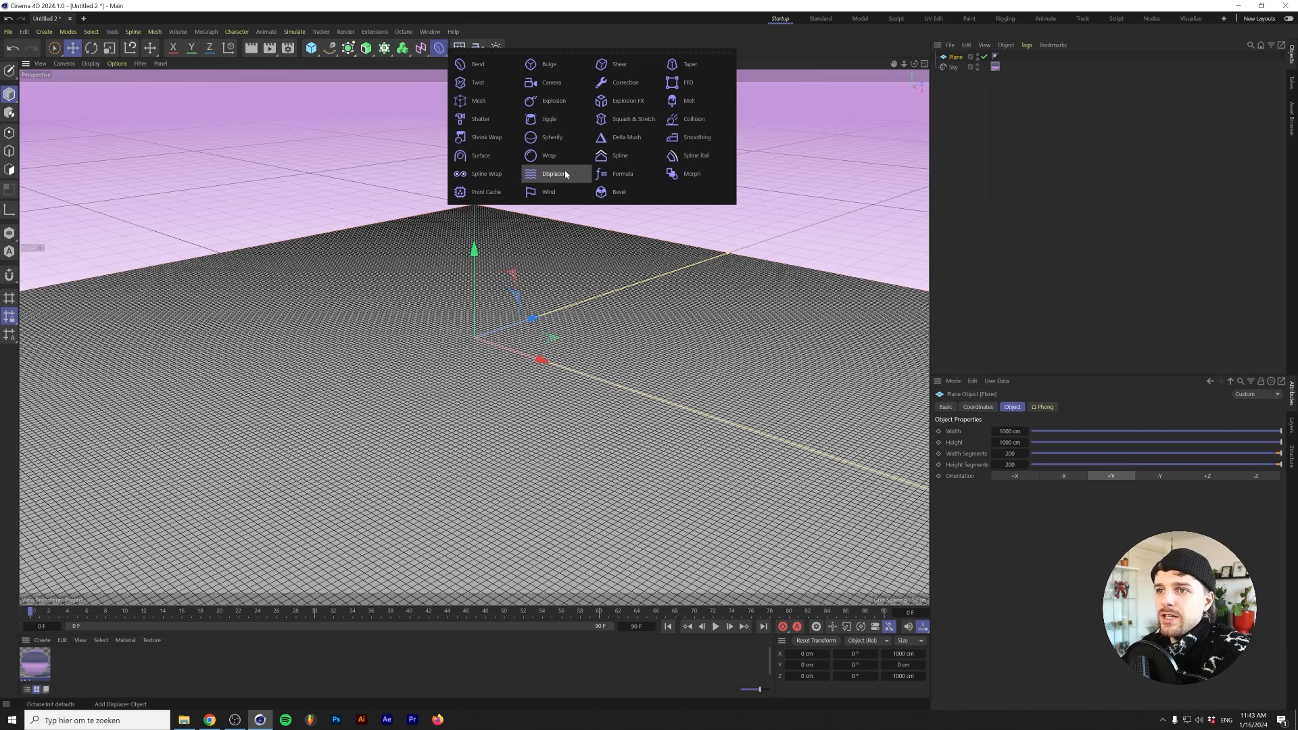
# Add a Displacer with a Cell Voronoi noise shader to the plane
pyautogui.click(552, 173)
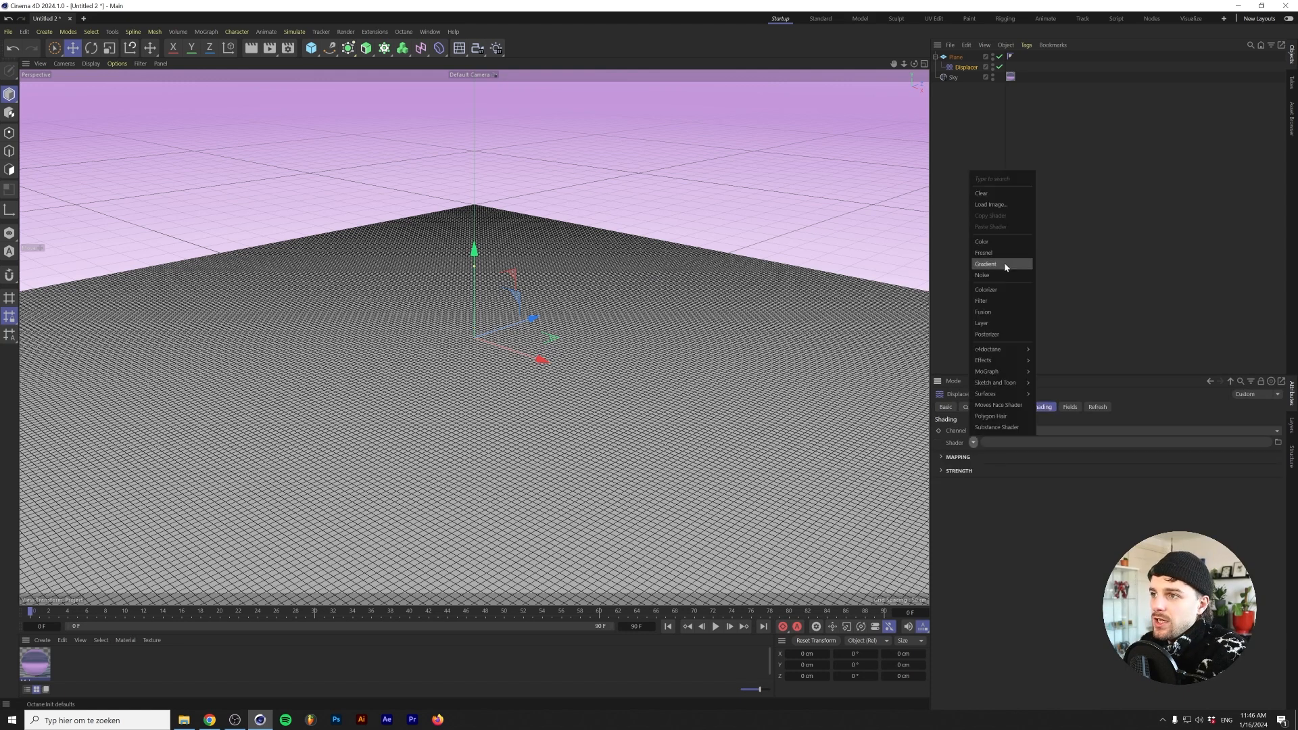
pyautogui.click(982, 275)
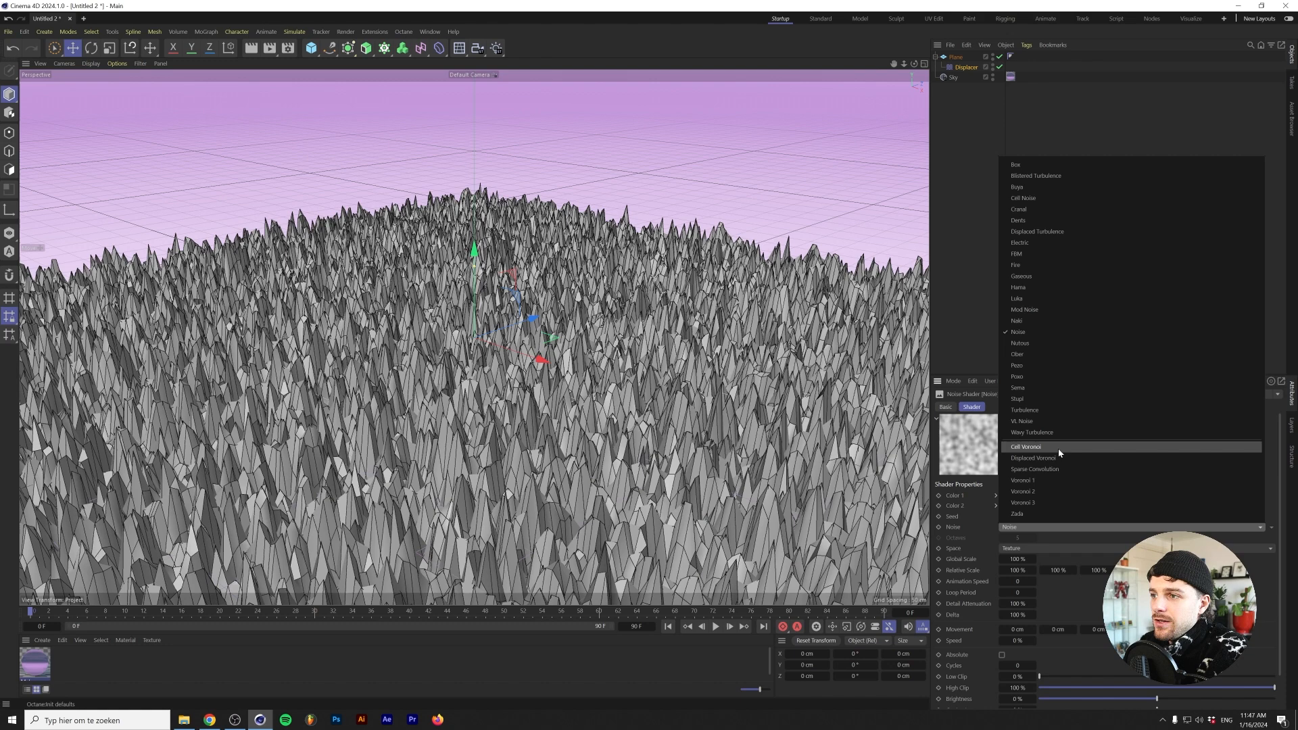
pyautogui.click(1025, 446)
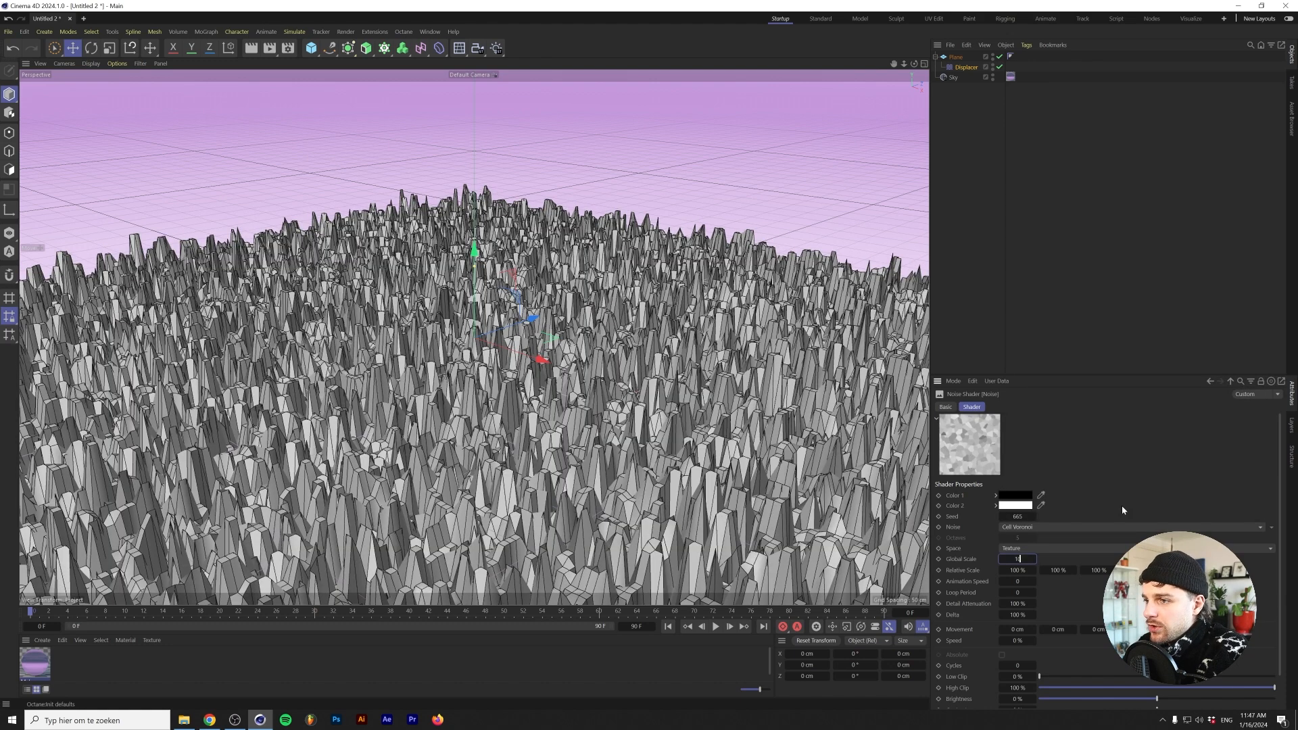
pyautogui.write('1000 %')
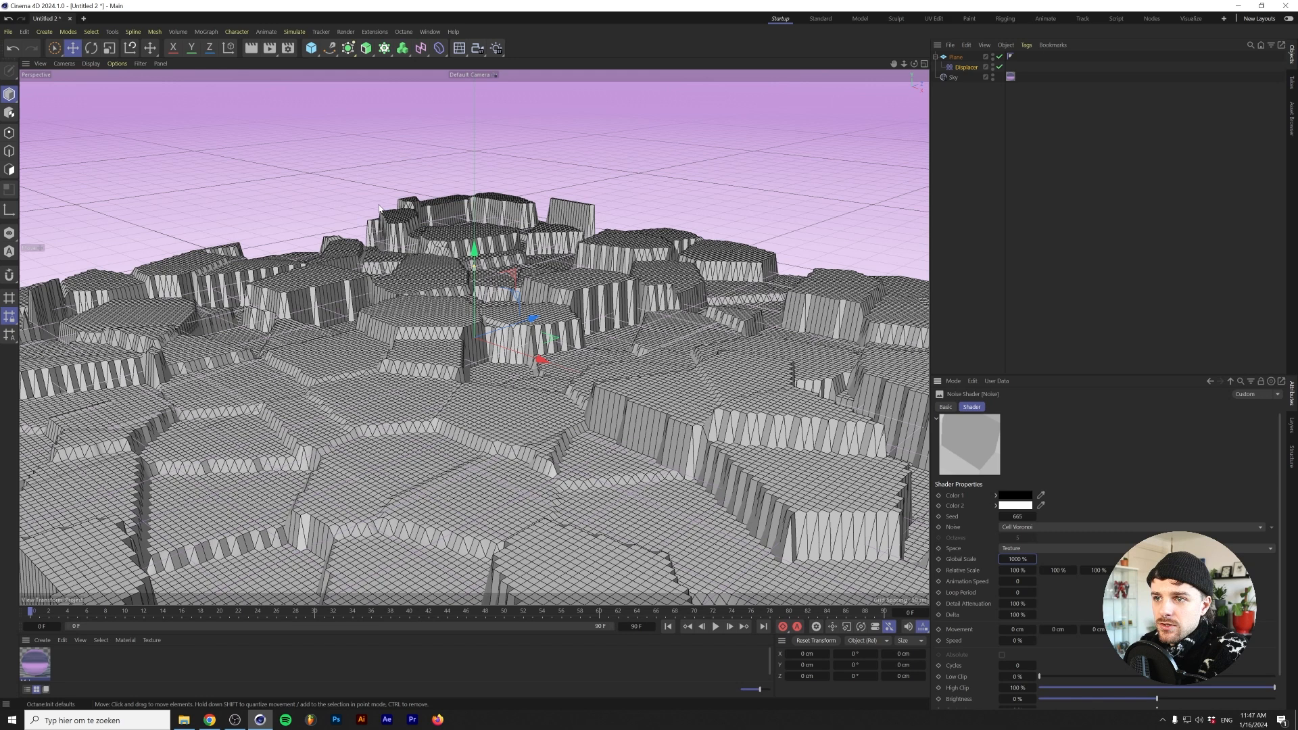
pyautogui.moveTo(602, 450)
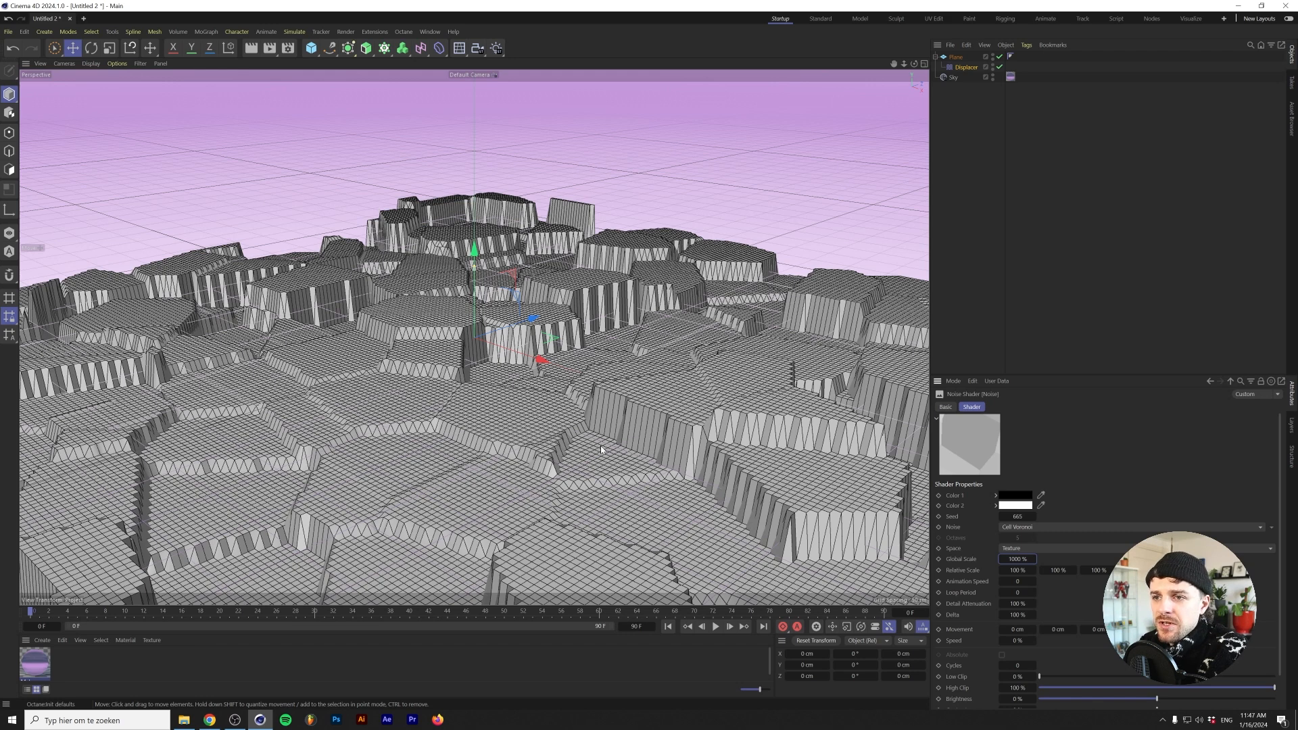
pyautogui.moveTo(622, 447)
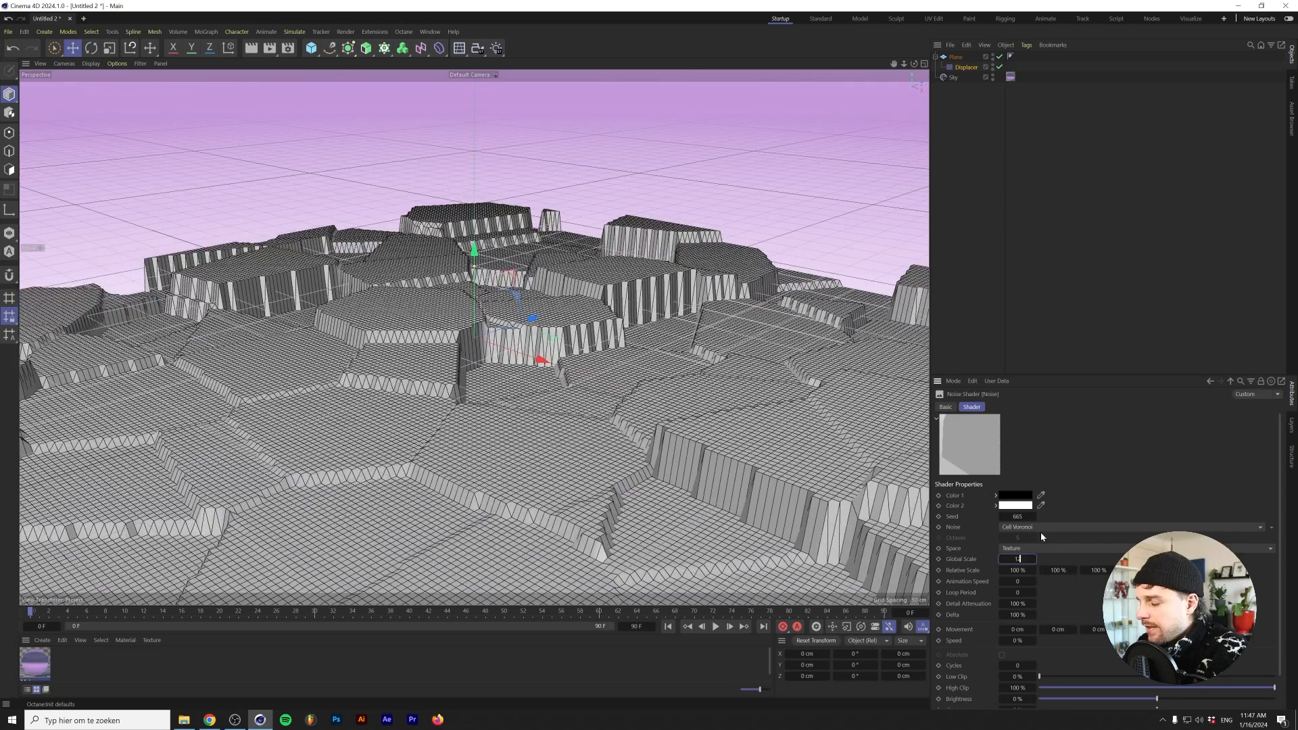
# Set the noise Global Scale to 1250% and step the seed for a new cell layout
pyautogui.write('1250 %')
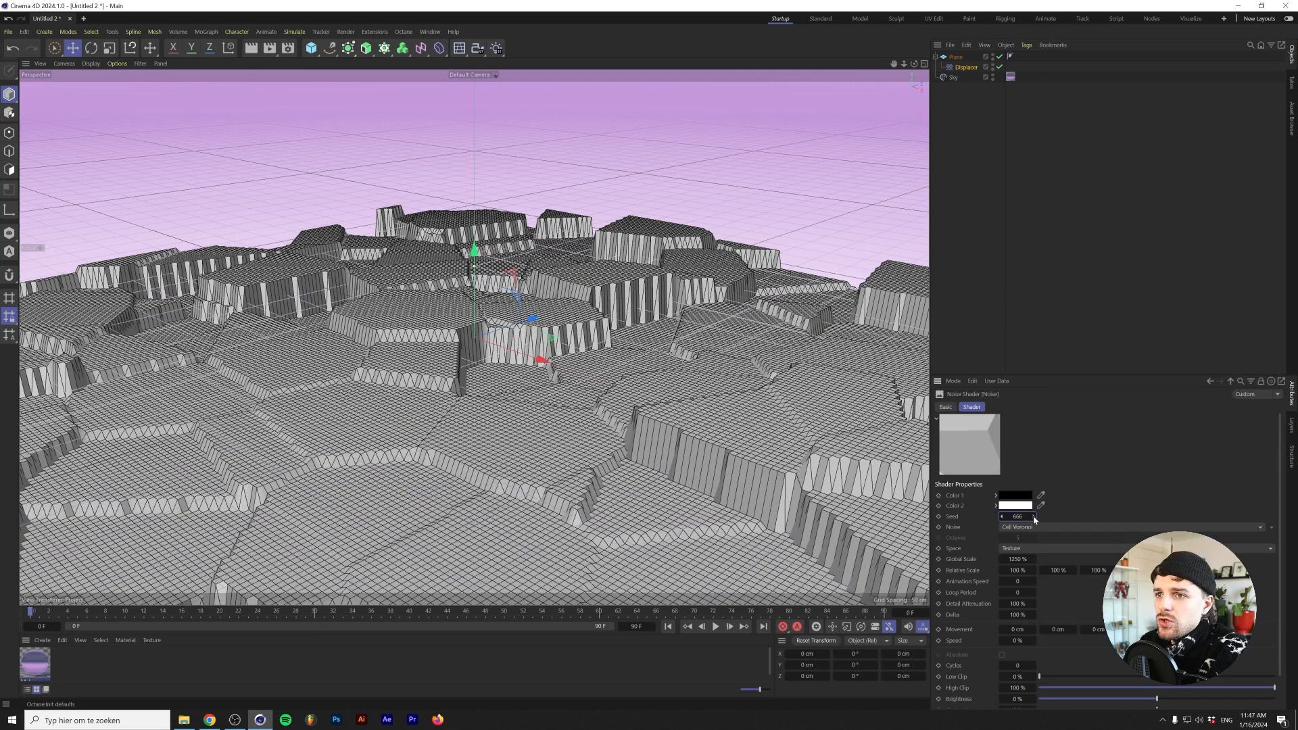
pyautogui.click(1034, 516)
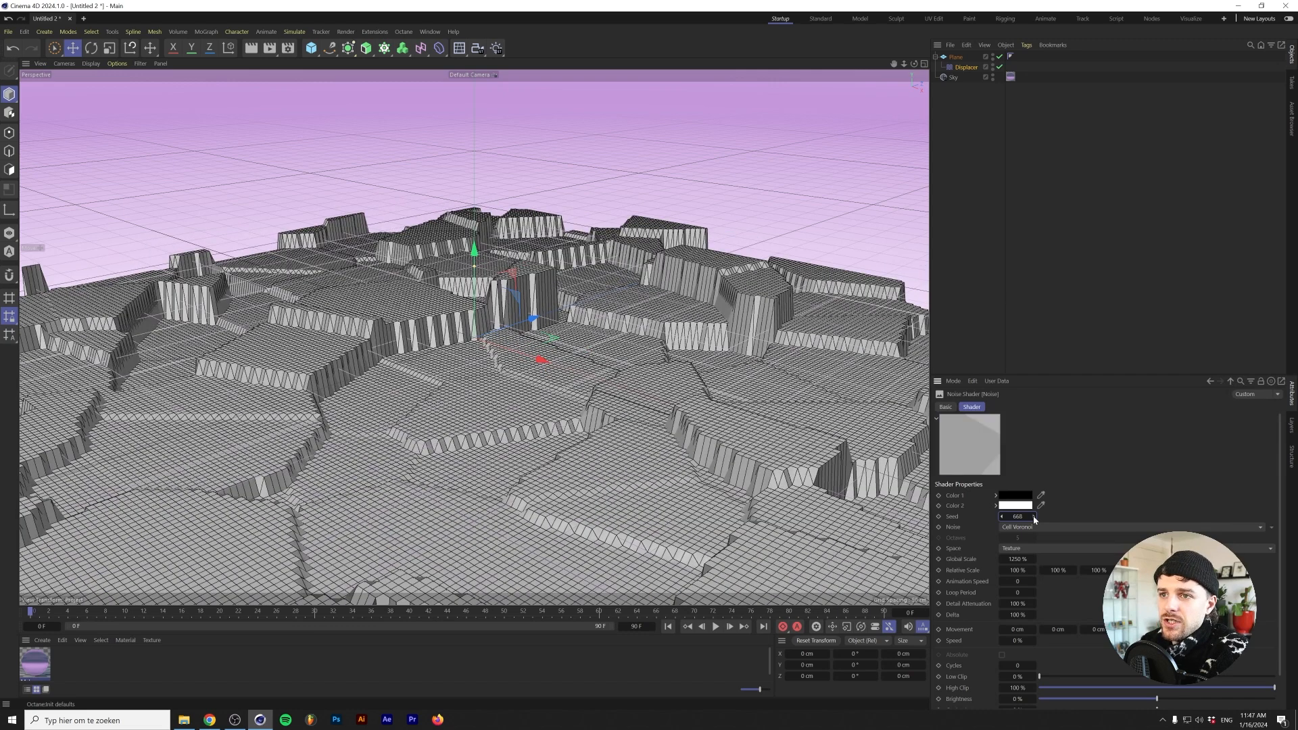
pyautogui.click(954, 57)
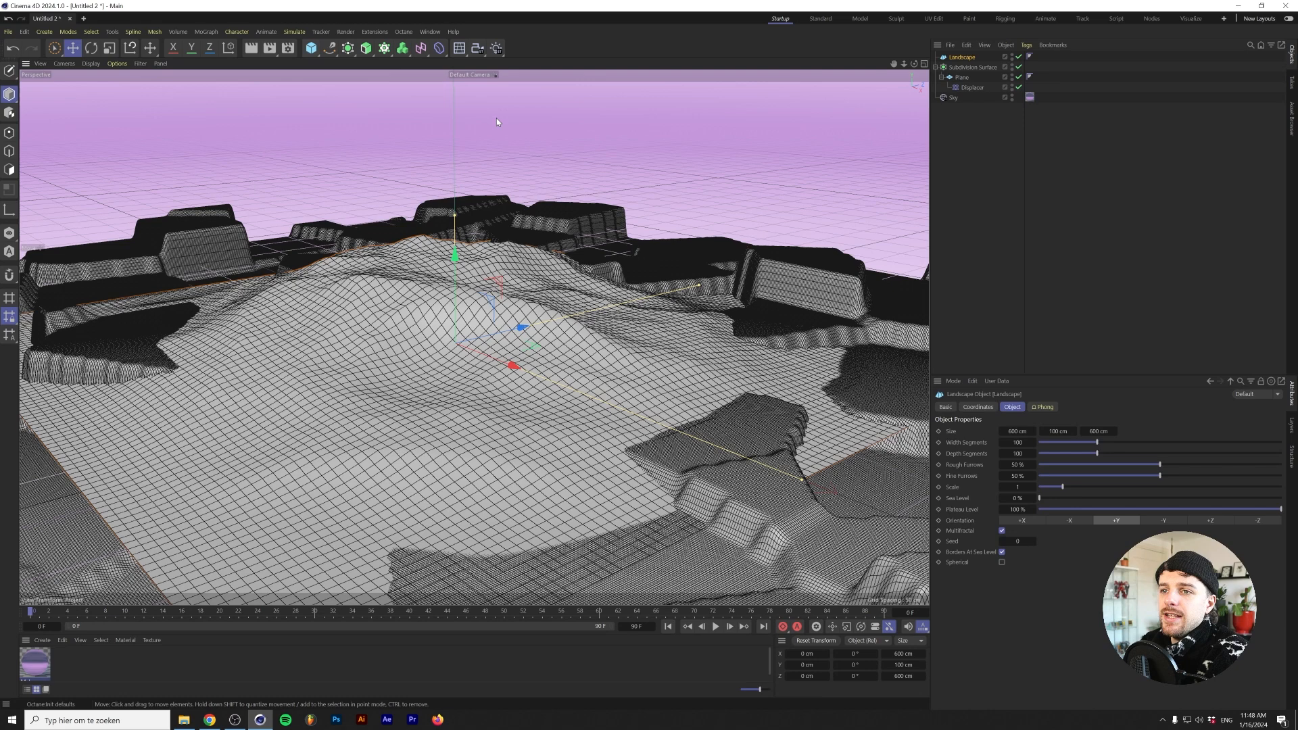
# Set the Landscape width to 750 cm and select the landscape copies as mountains
pyautogui.click(1017, 432)
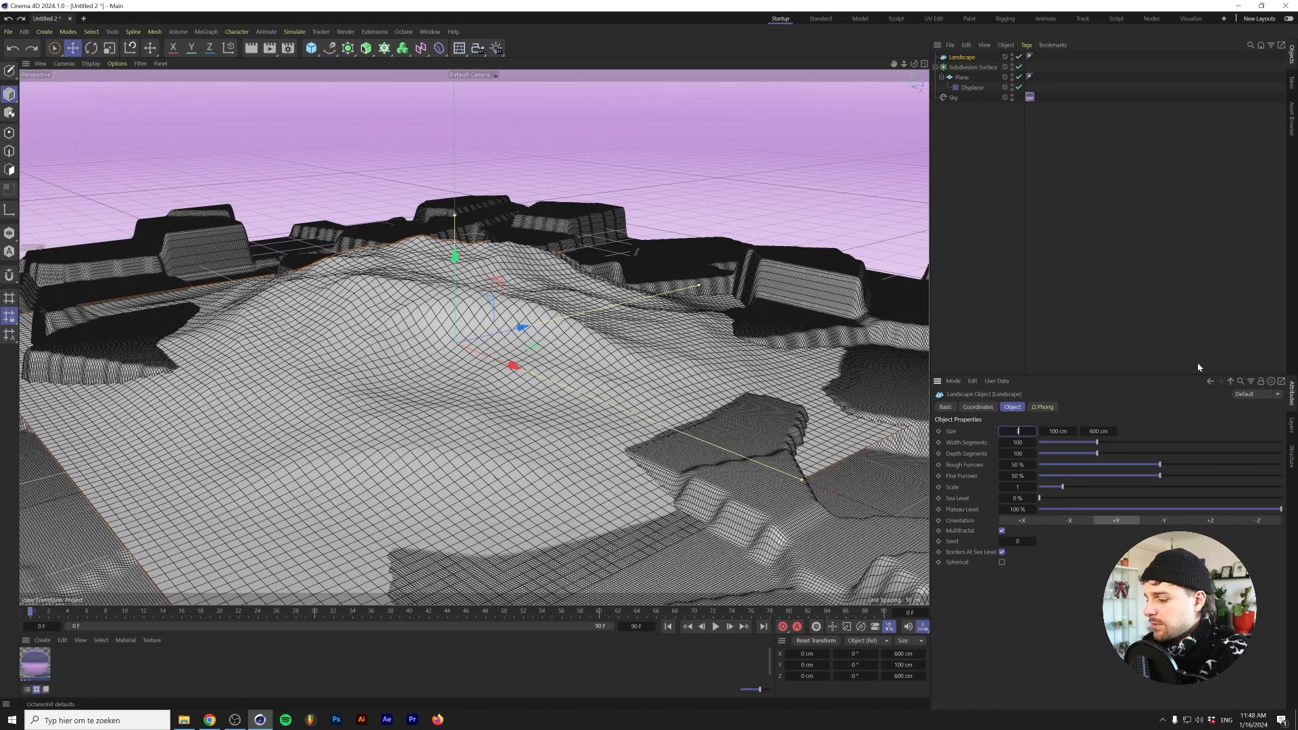
pyautogui.write('750')
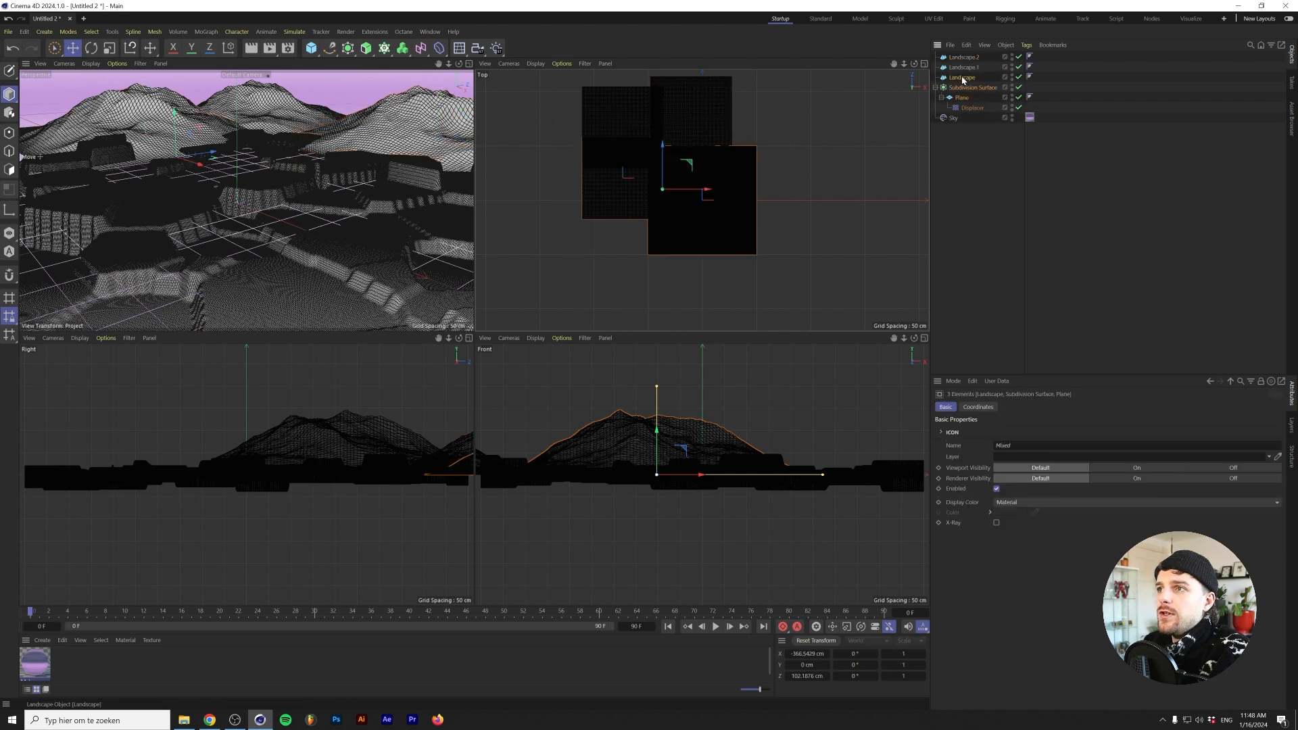
pyautogui.click(965, 57)
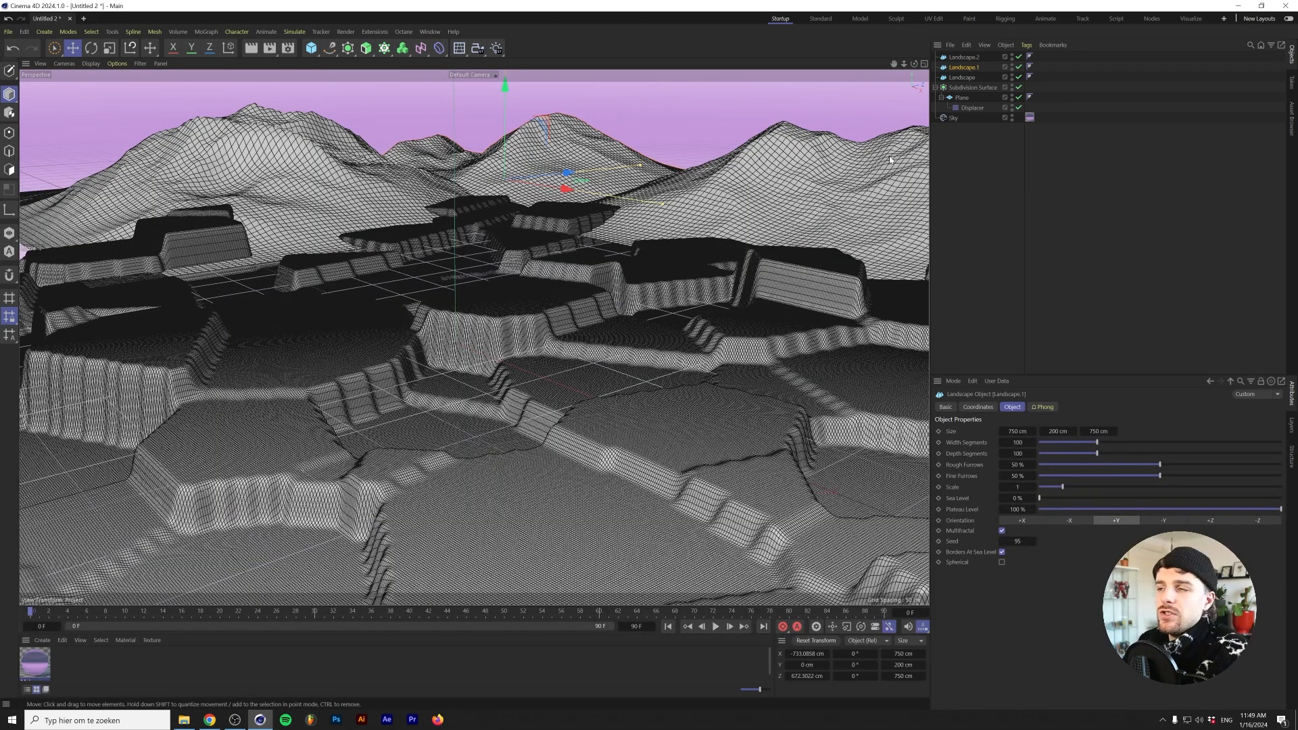
pyautogui.click(359, 49)
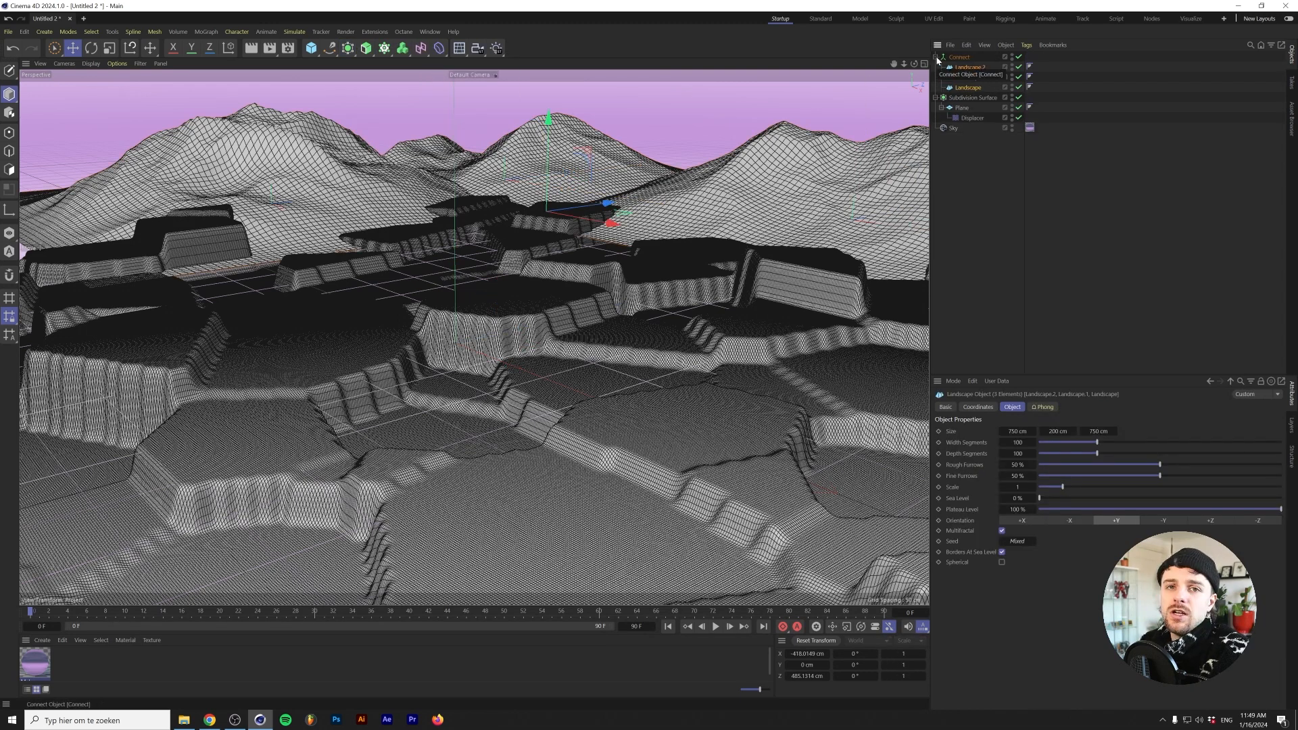
# Collapse the Mountains group and rename the terrain Subdivision Surface to Ground
pyautogui.click(960, 56)
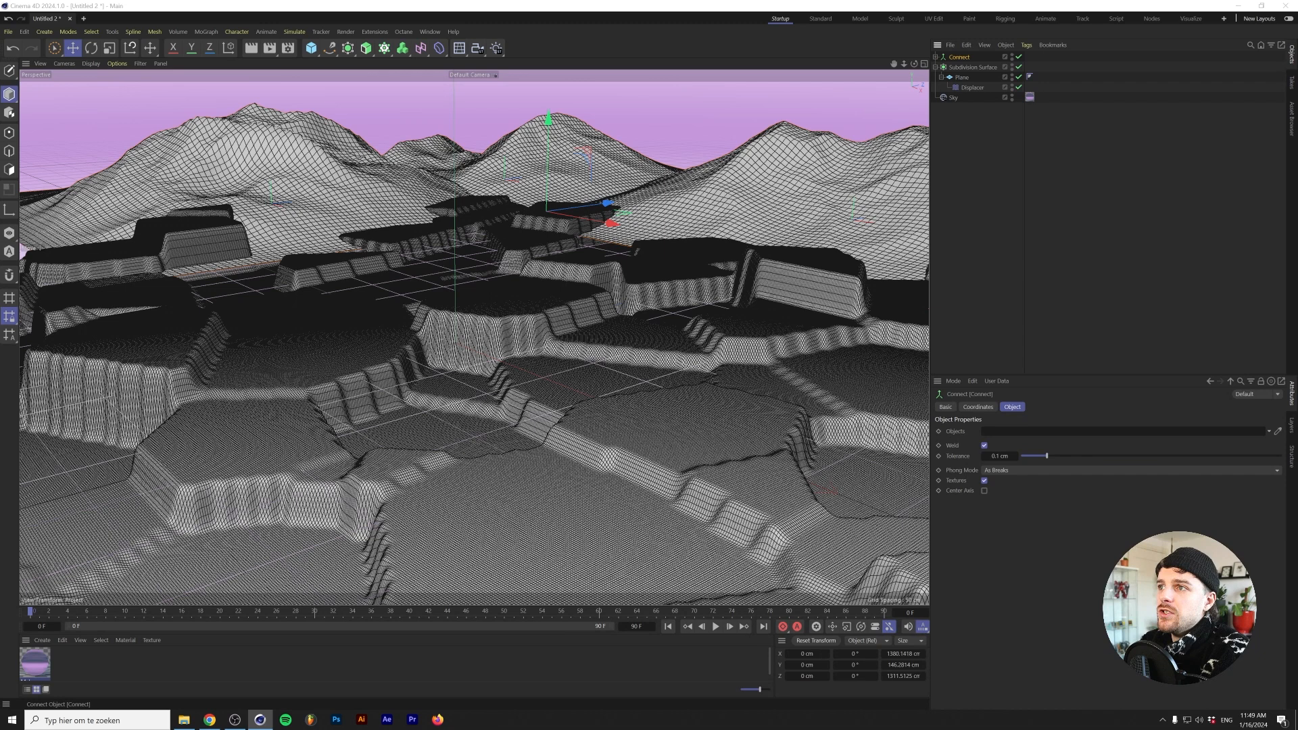
pyautogui.click(970, 67)
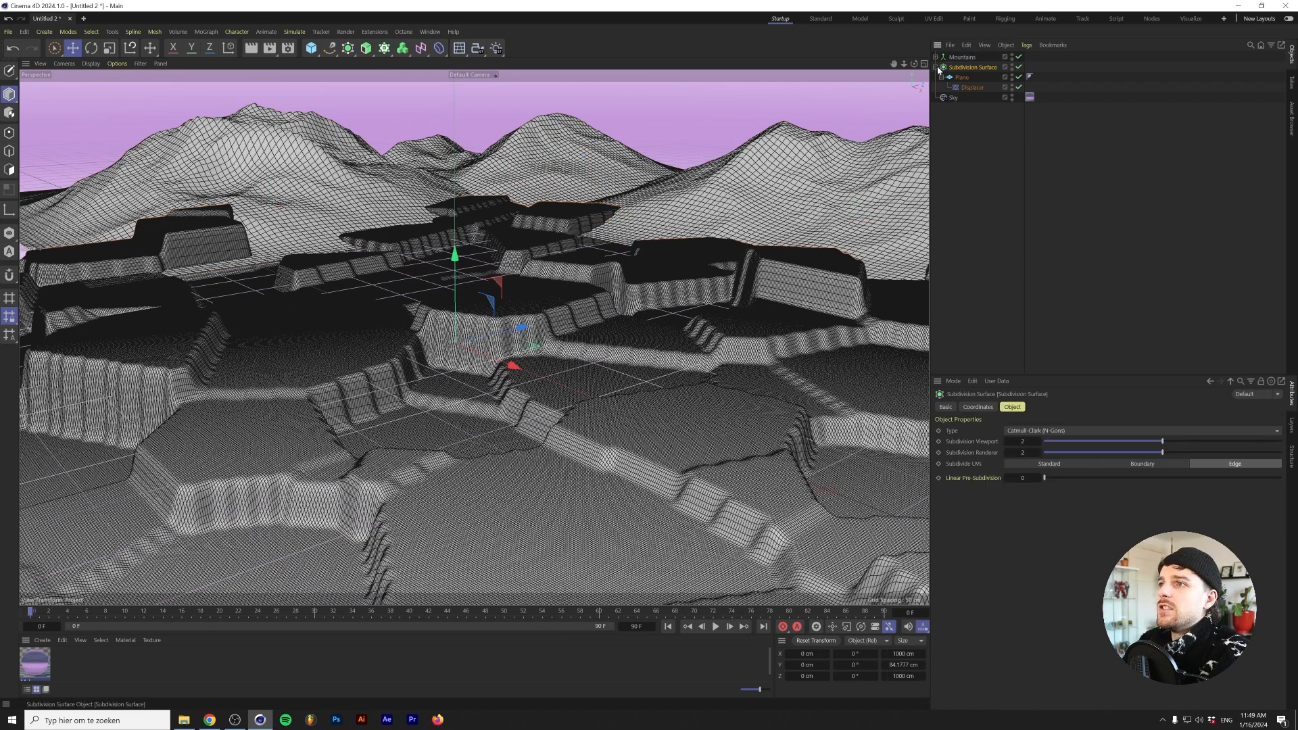
pyautogui.doubleClick(977, 67)
pyautogui.write('Ground')
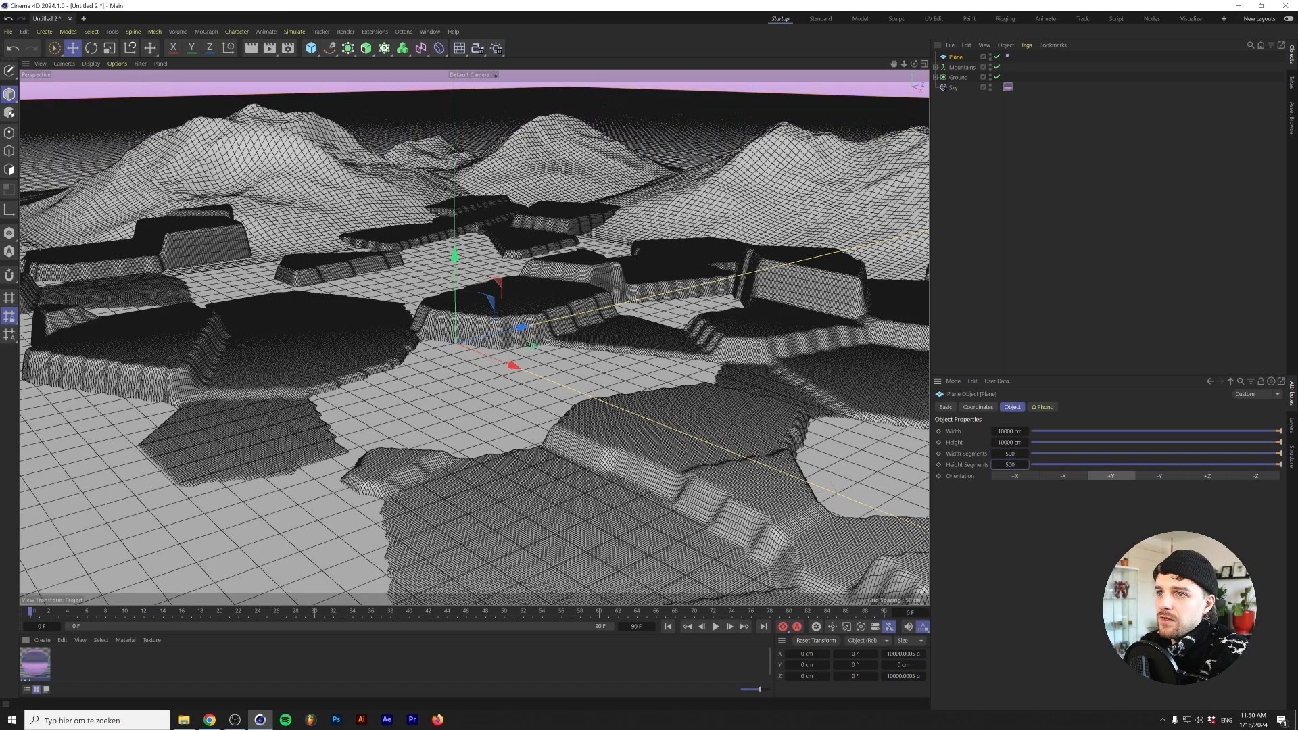
# Add a Displacer to the large plane with 5 cm height
pyautogui.click(435, 49)
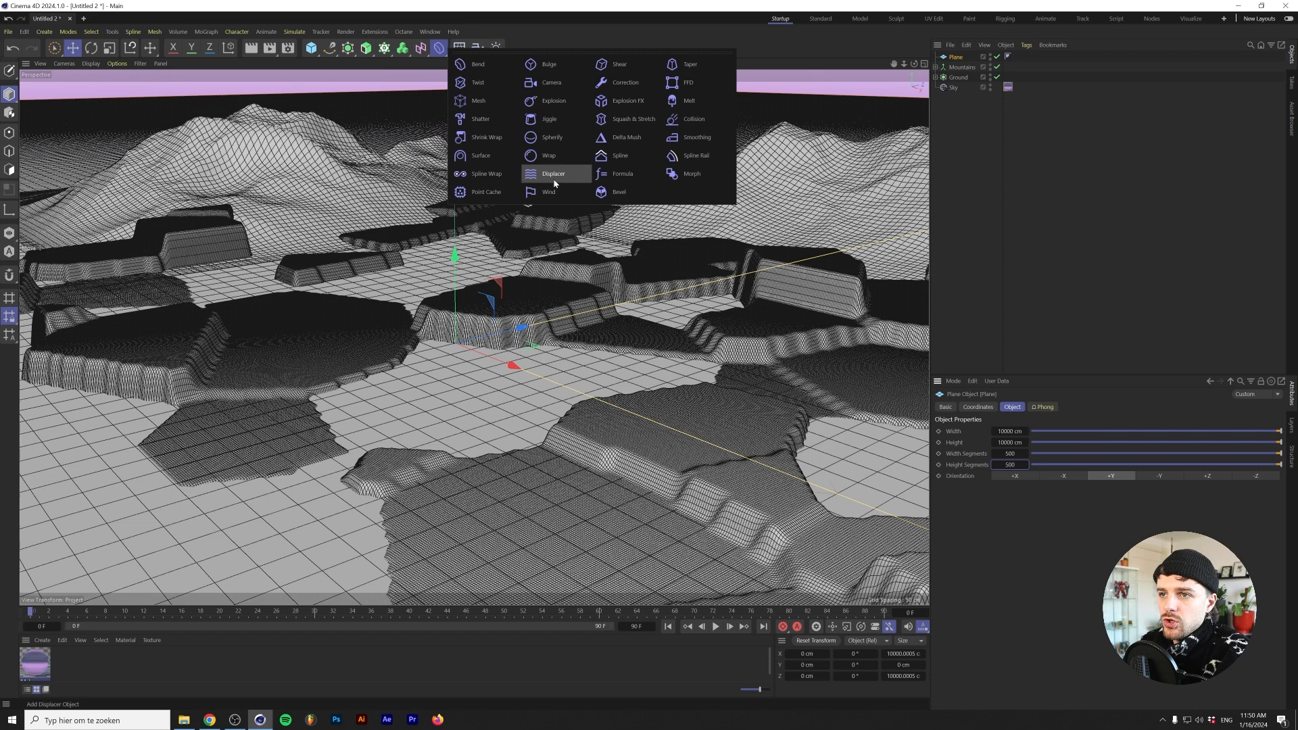
pyautogui.click(555, 173)
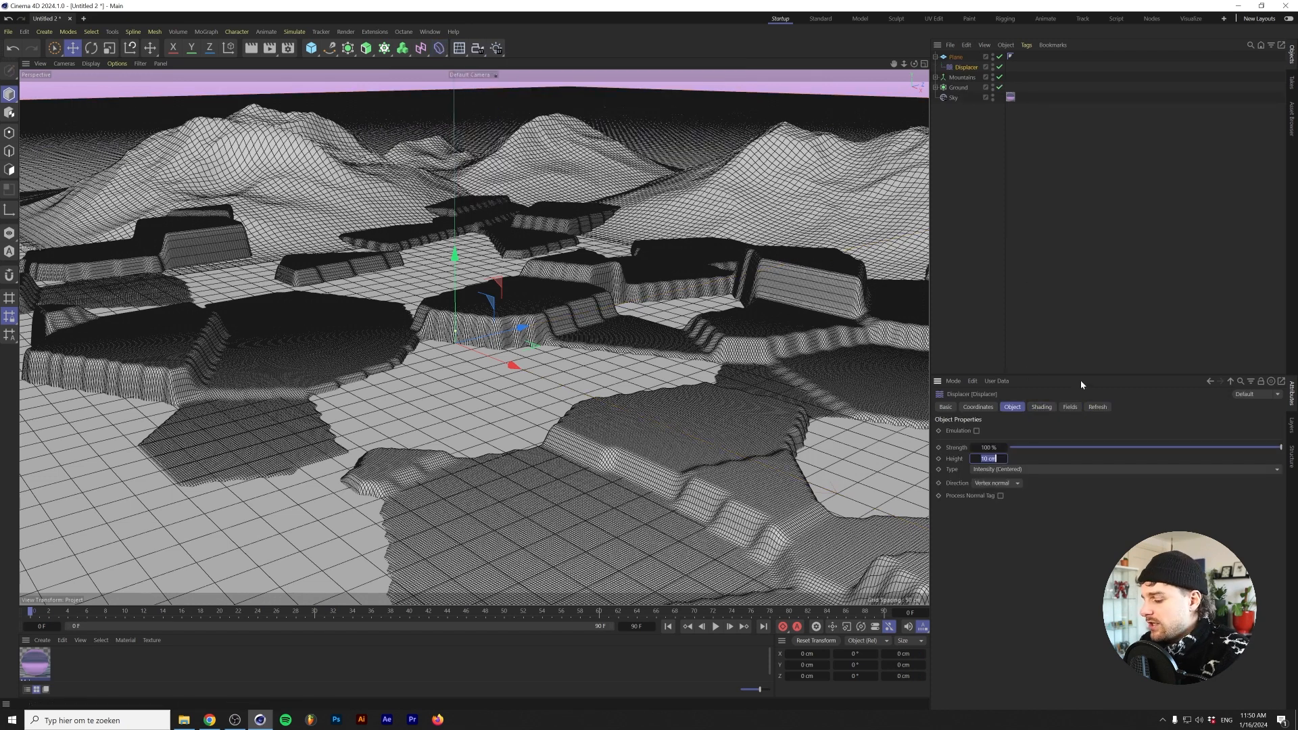
pyautogui.write('5 cm')
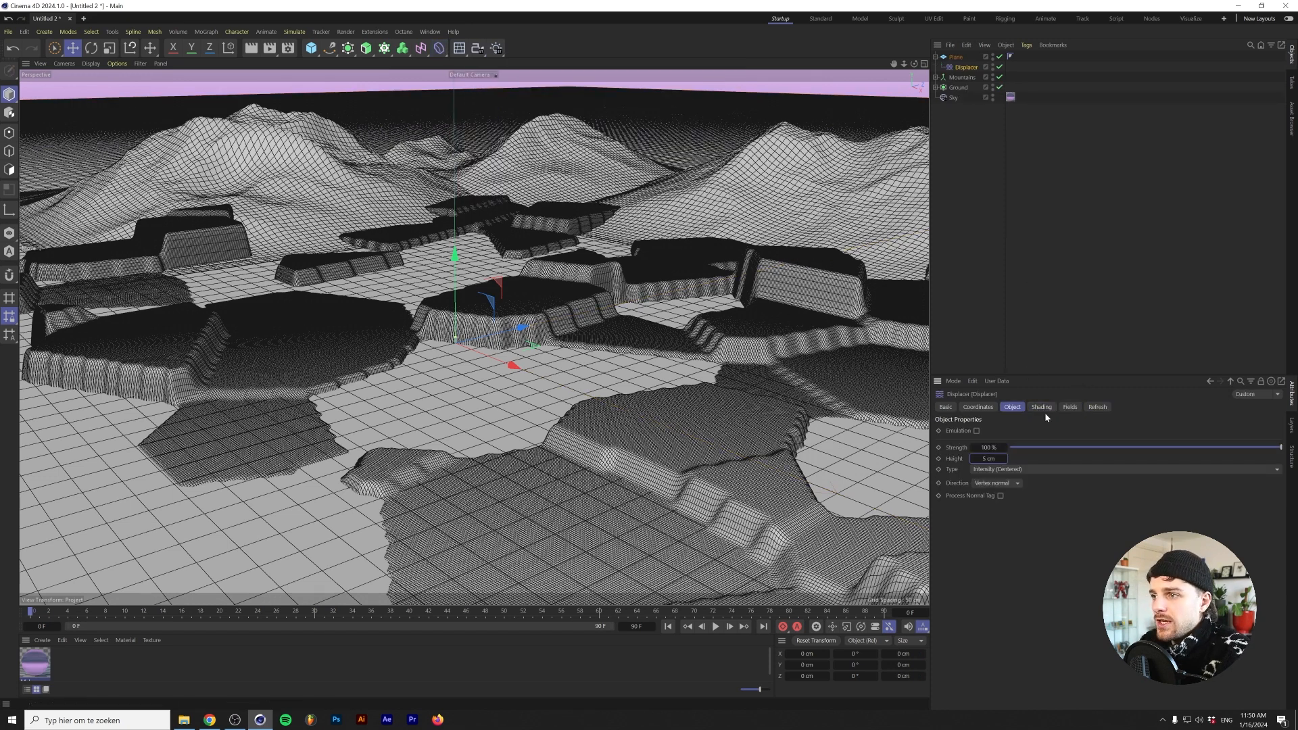
# Drive the displacer with Turbulence noise at 350% global scale
pyautogui.click(973, 442)
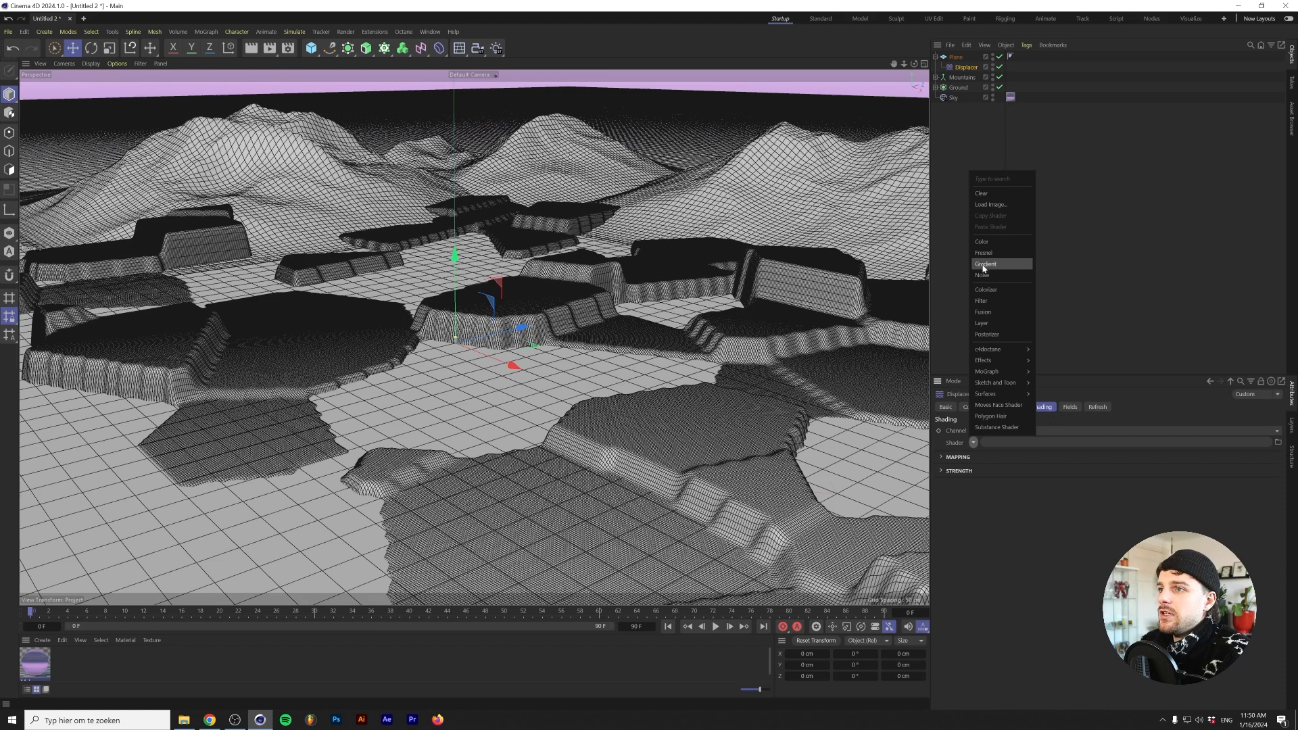
pyautogui.click(981, 276)
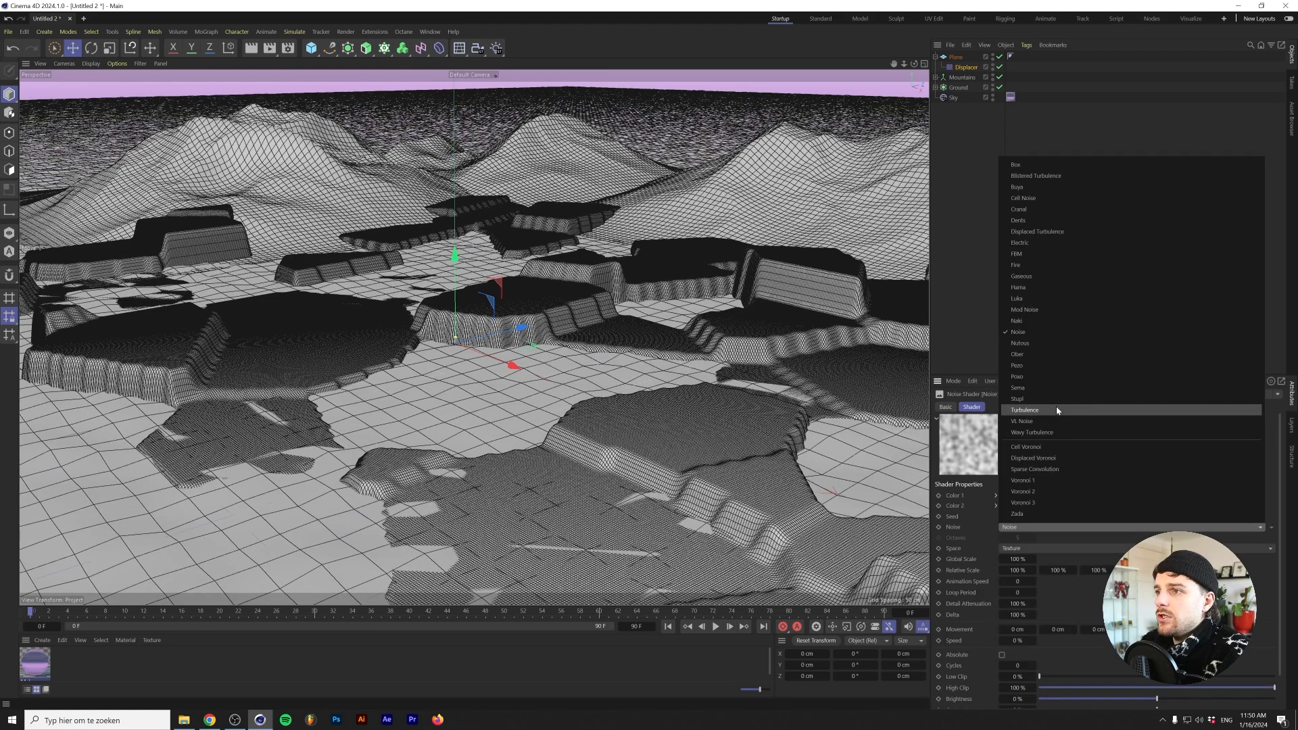
pyautogui.click(1025, 410)
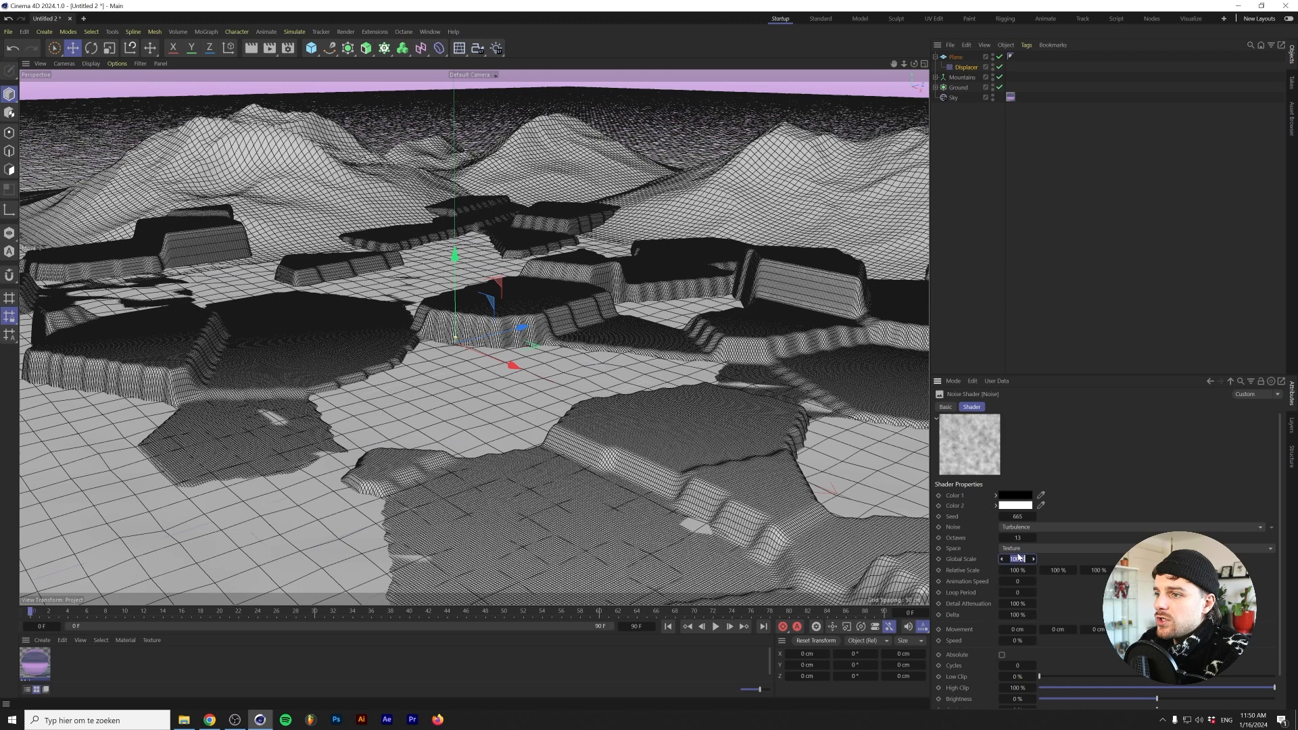
pyautogui.write('350')
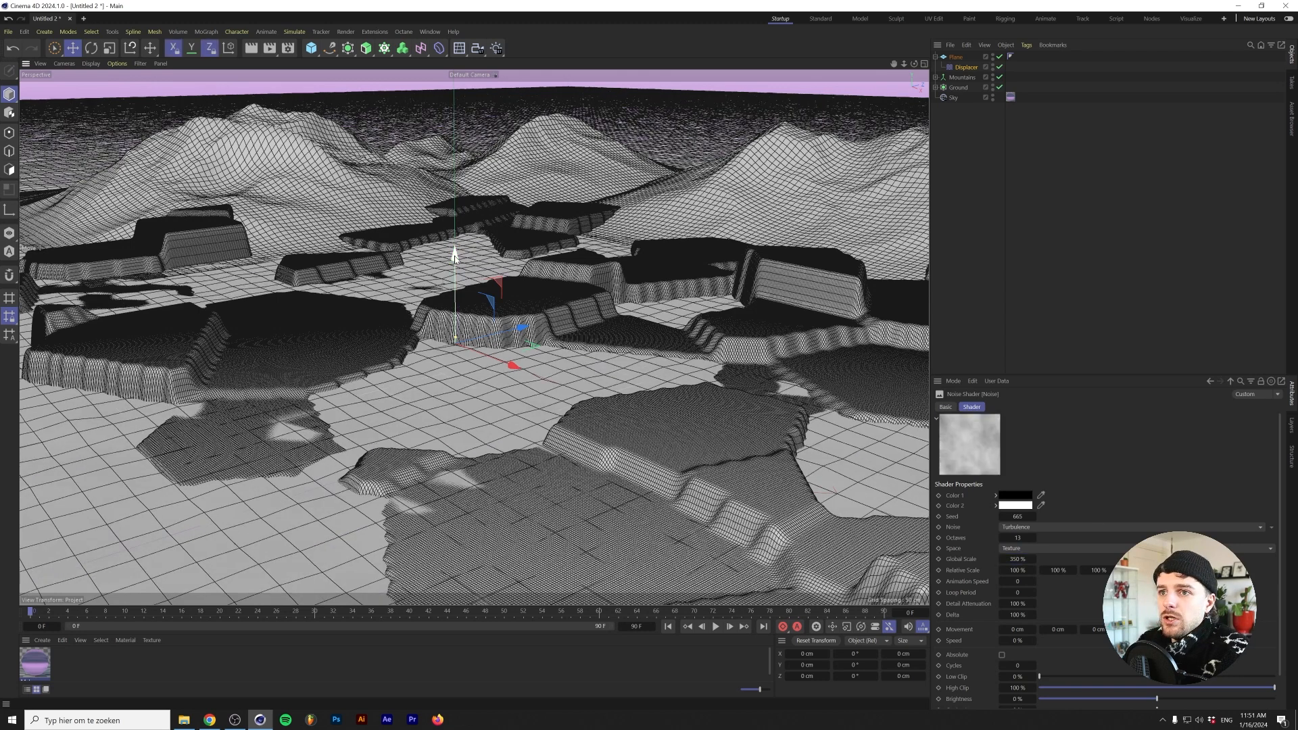
pyautogui.click(954, 56)
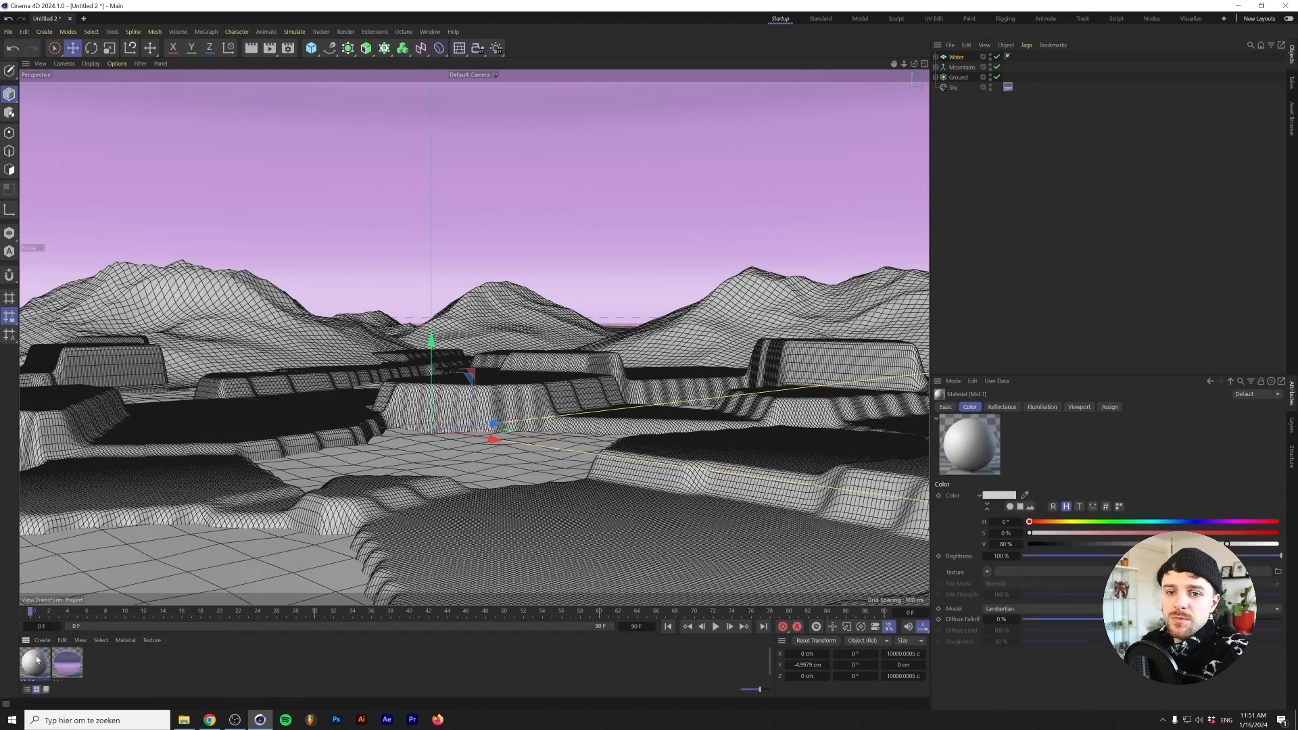
# Name the new material Water and choose a refraction preset for its transparency
pyautogui.doubleClick(36, 663)
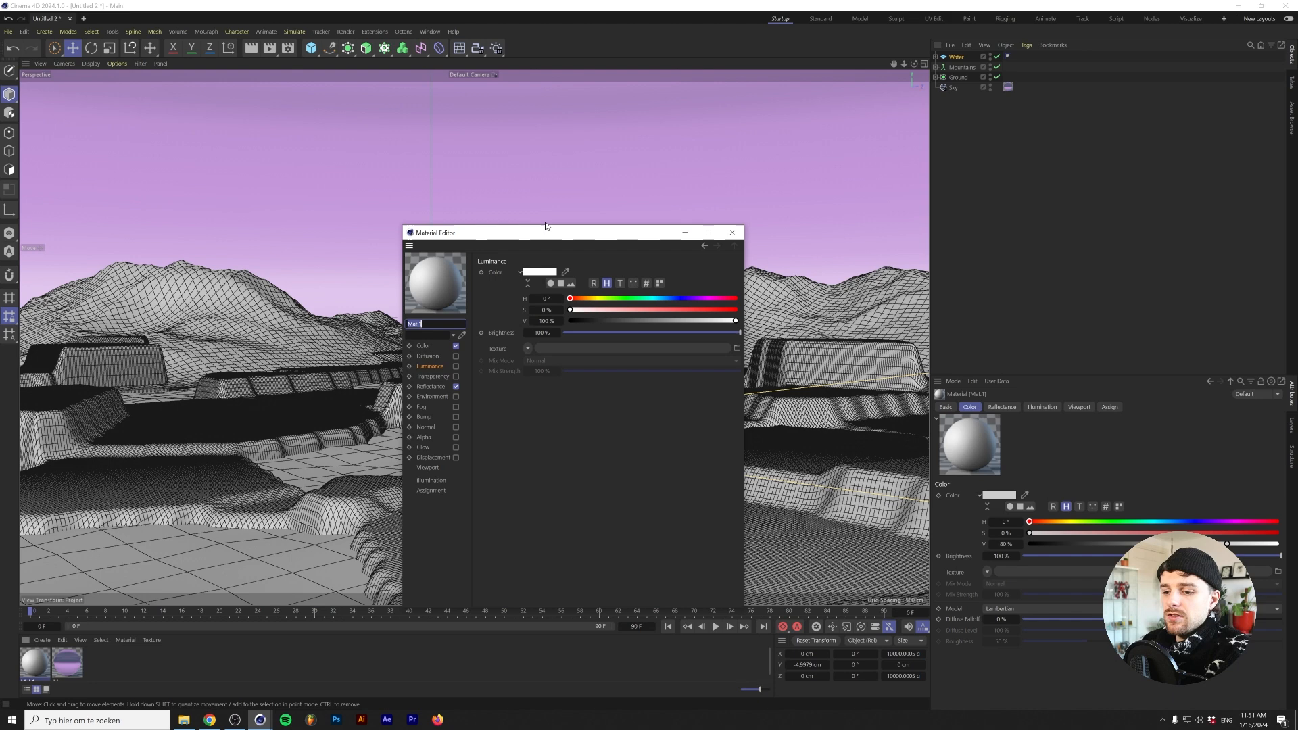
pyautogui.write('Water')
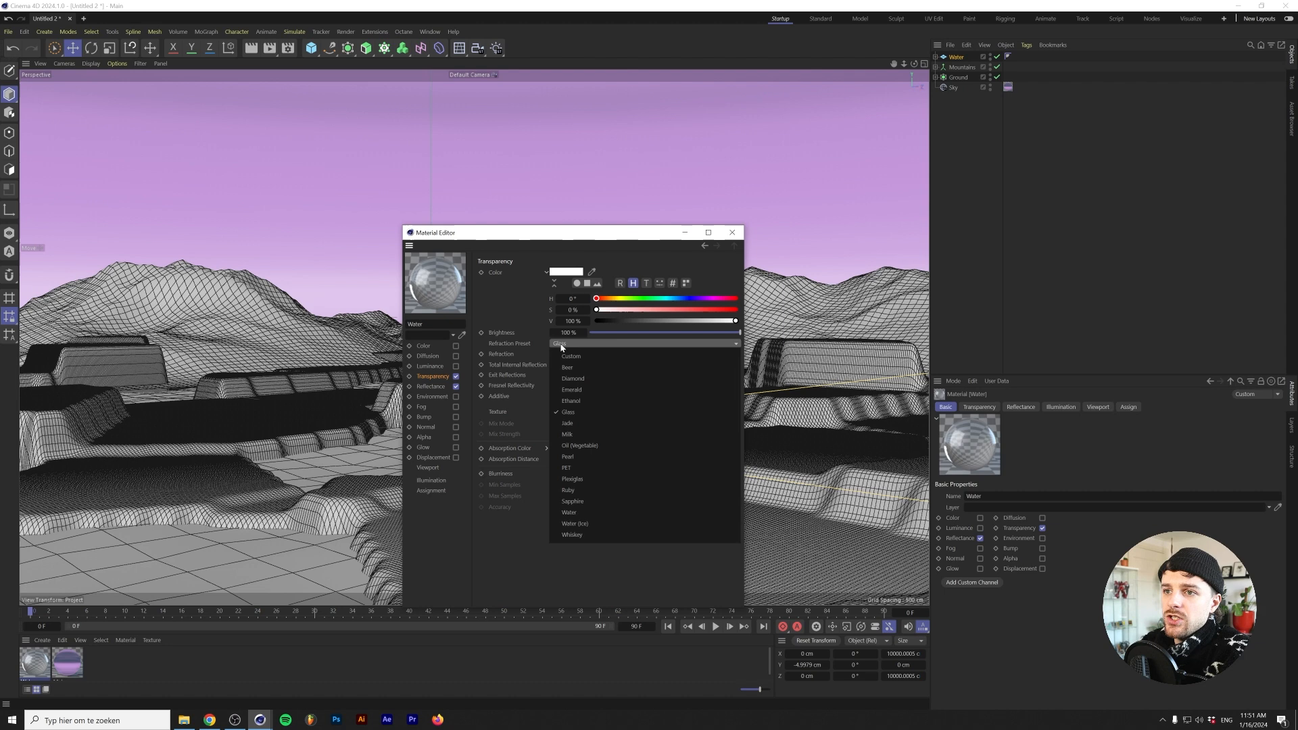
pyautogui.click(570, 511)
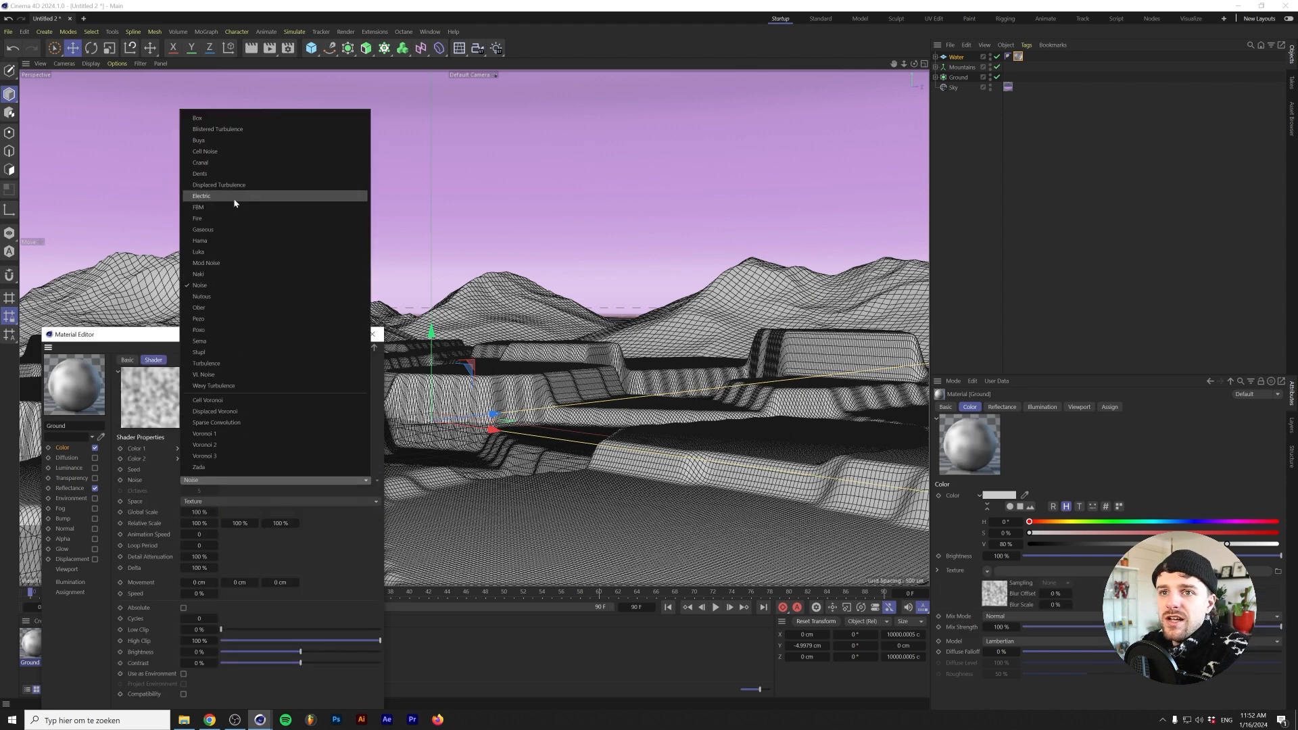
# Set the Ground material's colour noise type to FBM and return to the colour texture options
pyautogui.click(197, 207)
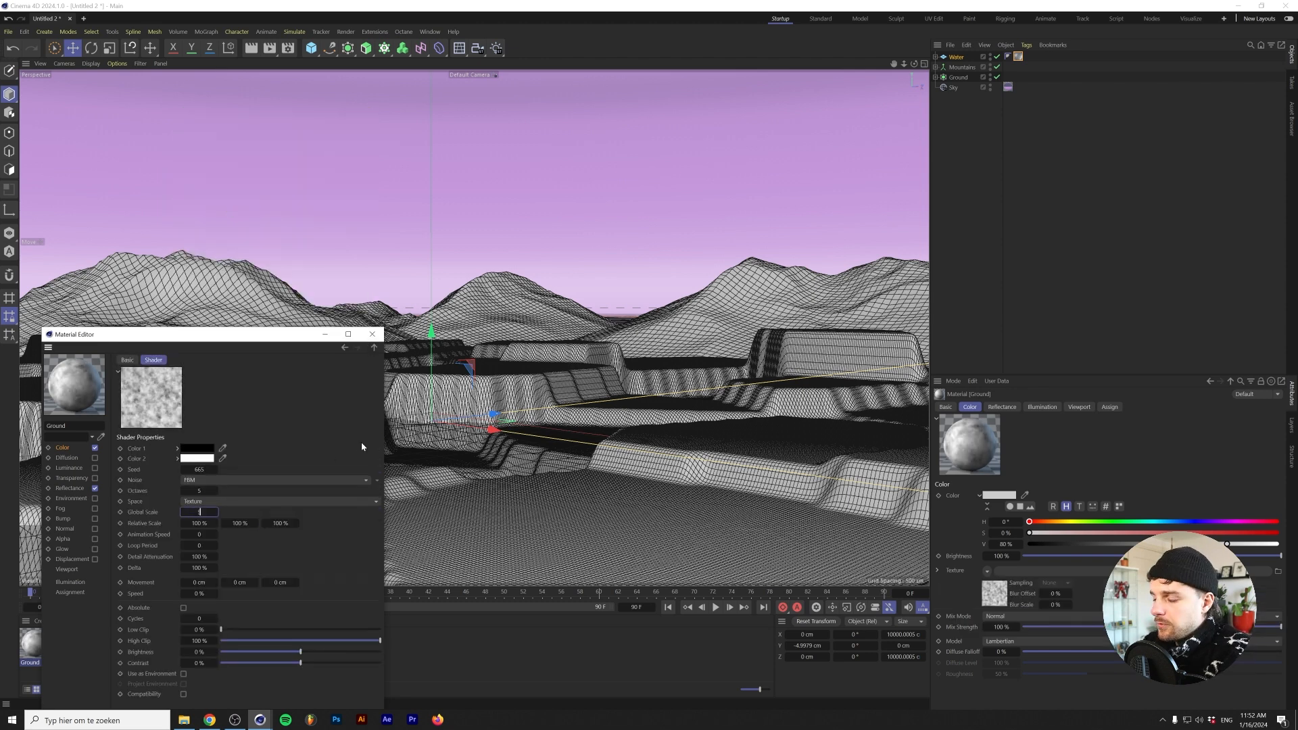
pyautogui.click(169, 449)
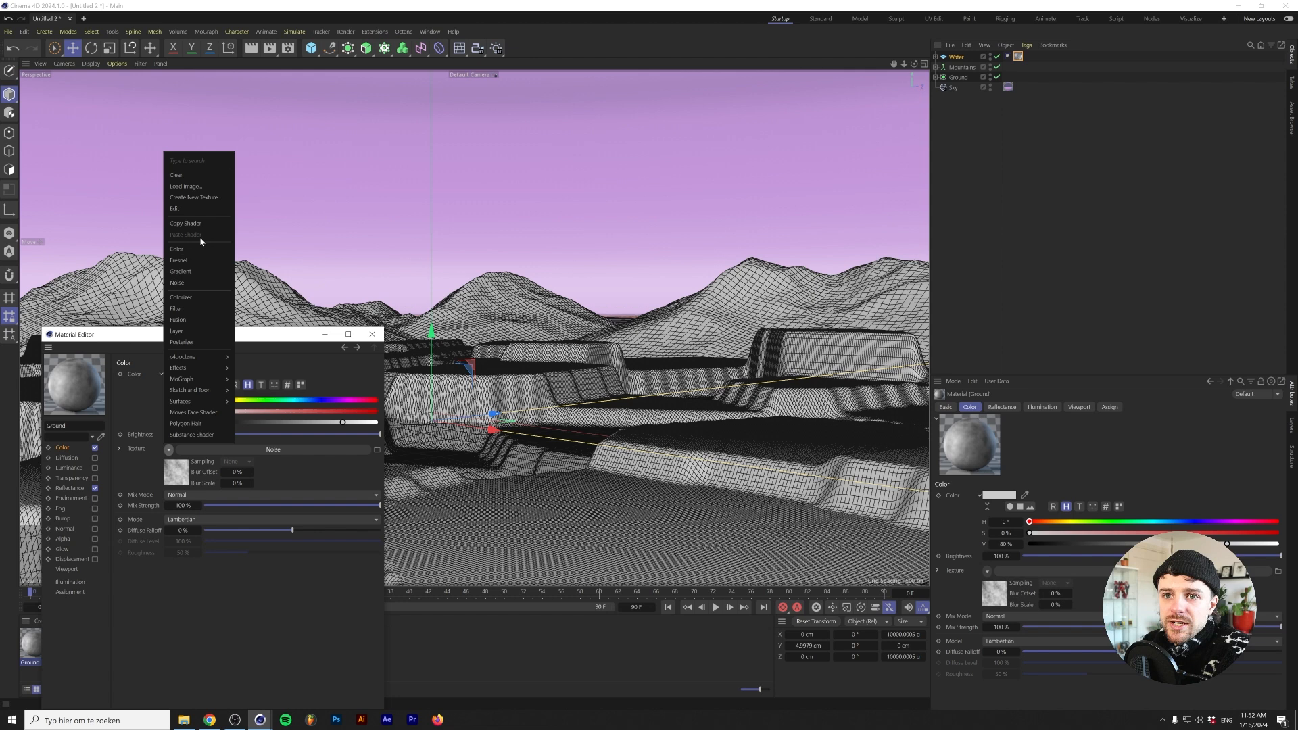
pyautogui.moveTo(198, 327)
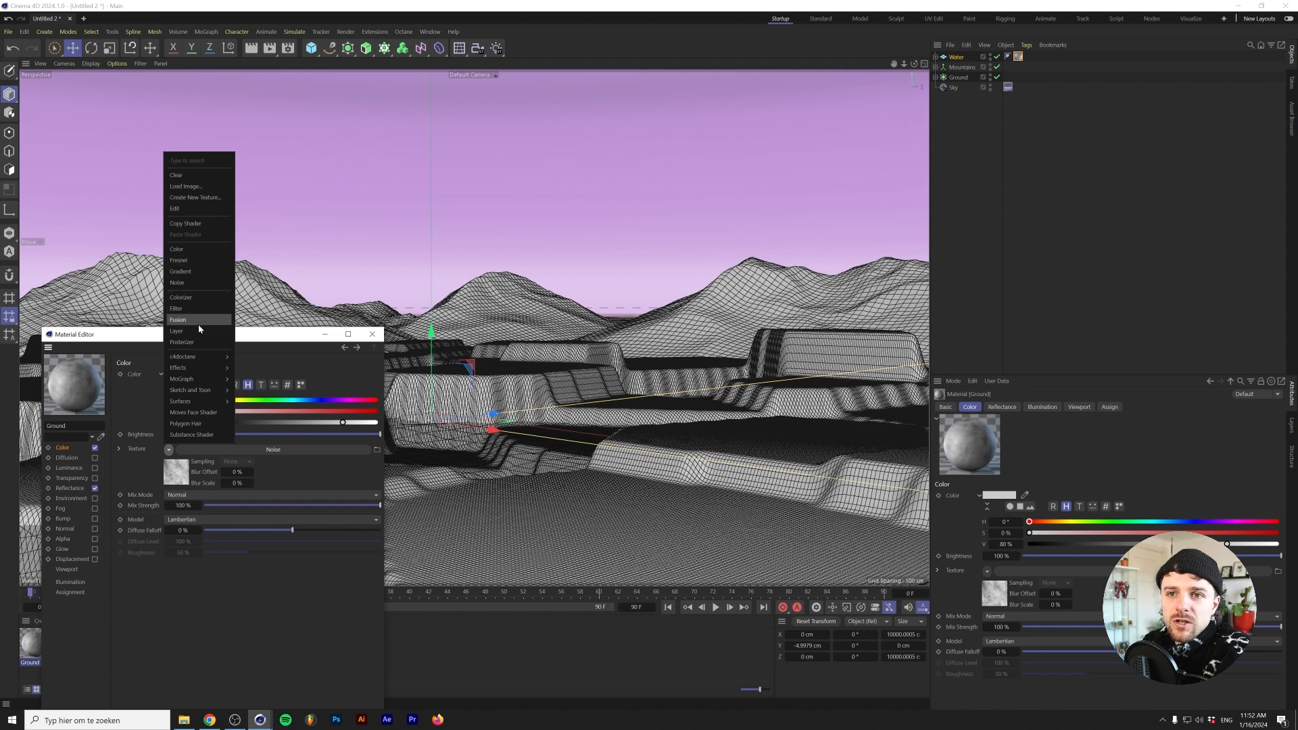
pyautogui.moveTo(202, 299)
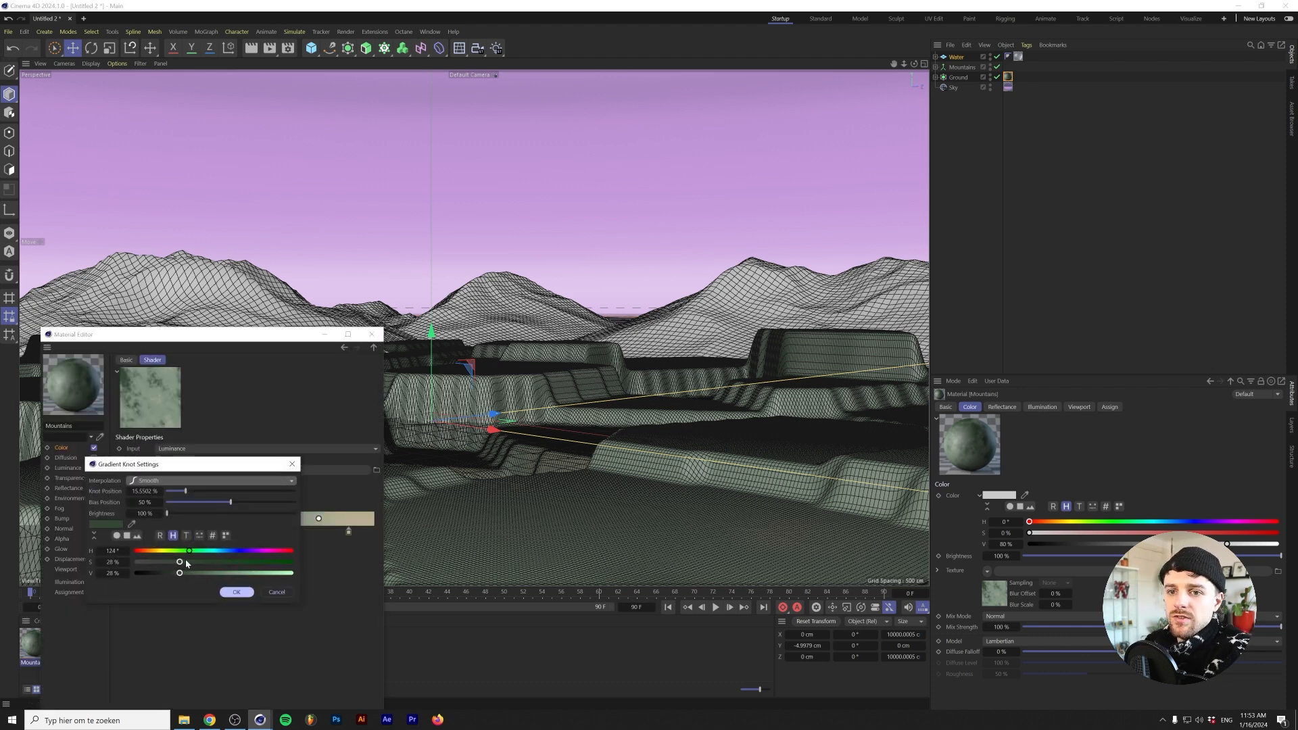
# Make the Mountains noise gradient's green more saturated and confirm the colour change
pyautogui.moveTo(179, 562); pyautogui.dragTo(206, 562)
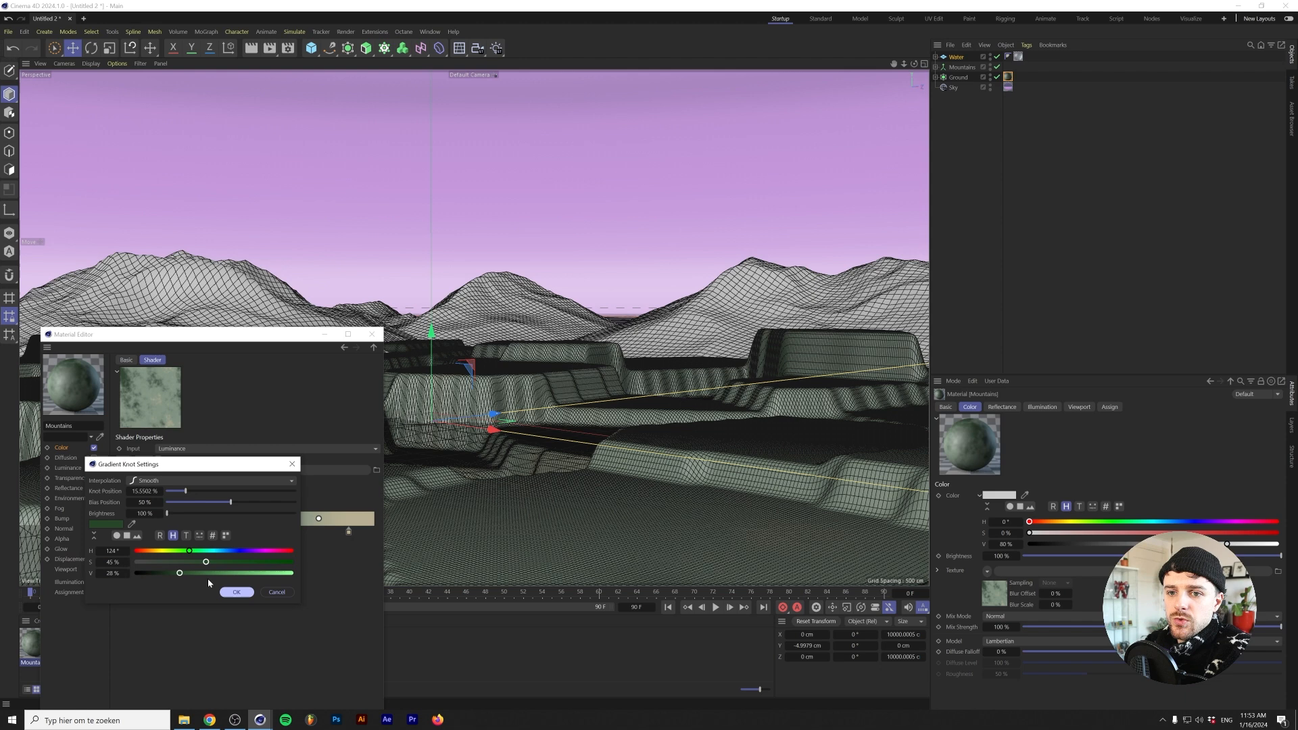
pyautogui.click(235, 592)
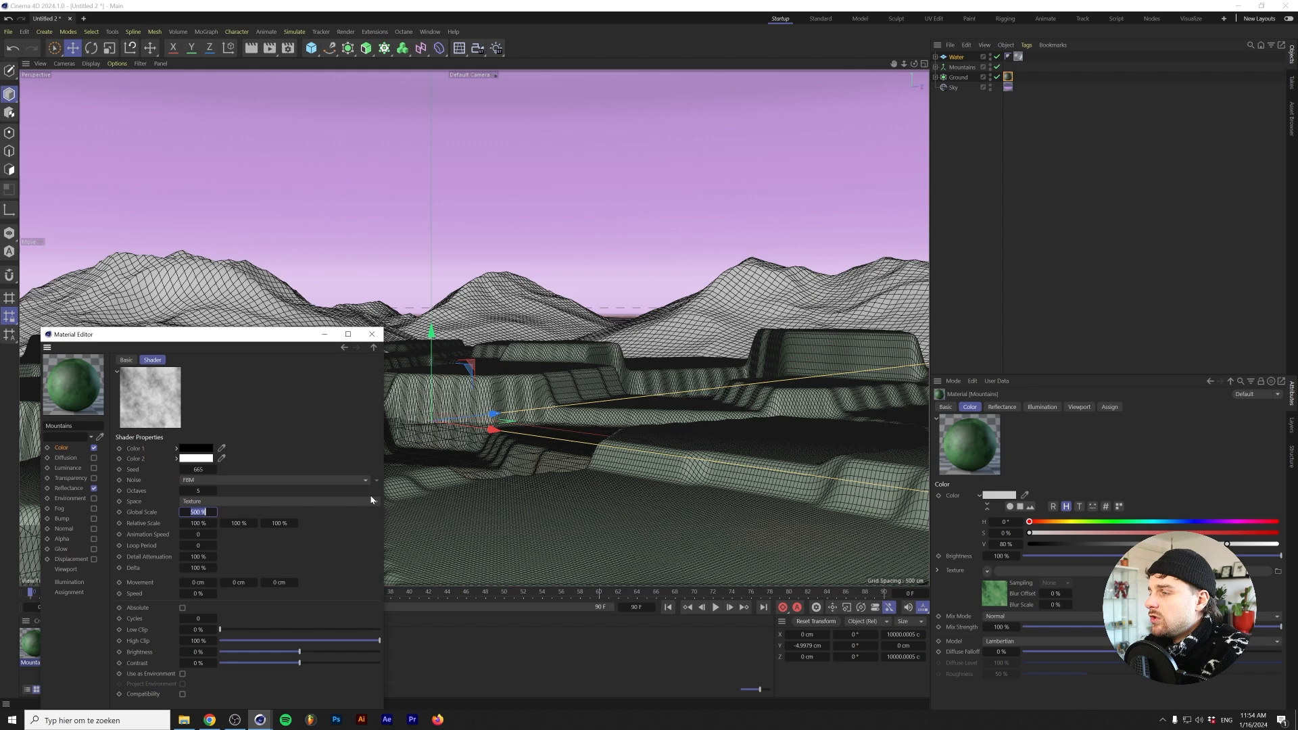
pyautogui.click(370, 334)
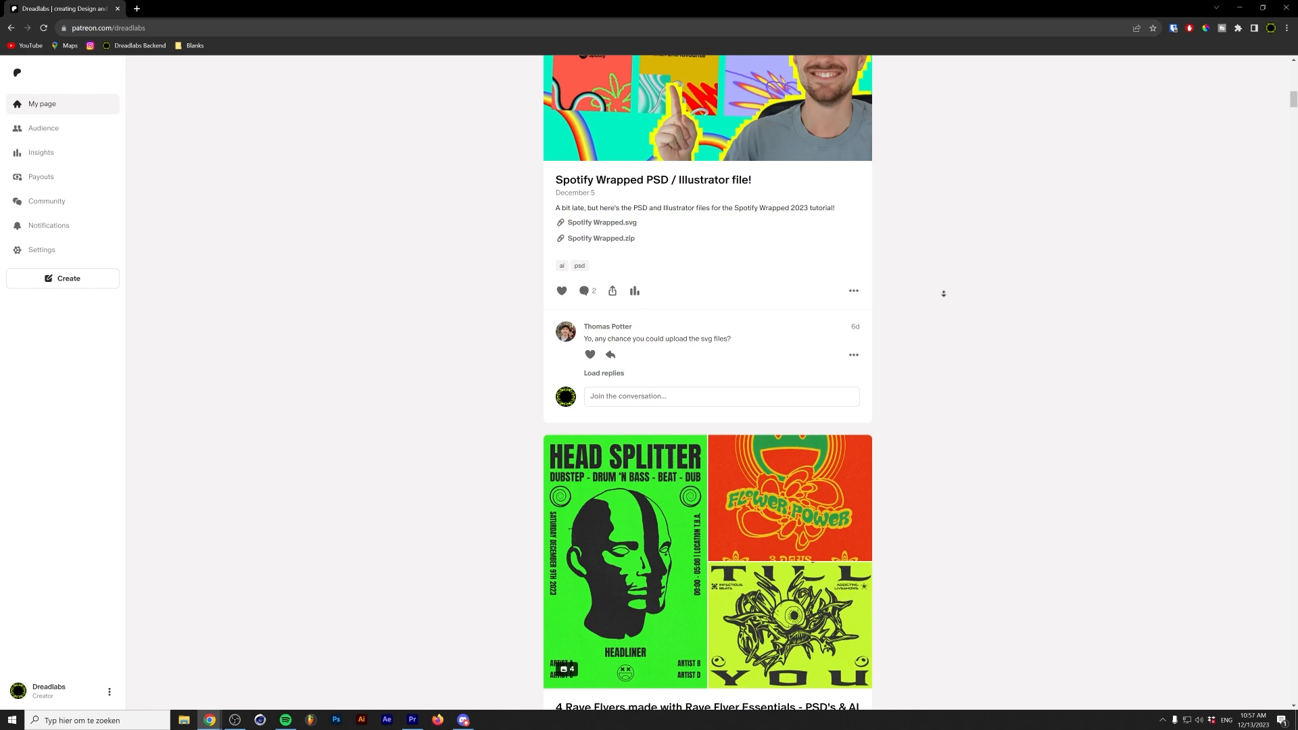
# Scroll down through the Patreon posts feed toward the Dreadlabs store listing
pyautogui.scroll(-3)
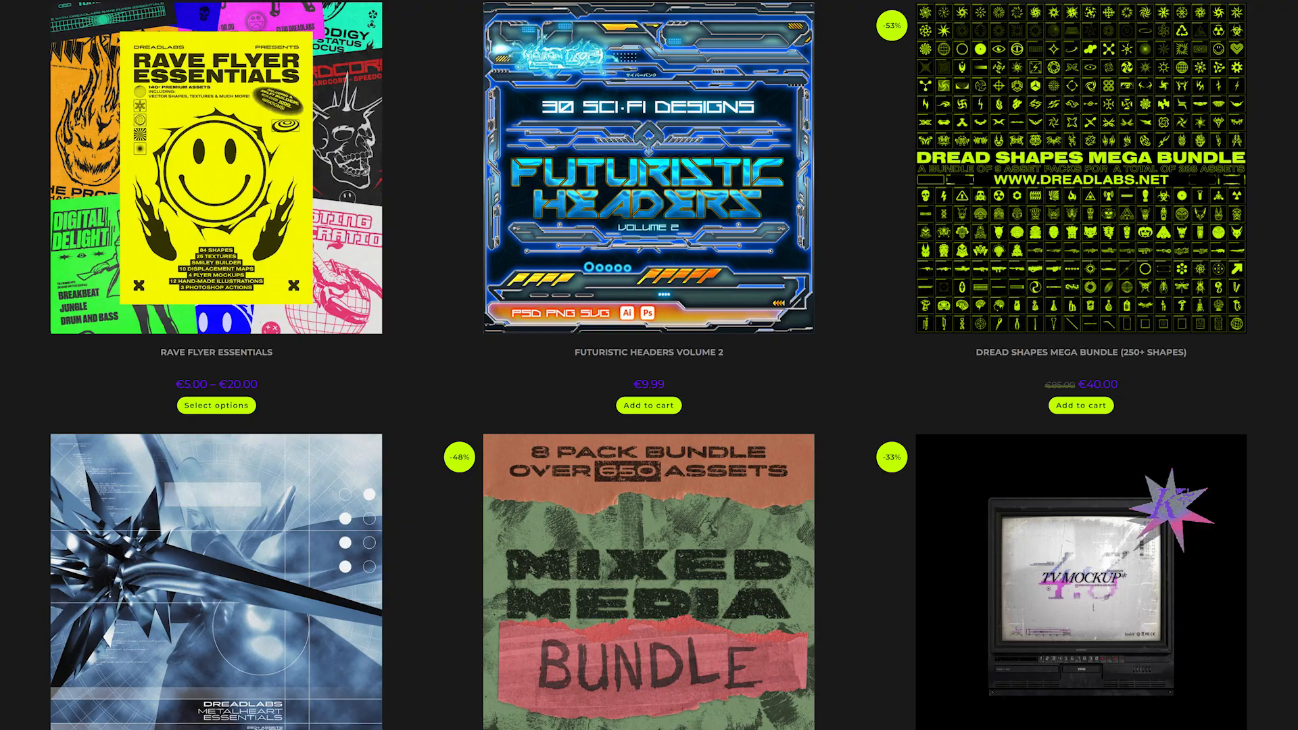
pyautogui.scroll(-3)
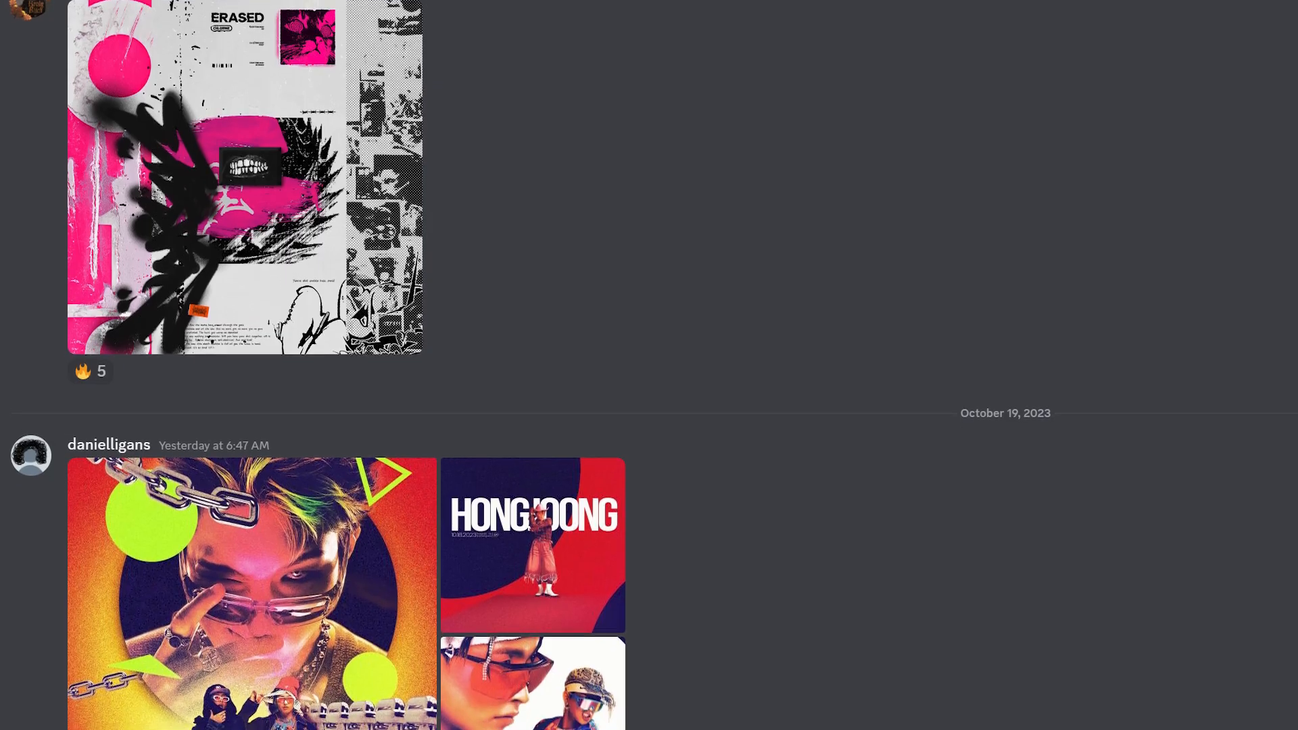
# Scroll down the Discord showcase channel to browse members' shared artwork
pyautogui.scroll(-3)
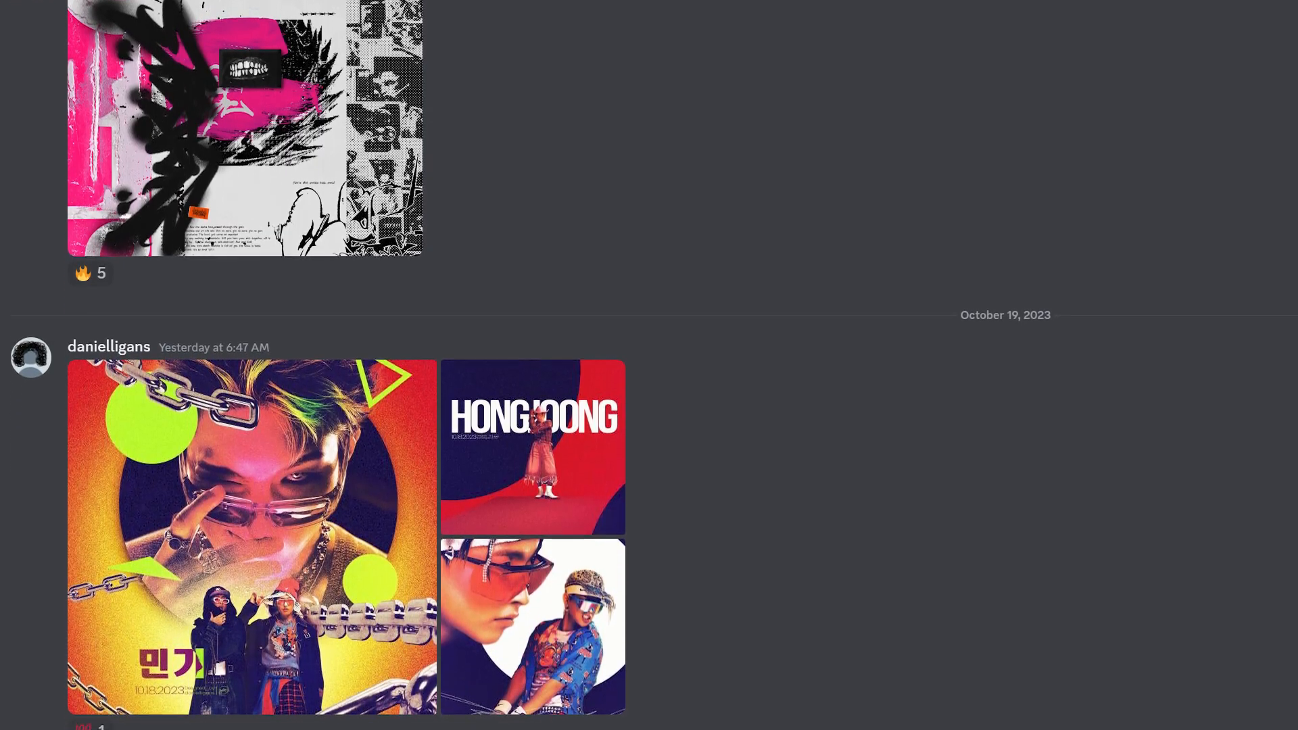
pyautogui.scroll(-3)
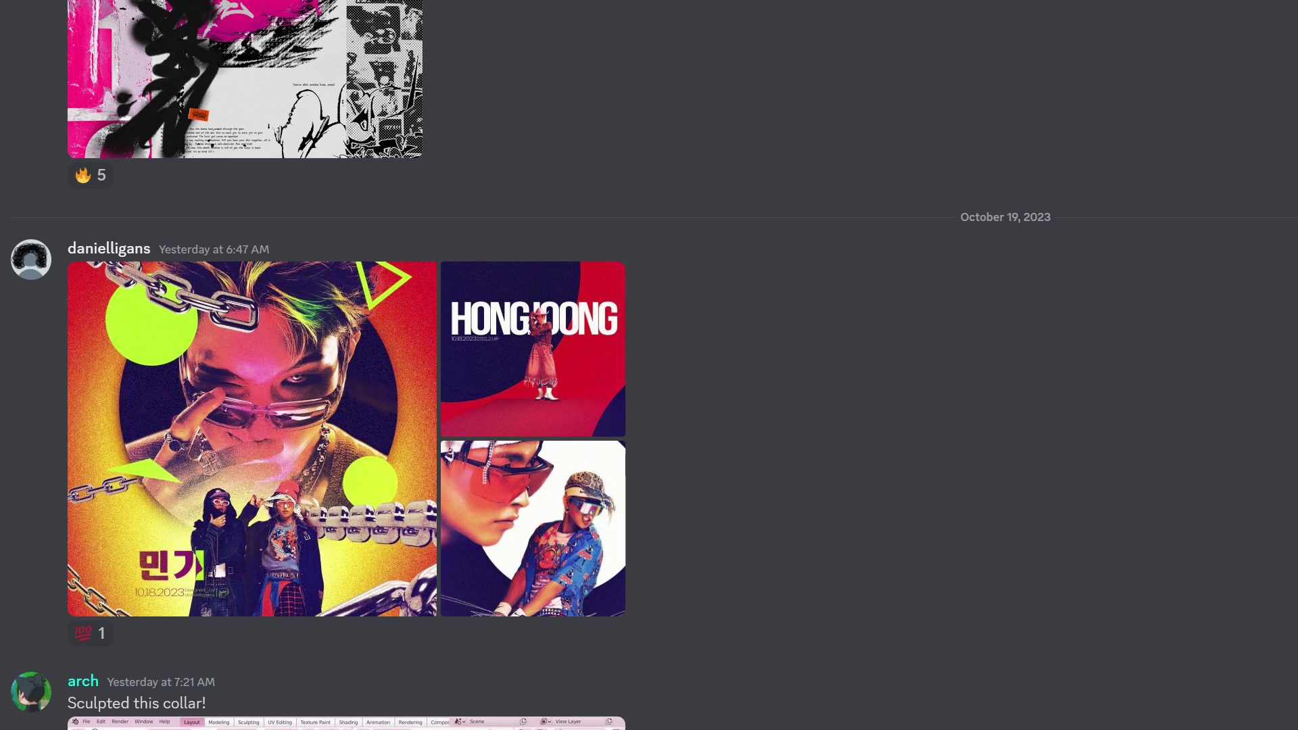
pyautogui.scroll(-3)
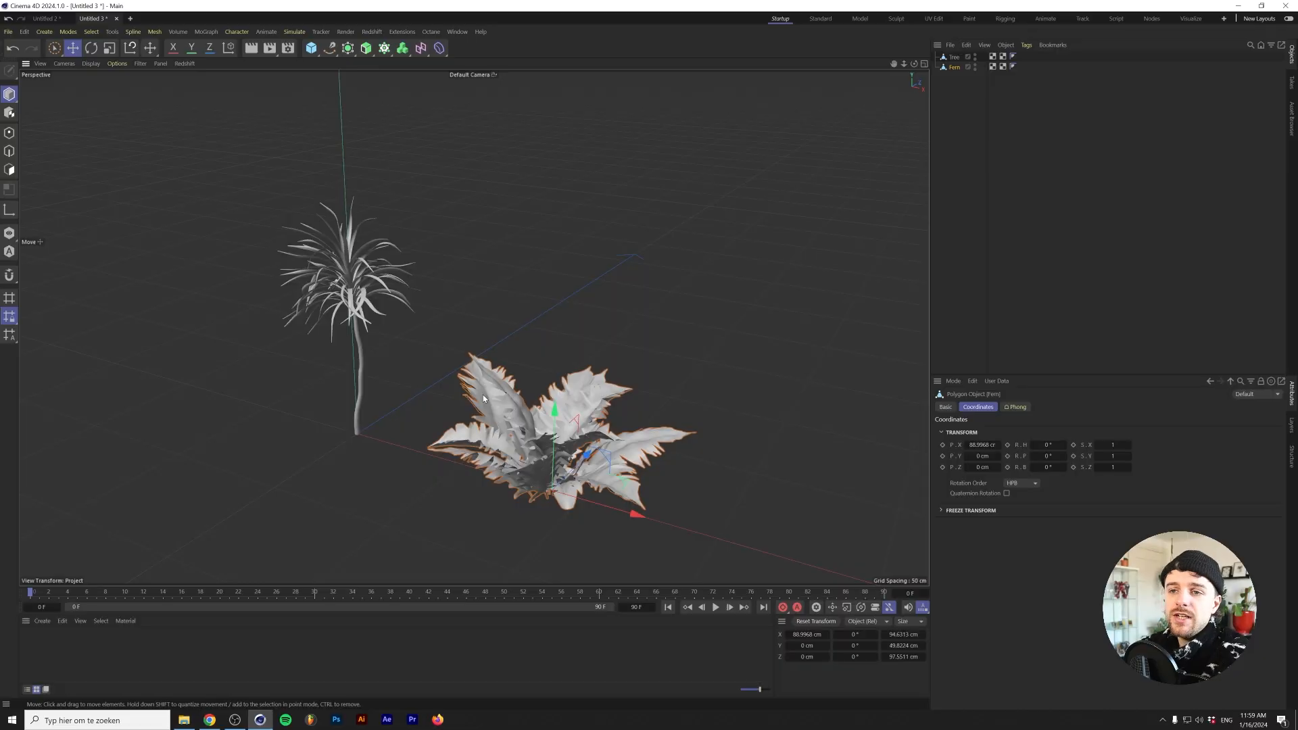
pyautogui.moveTo(419, 438)
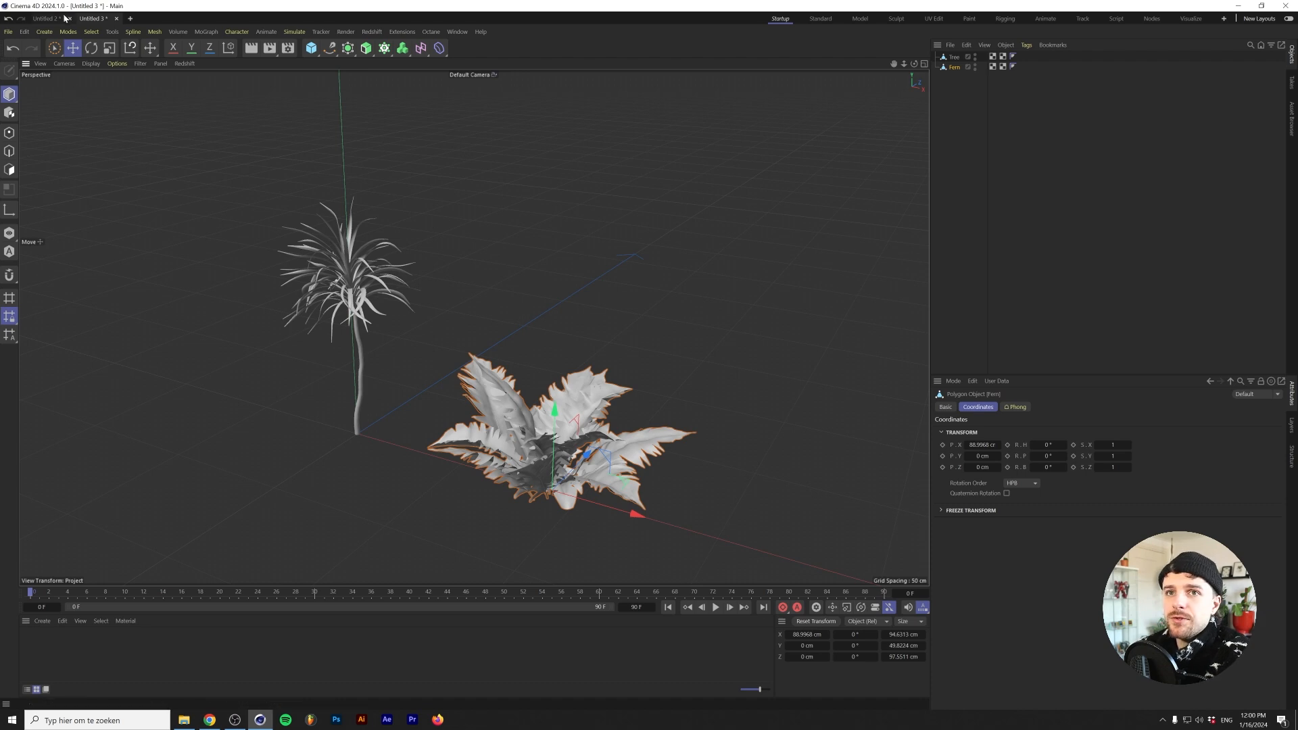
# Switch to the landscape scene document with the pasted Fern and add a Cloner object
pyautogui.click(51, 19)
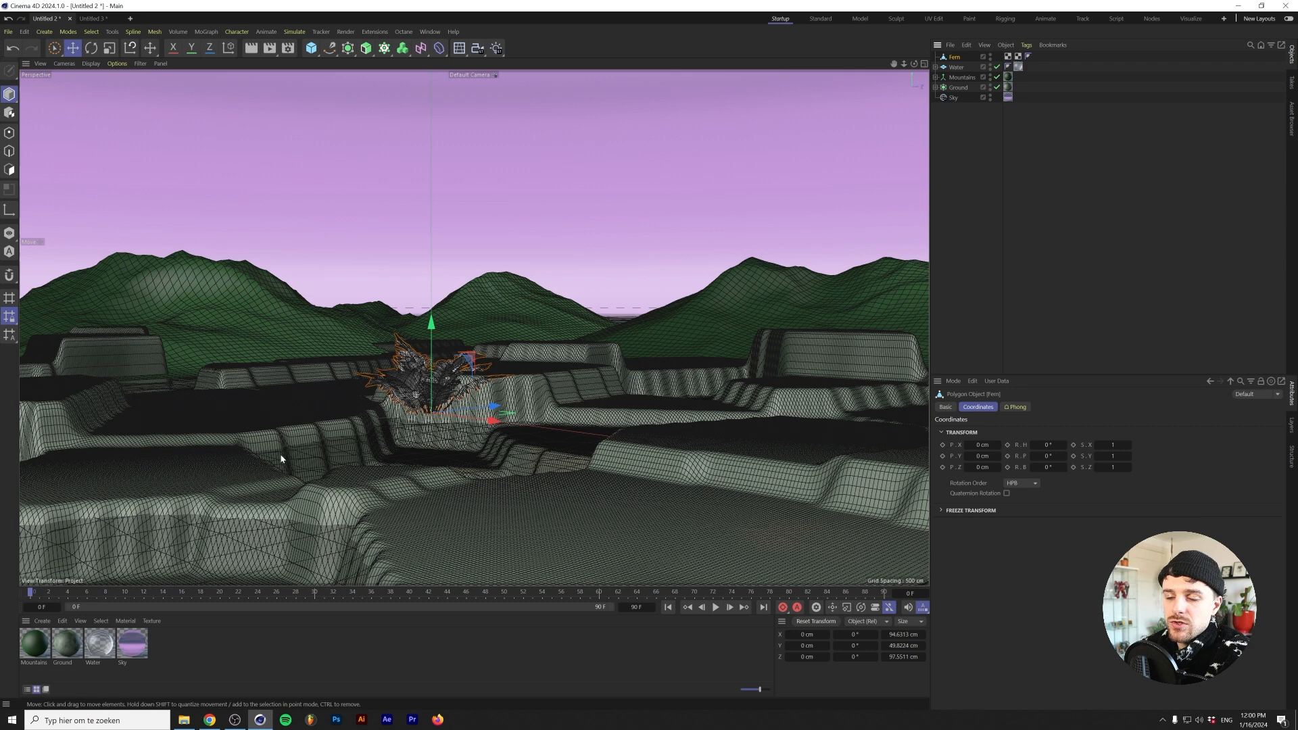
pyautogui.moveTo(382, 48)
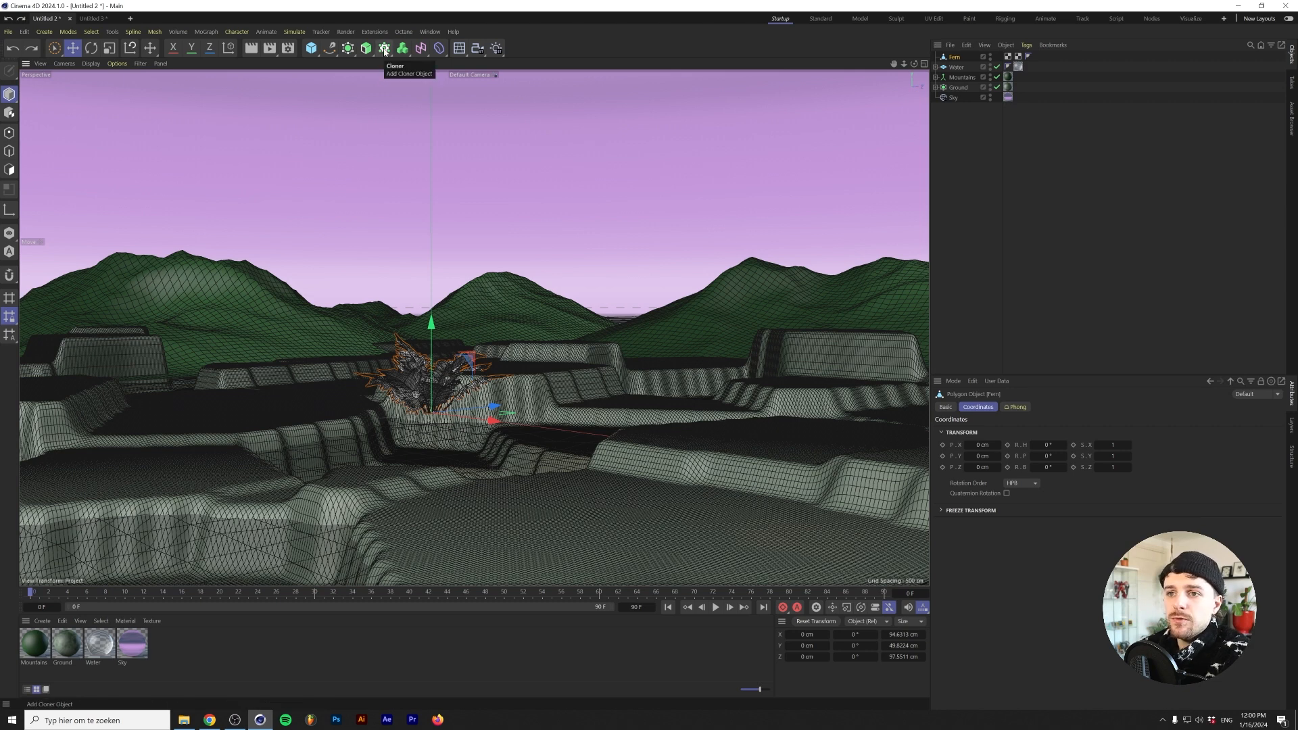
pyautogui.click(384, 49)
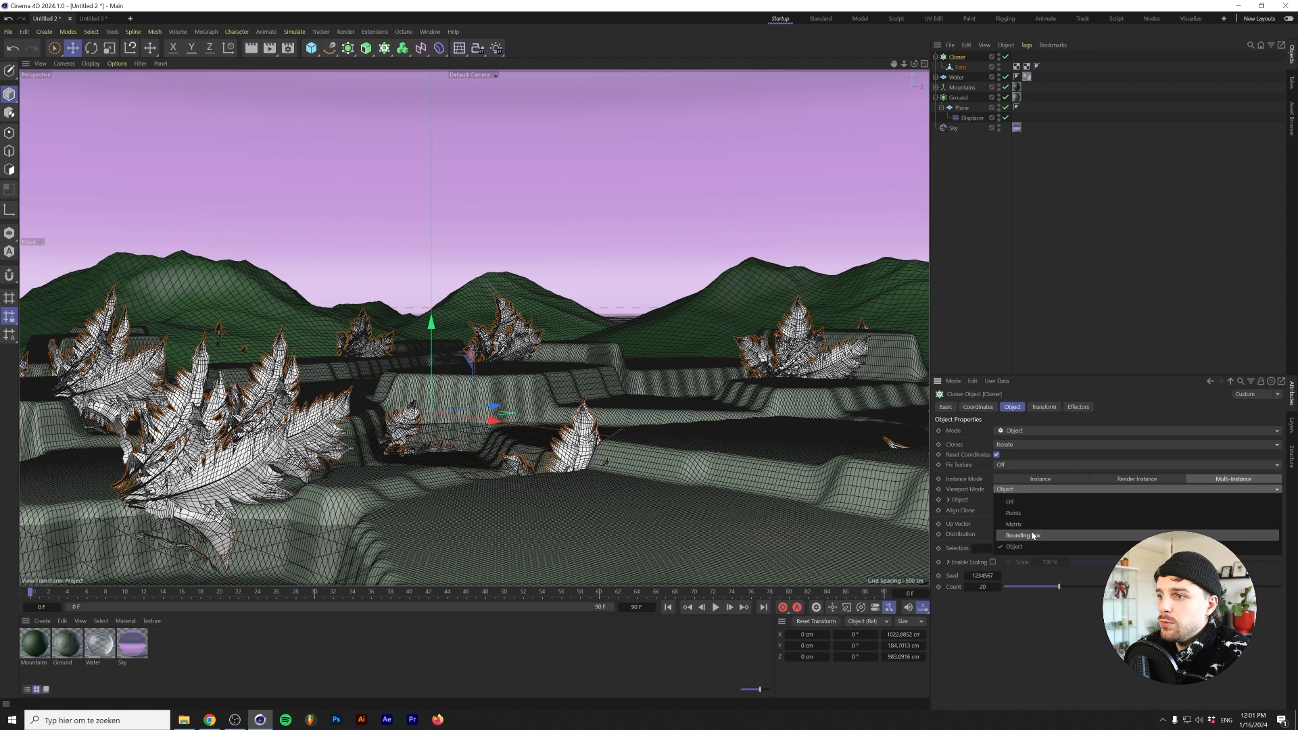
# Preview clones as boxes, align them to the surface with Up Vector +Y, and set Count to 2000
pyautogui.click(1014, 525)
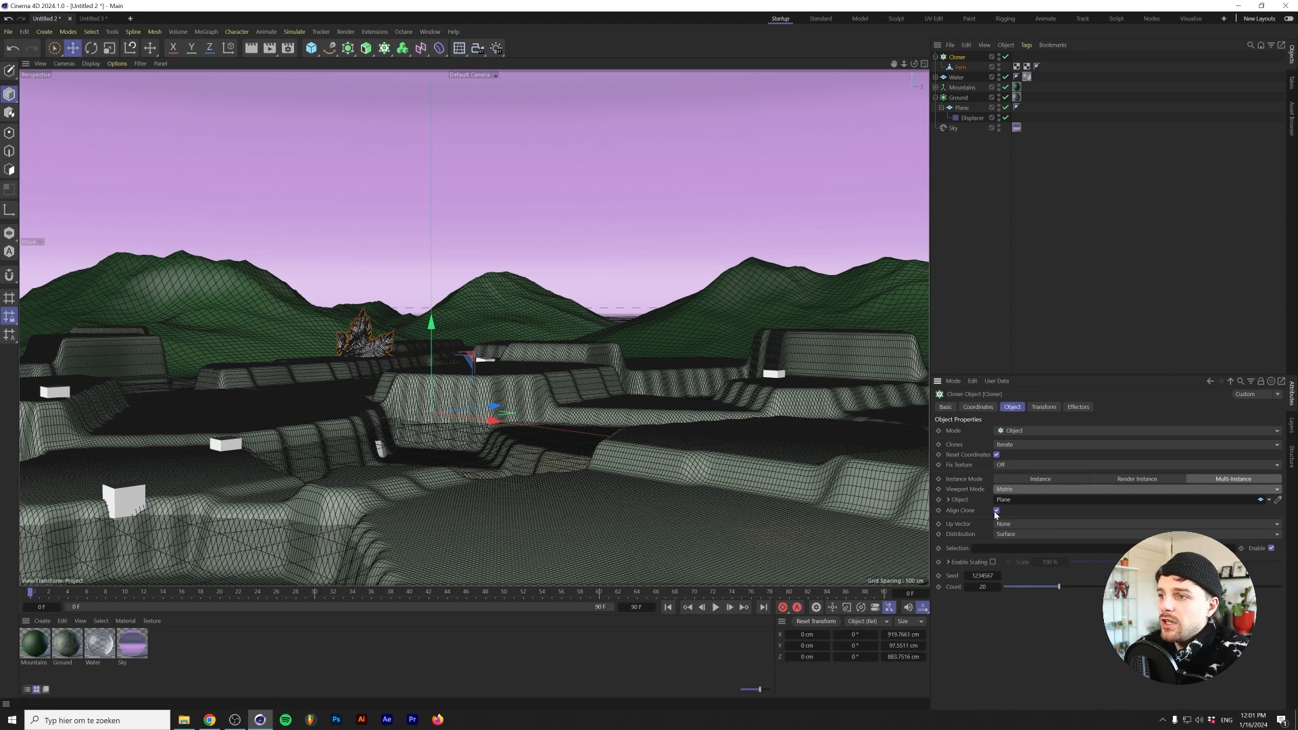
pyautogui.click(1138, 523)
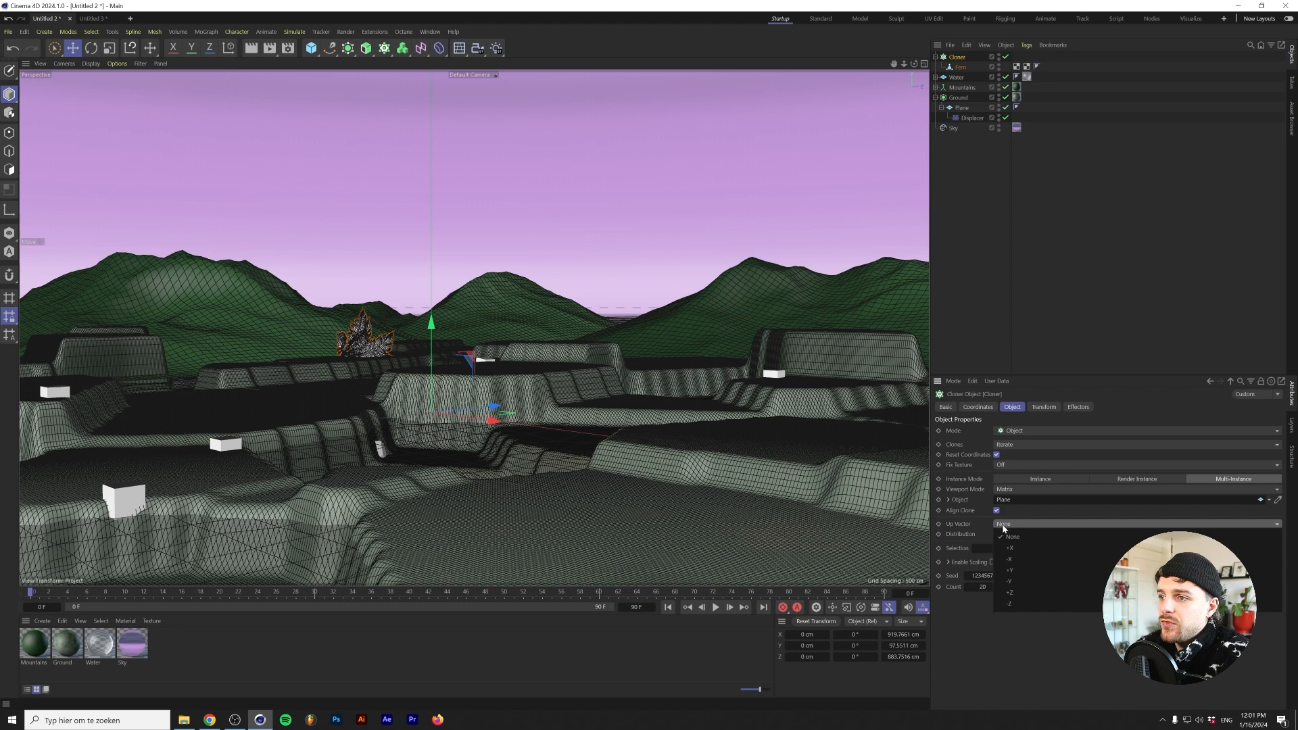
pyautogui.click(1012, 569)
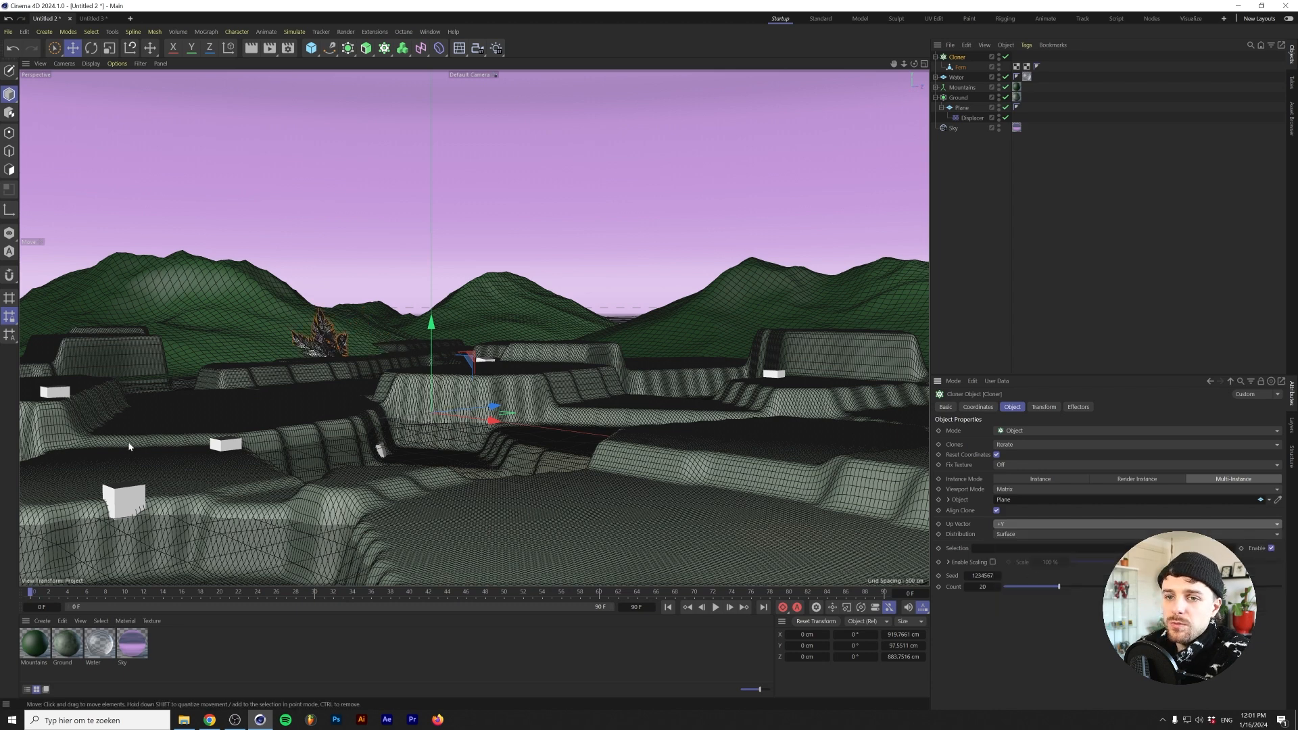
pyautogui.click(981, 586)
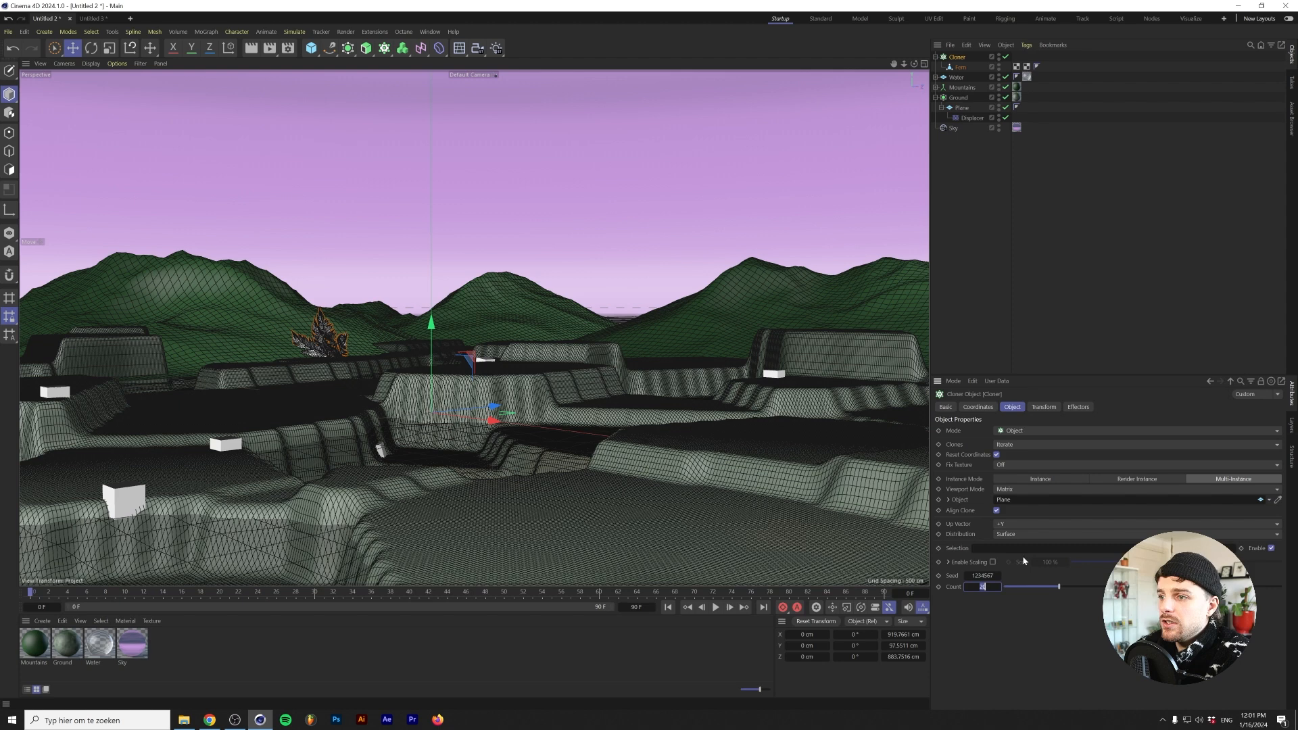
pyautogui.write('2000')
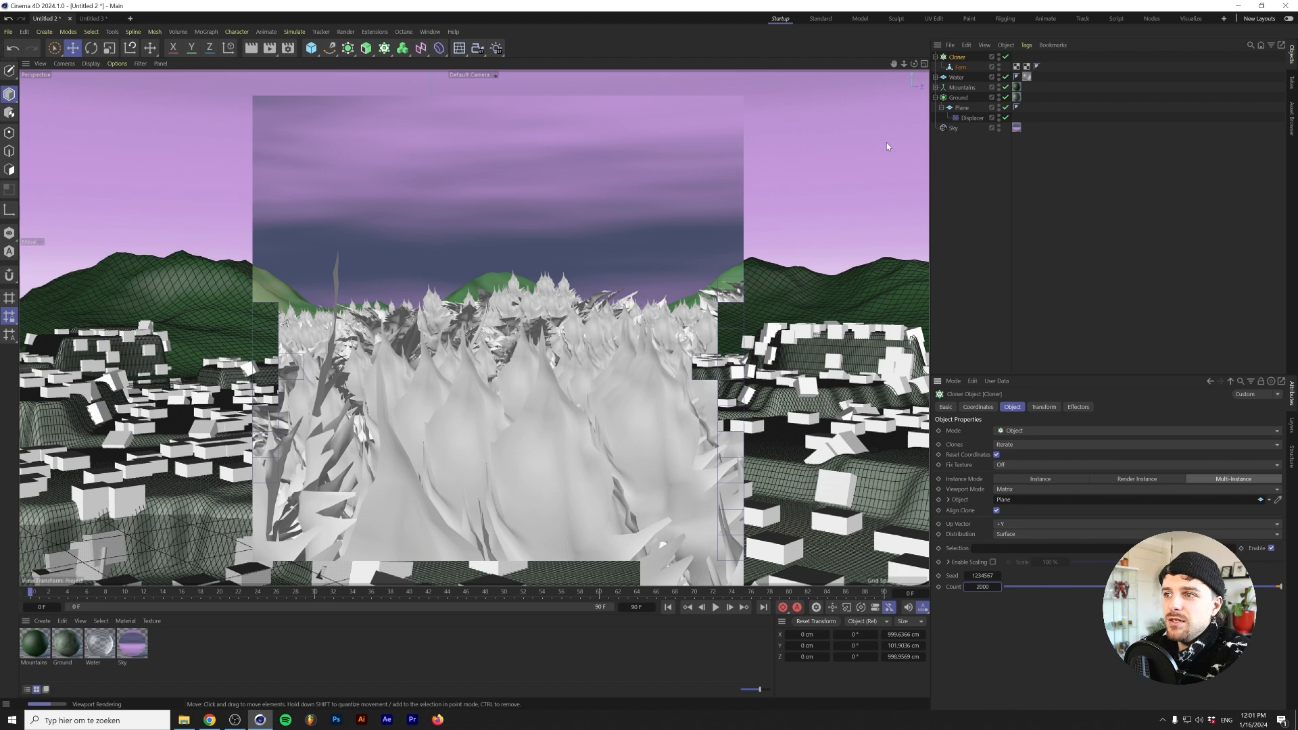
# In the Cloner's Transform settings, scale each clone down to a fraction of its size
pyautogui.click(1043, 405)
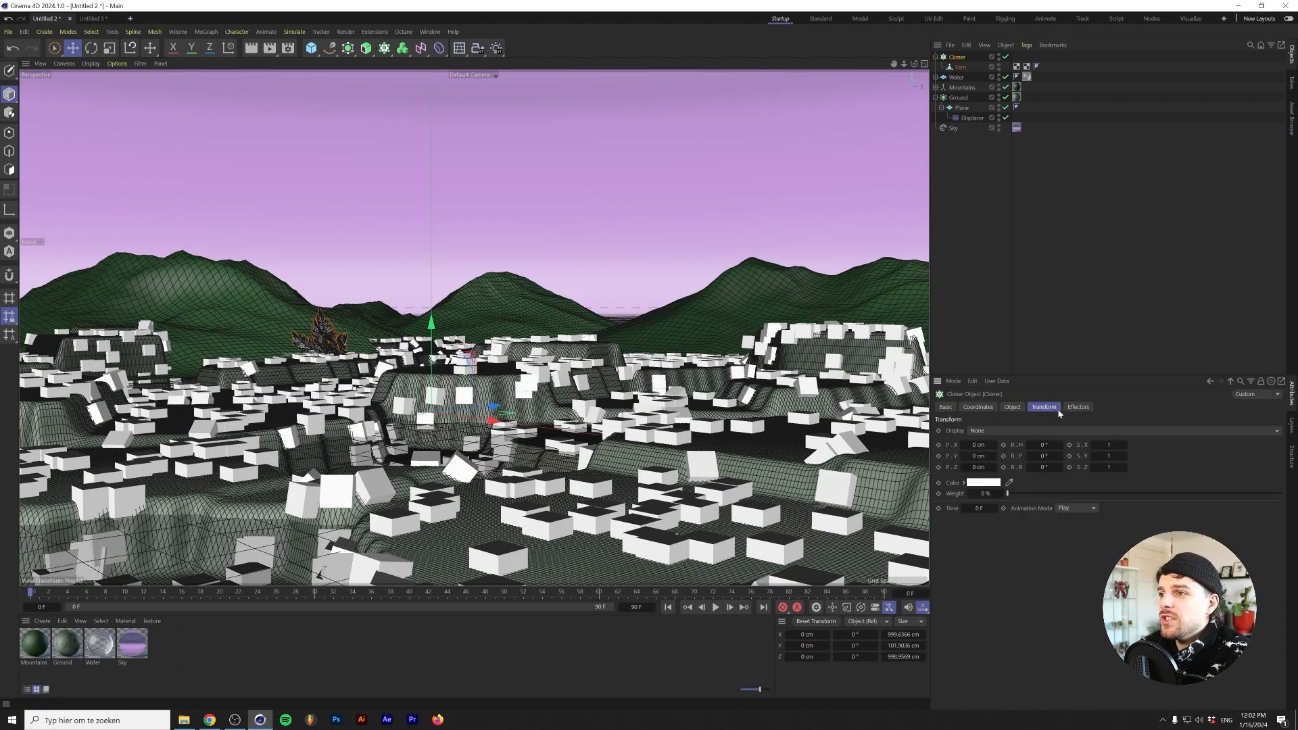
pyautogui.click(1108, 445)
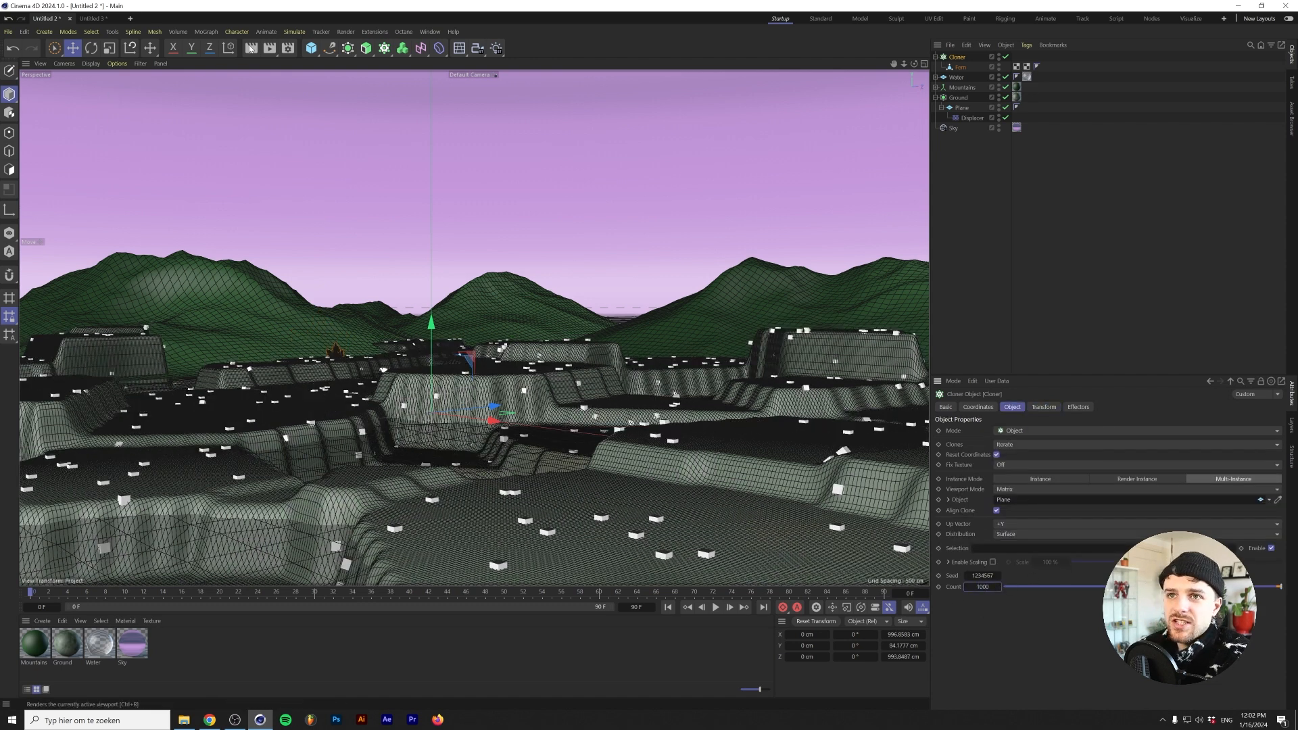
pyautogui.click(1043, 407)
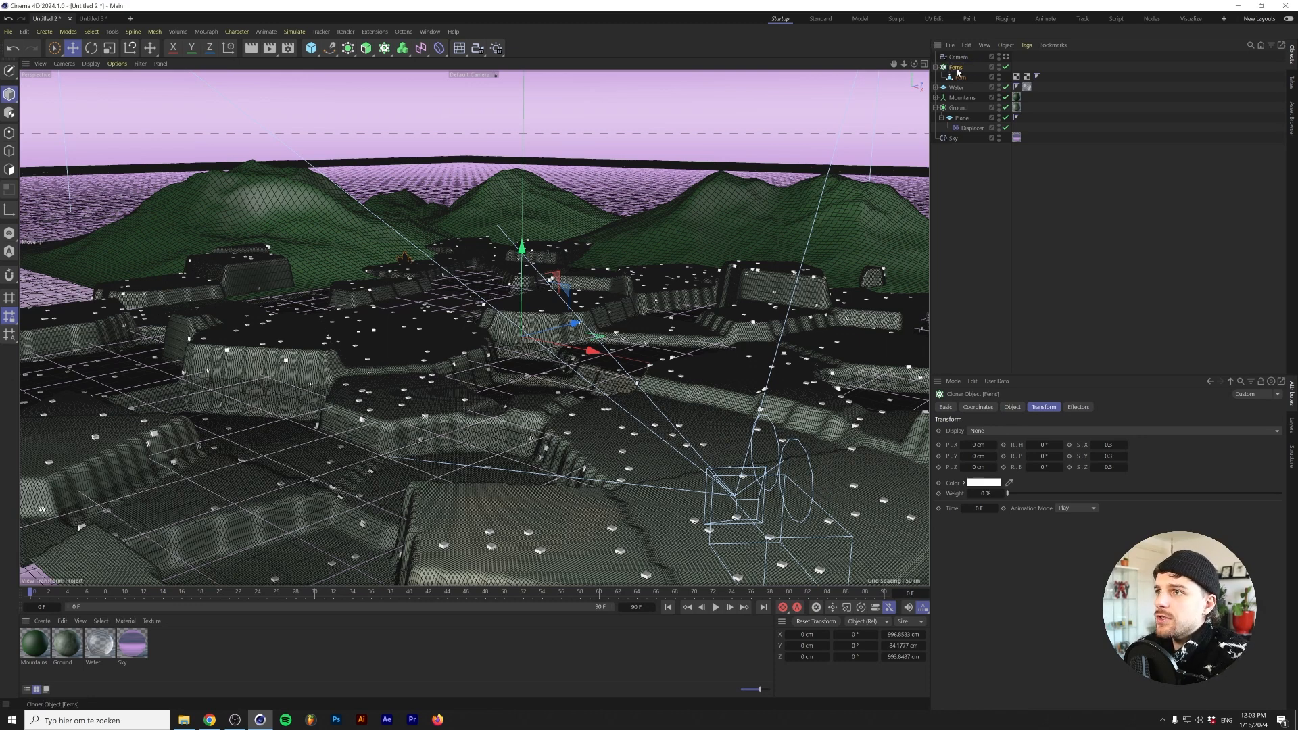
# Add a Plain effector to the Ferns cloner and disable its Position parameter
pyautogui.click(397, 47)
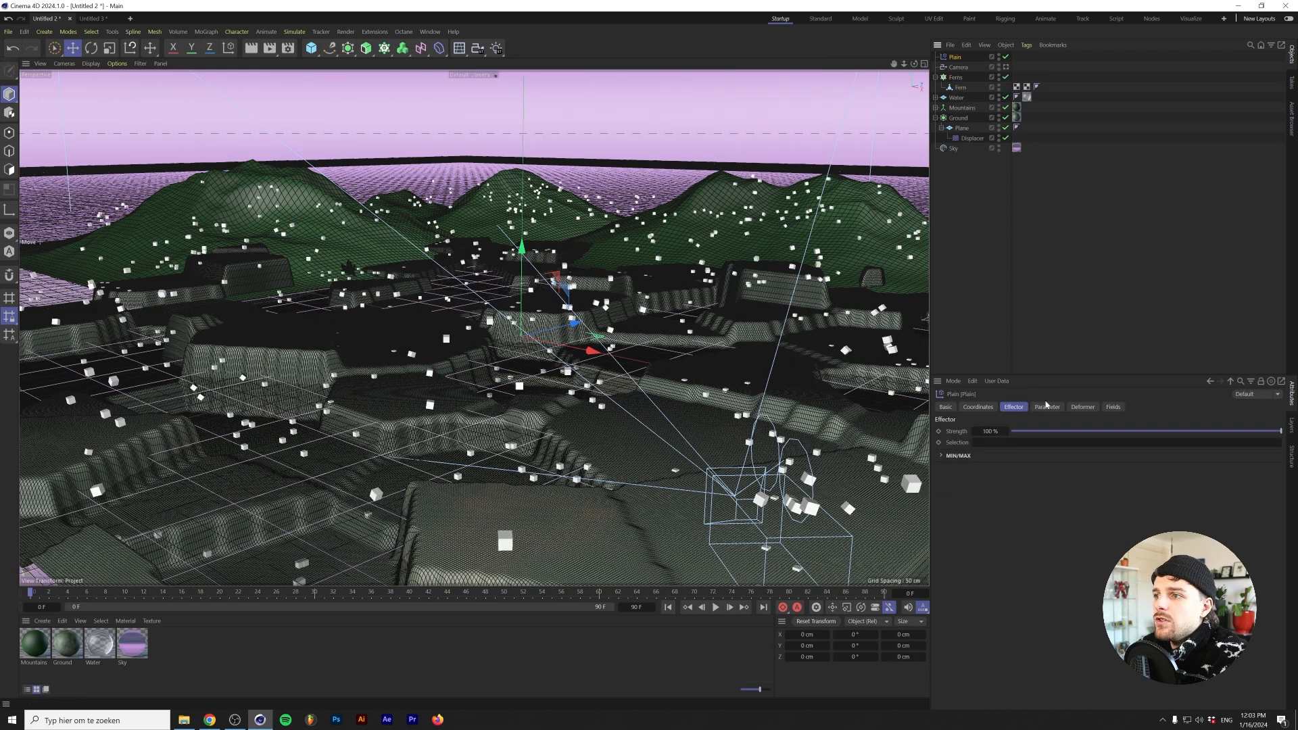
pyautogui.click(1046, 407)
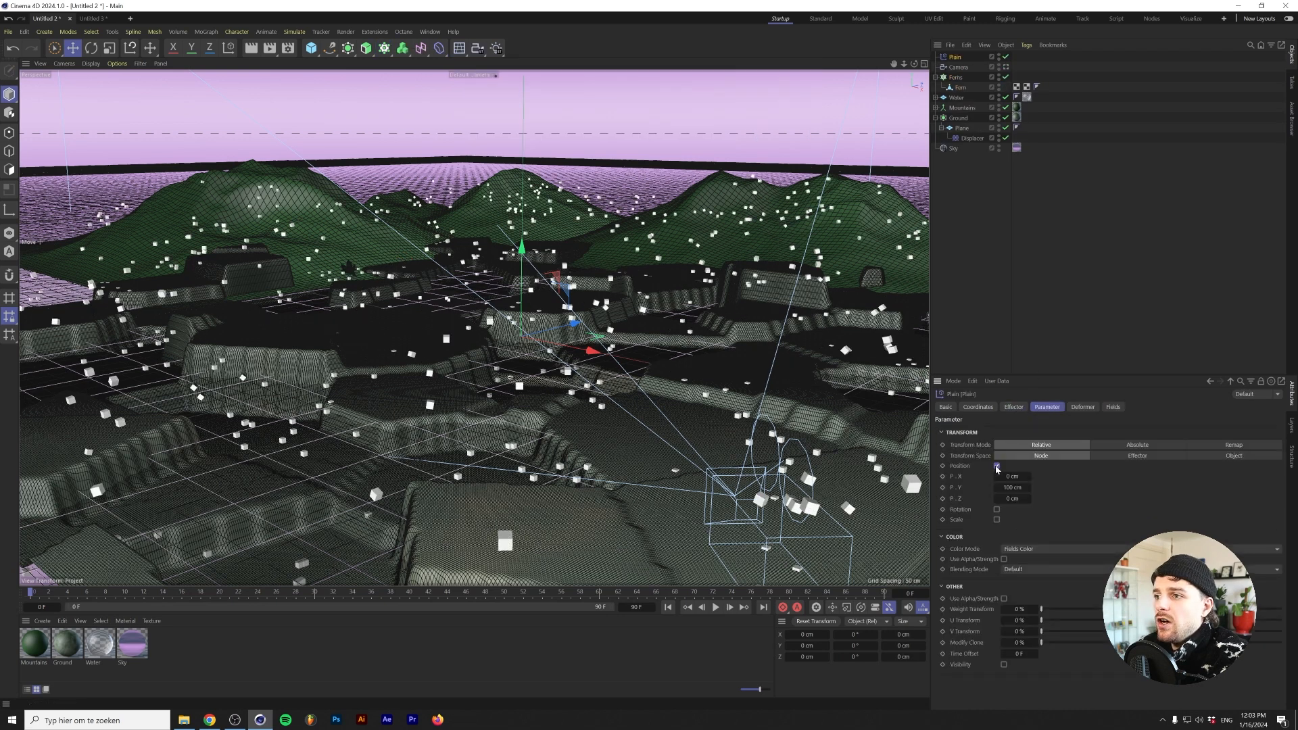
pyautogui.click(997, 465)
pyautogui.write('-1')
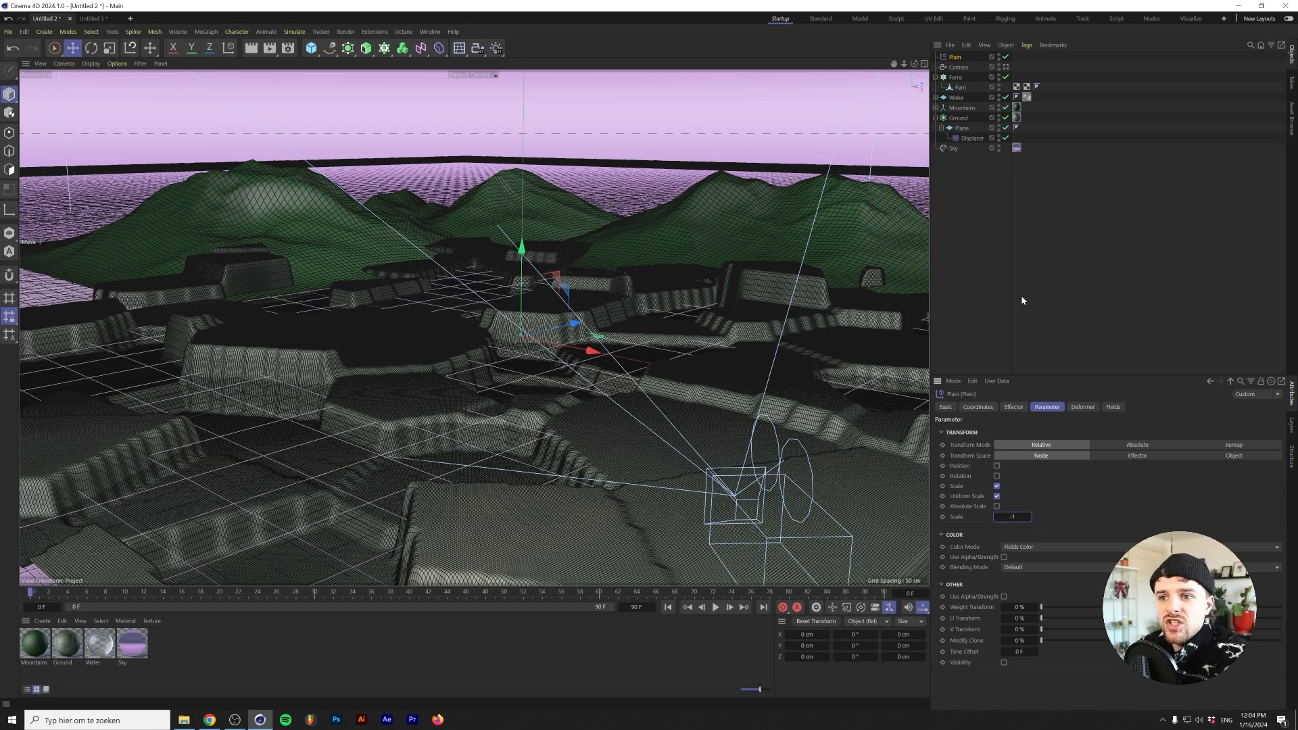
# Add a Linear Field to the Plain effector, shorten and sharpen its falloff, and lower it into the terrain
pyautogui.click(1113, 406)
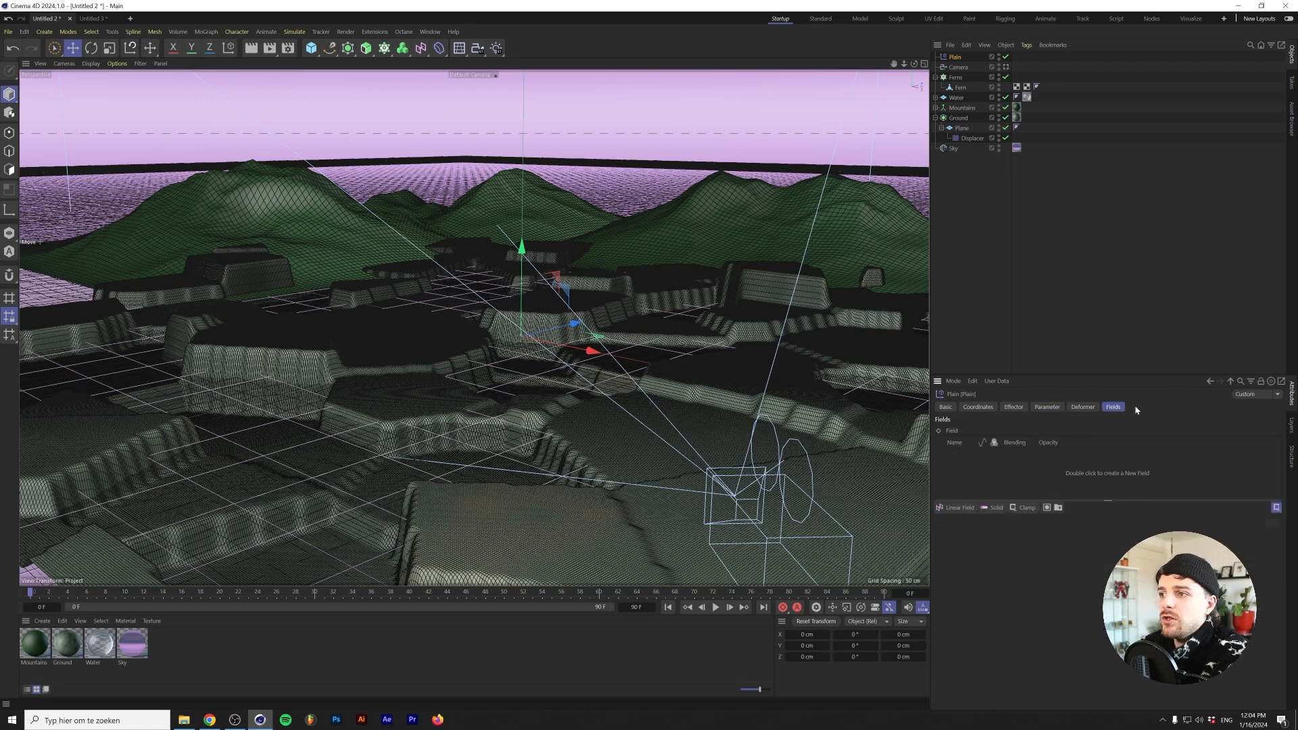
pyautogui.moveTo(952, 509)
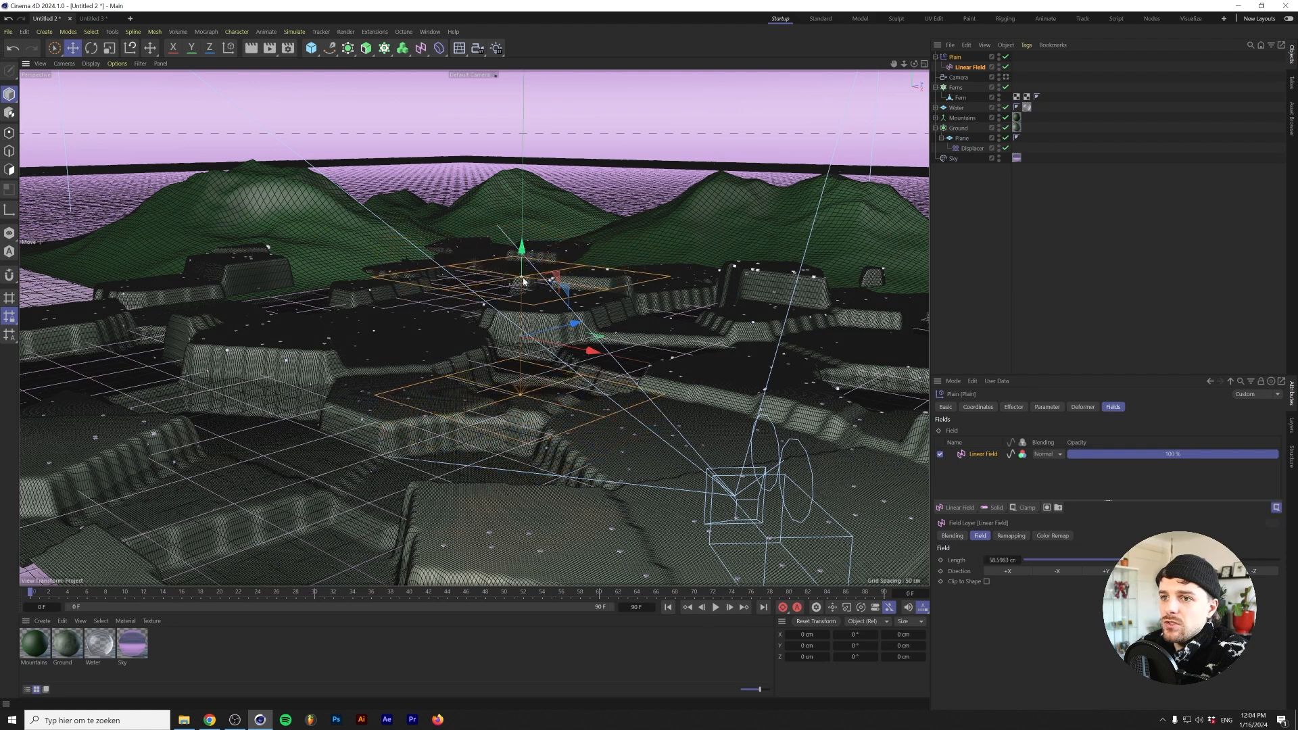
pyautogui.moveTo(1068, 559); pyautogui.dragTo(1022, 560)
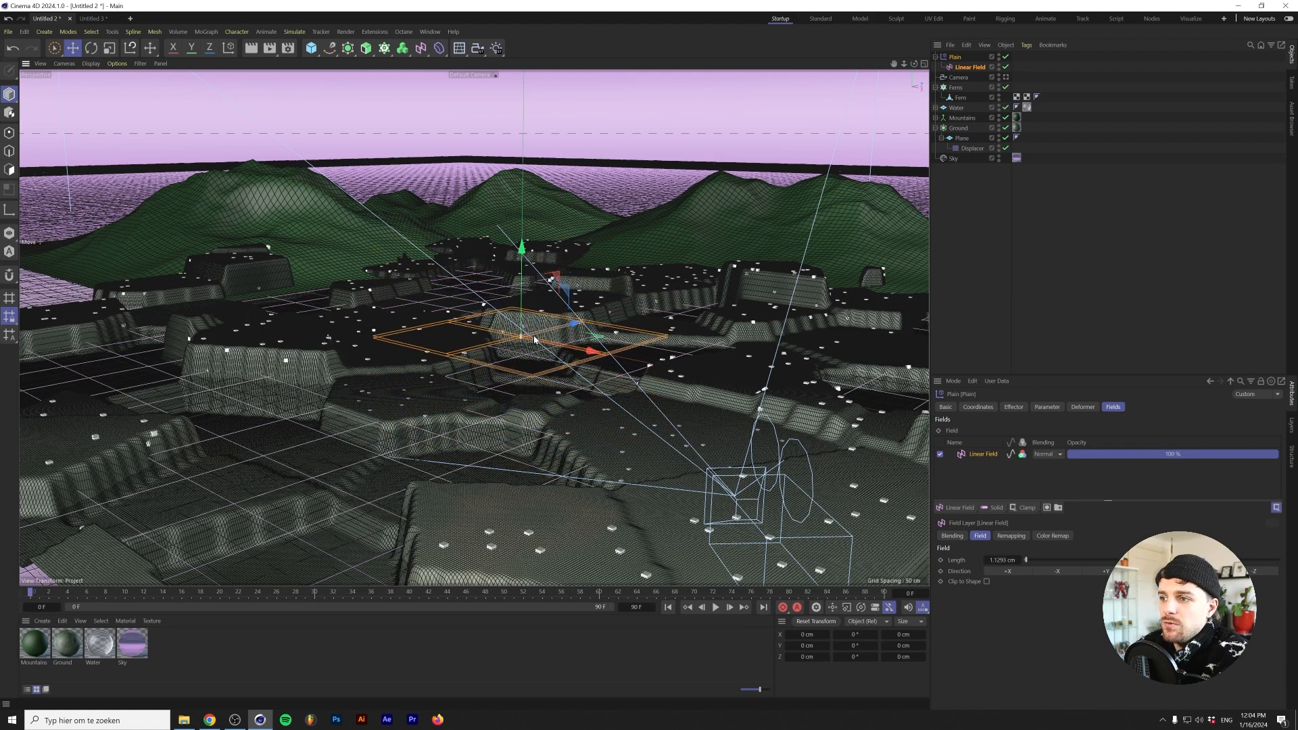
pyautogui.moveTo(522, 249); pyautogui.dragTo(521, 273)
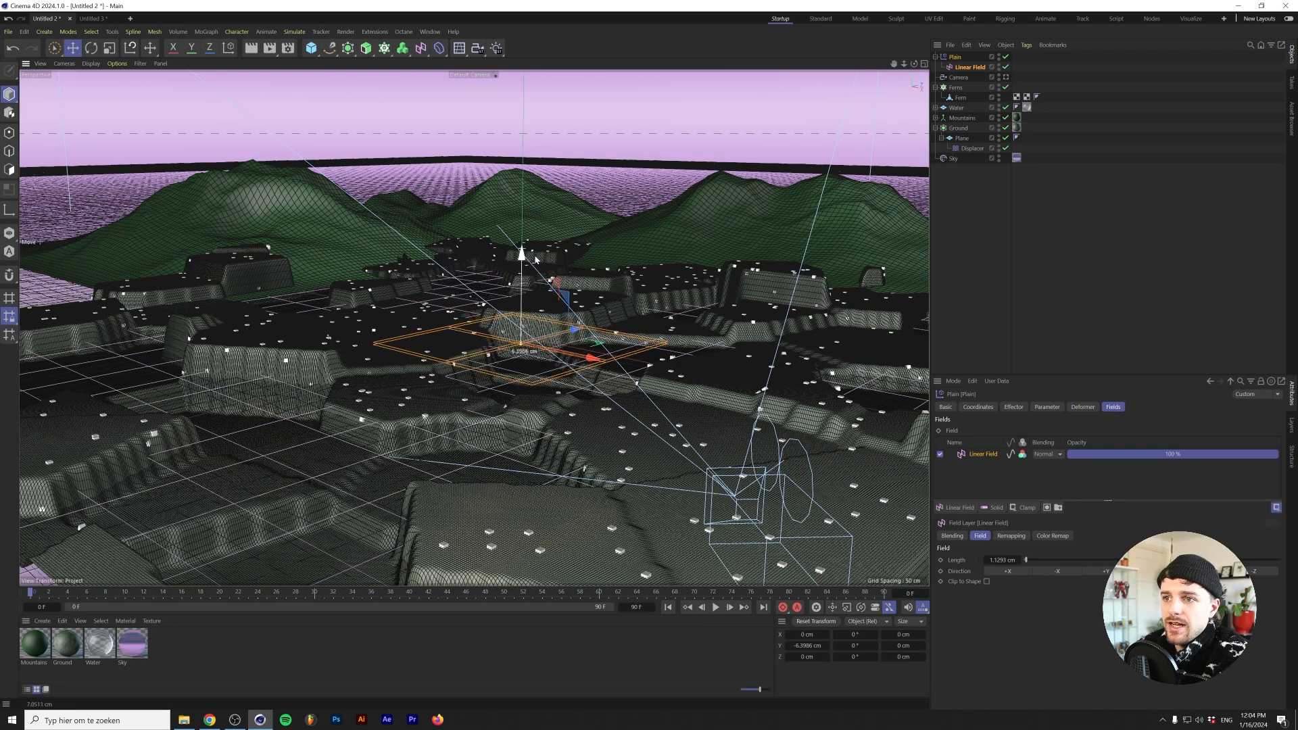
pyautogui.moveTo(521, 253); pyautogui.dragTo(520, 249)
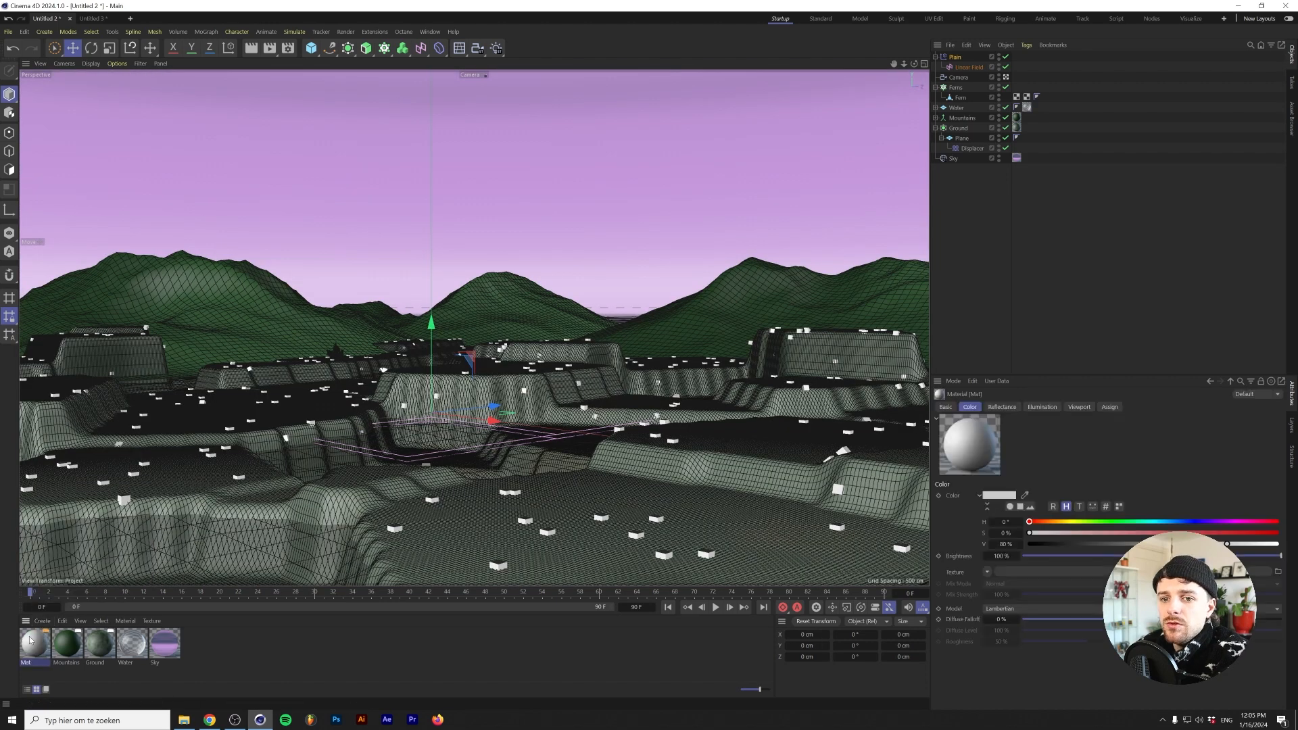
# Name the Fern material, rename the new material Trees and give its colour a Noise texture
pyautogui.doubleClick(32, 643)
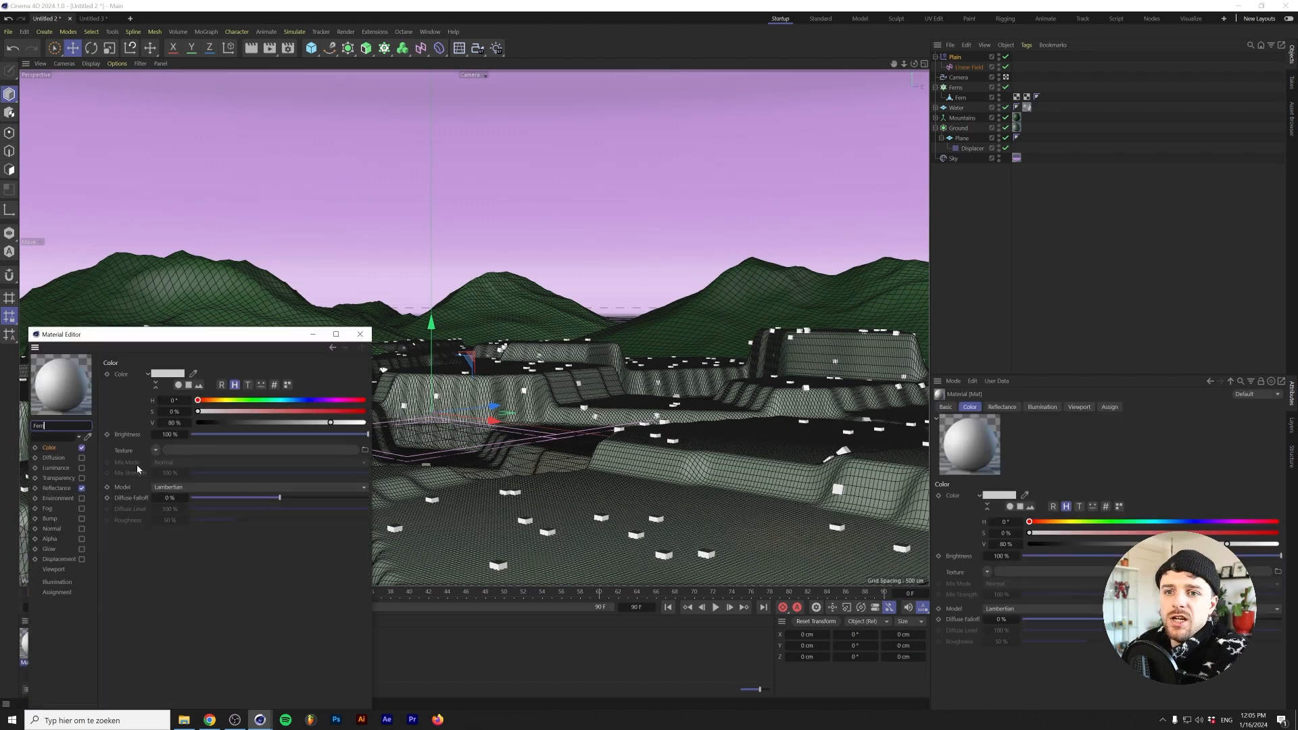
pyautogui.click(360, 333)
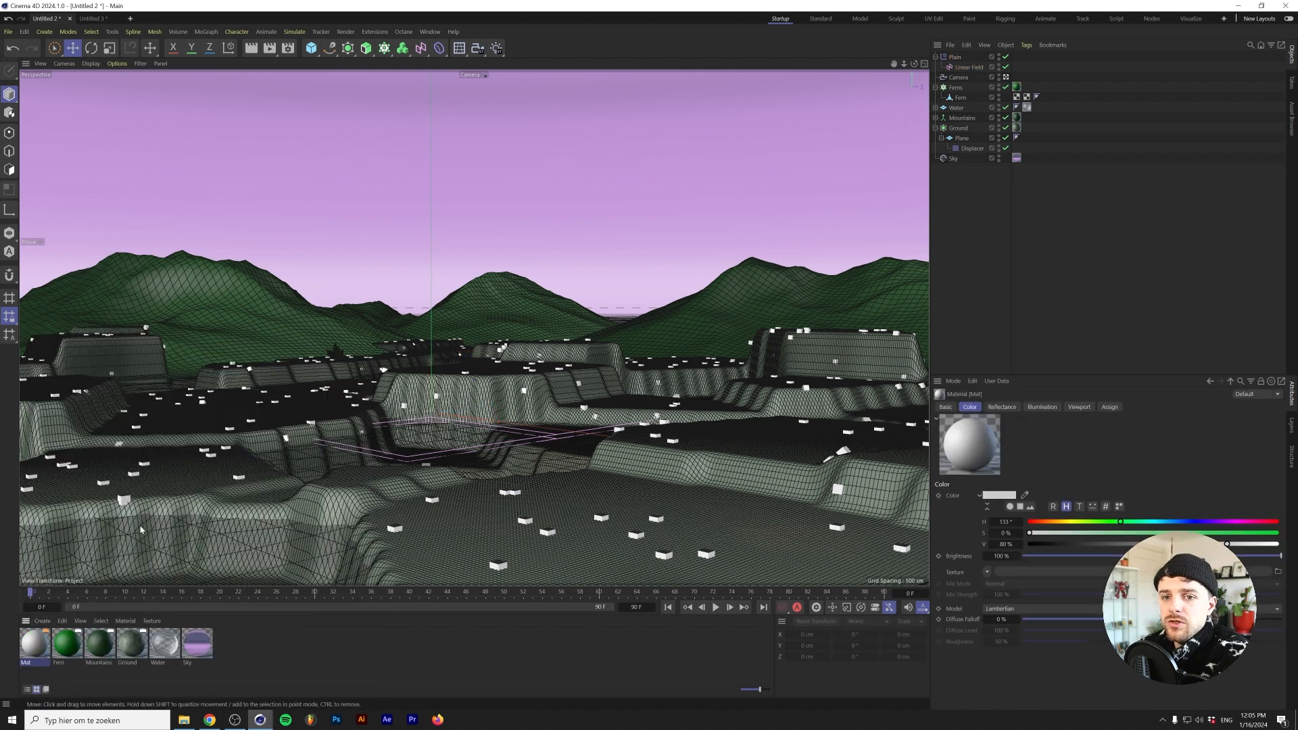
pyautogui.doubleClick(33, 646)
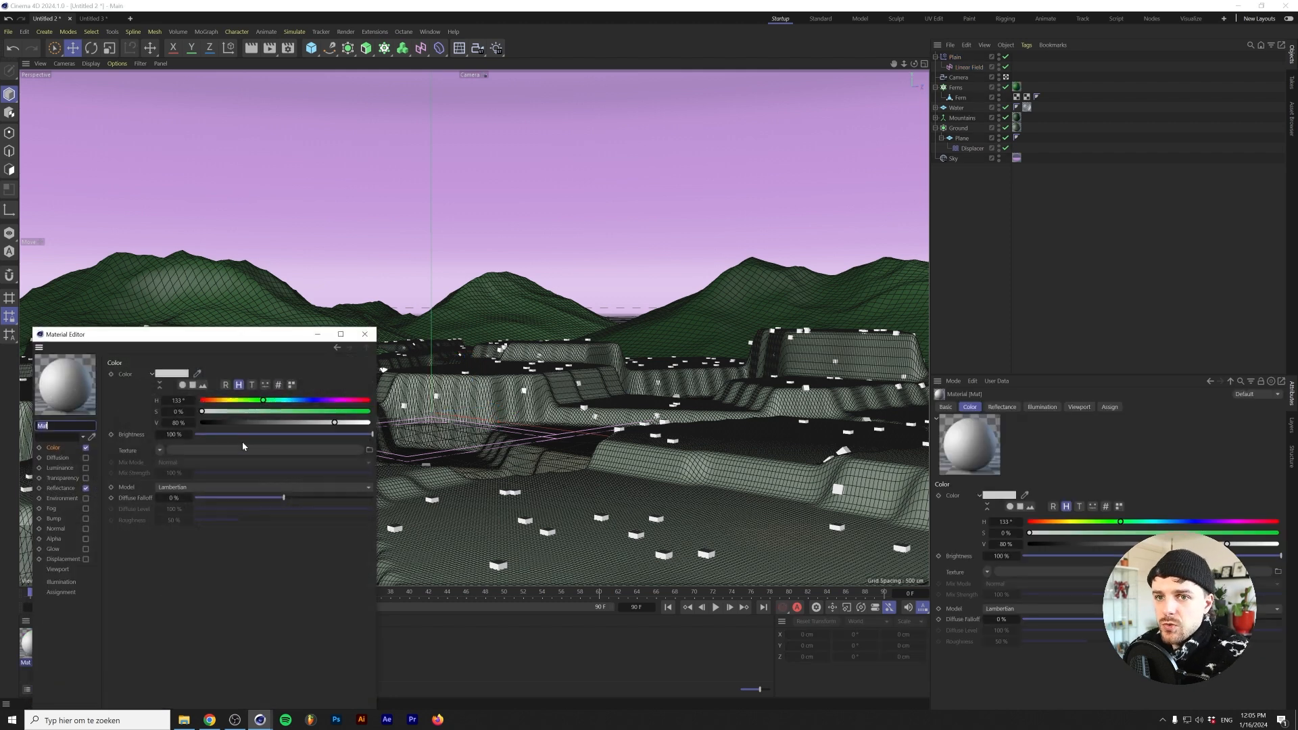
pyautogui.click(159, 451)
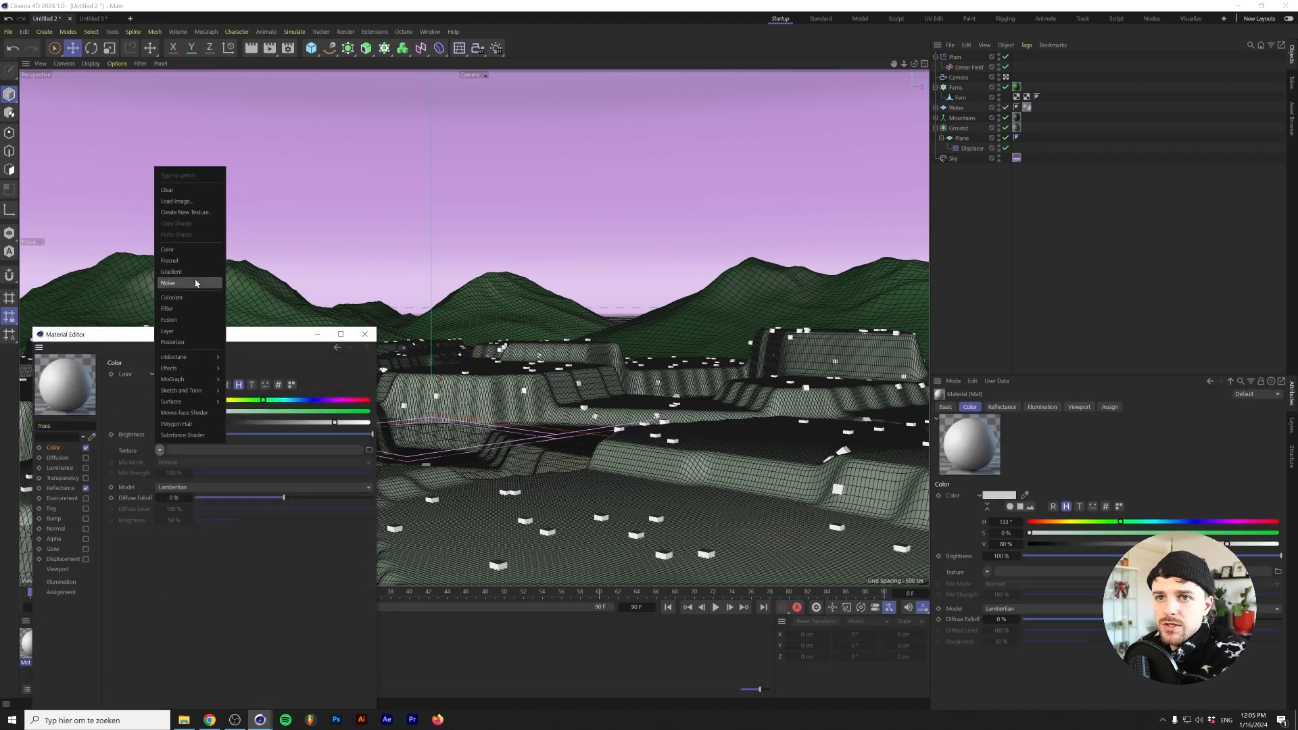
pyautogui.click(167, 283)
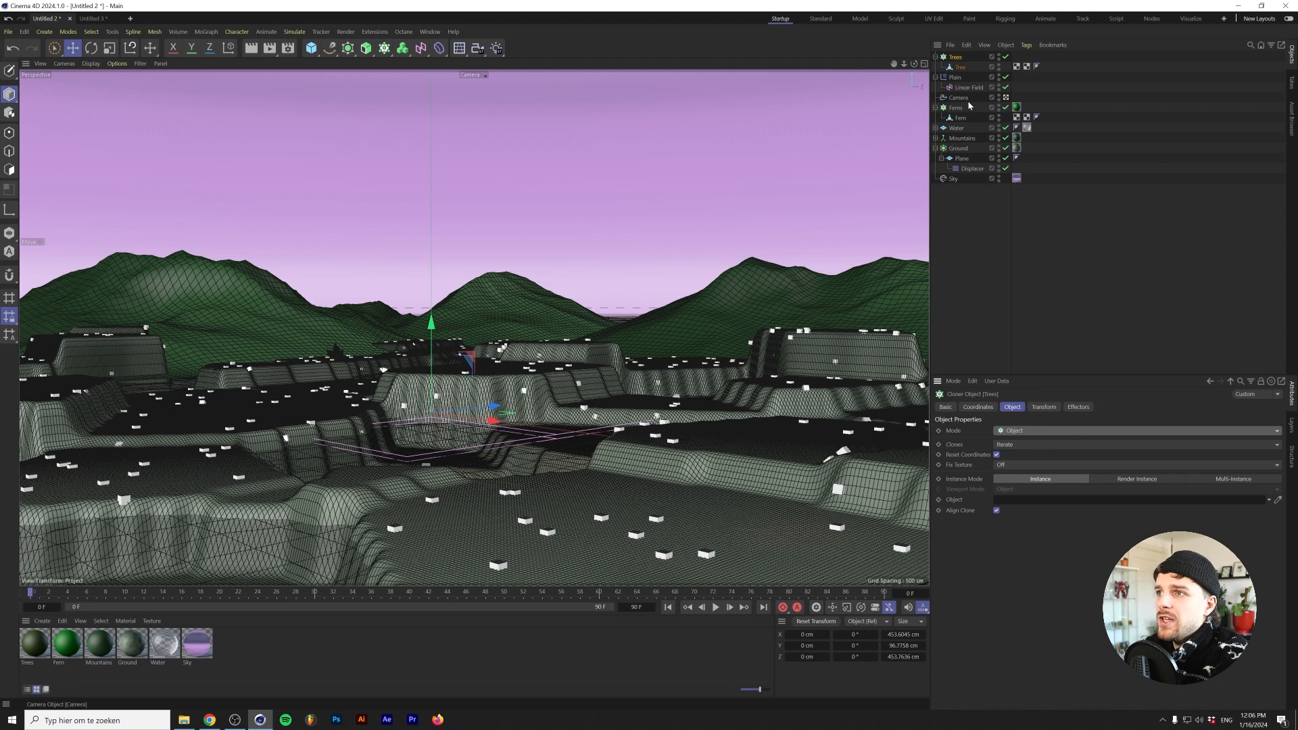
# Make the Trees cloner scatter over the Mountains object with Up Vector +Y
pyautogui.click(963, 138)
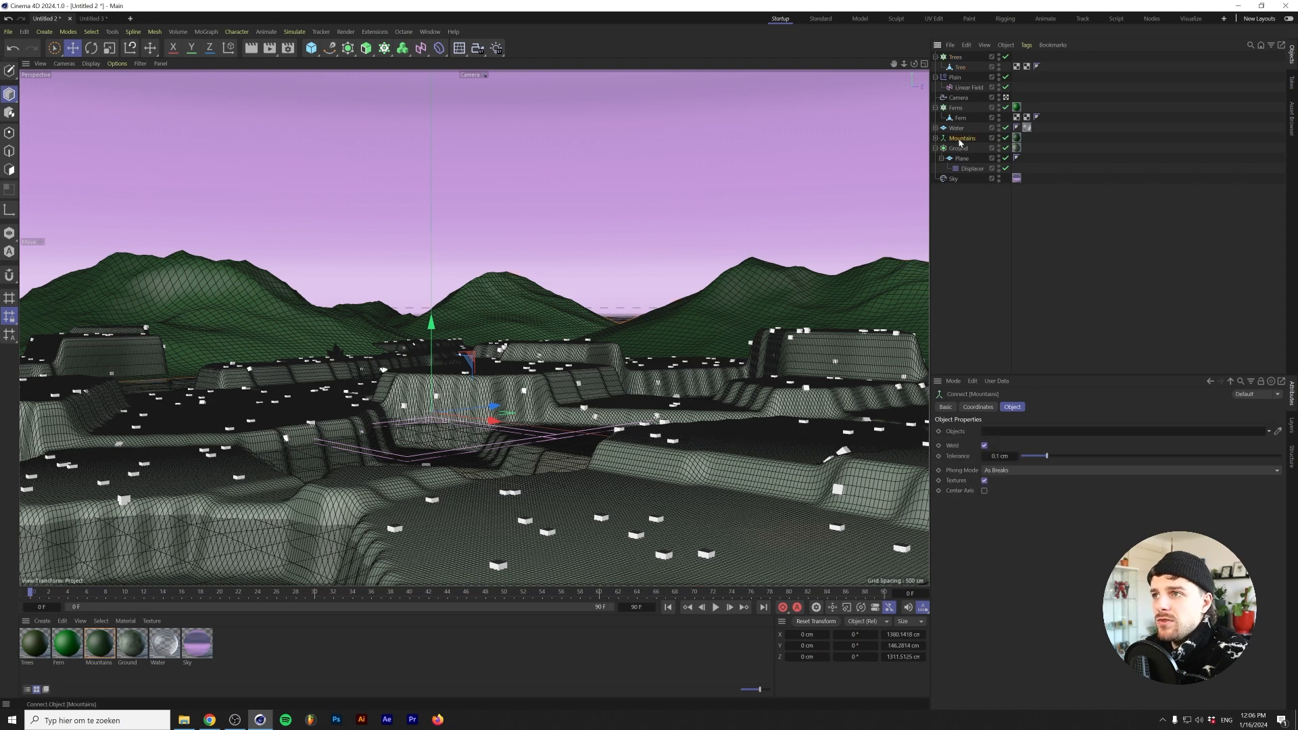
pyautogui.click(955, 56)
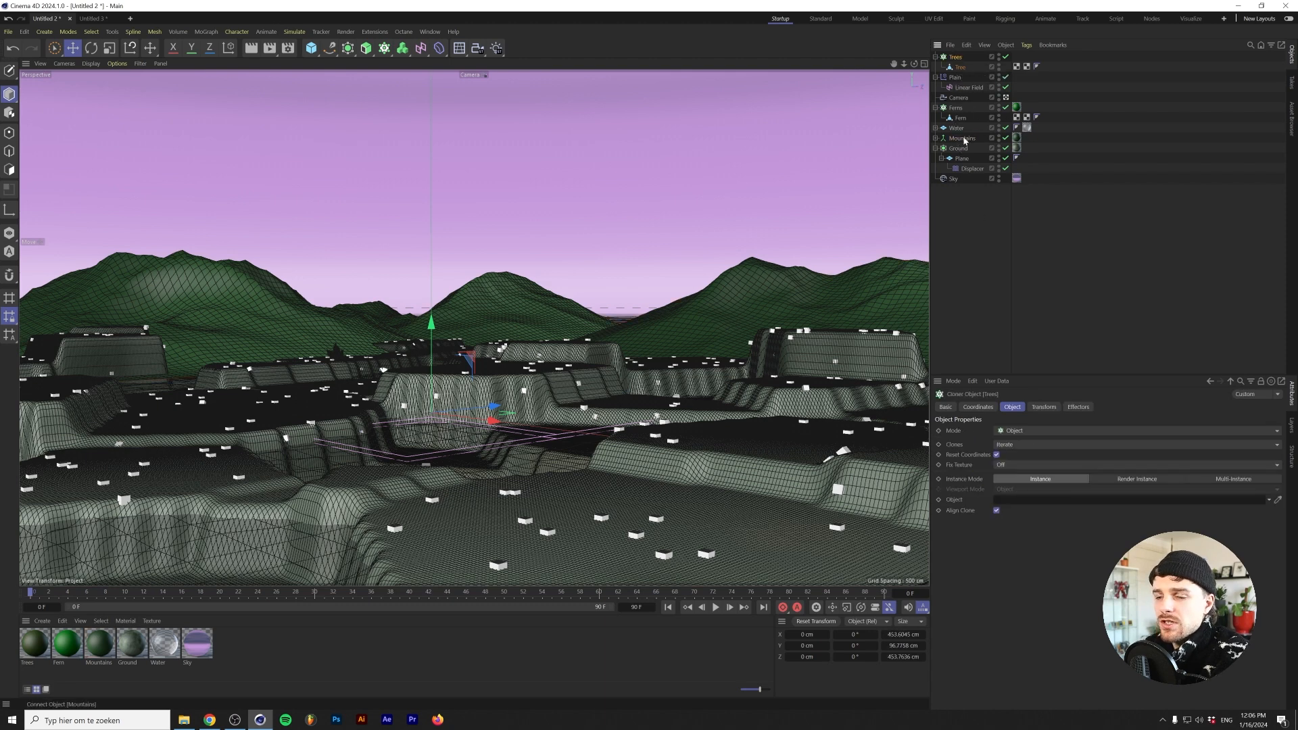
pyautogui.moveTo(964, 141)
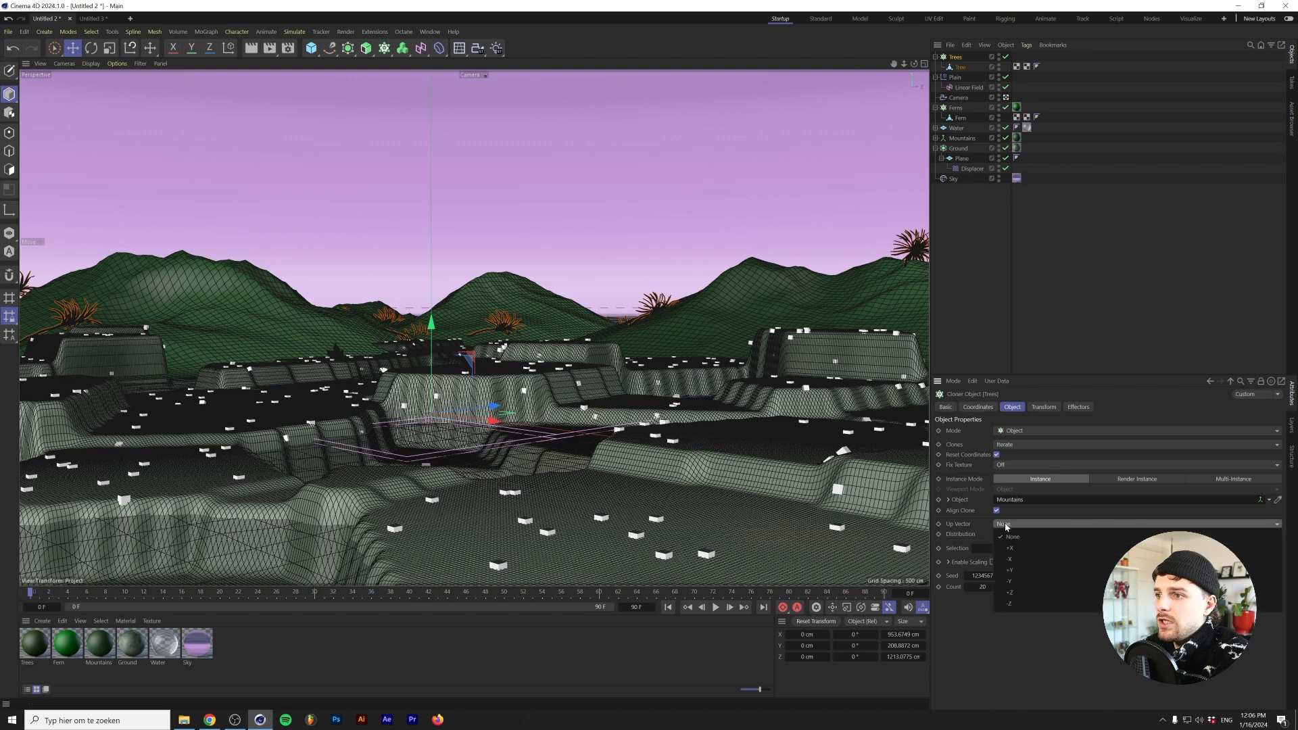
pyautogui.click(1010, 569)
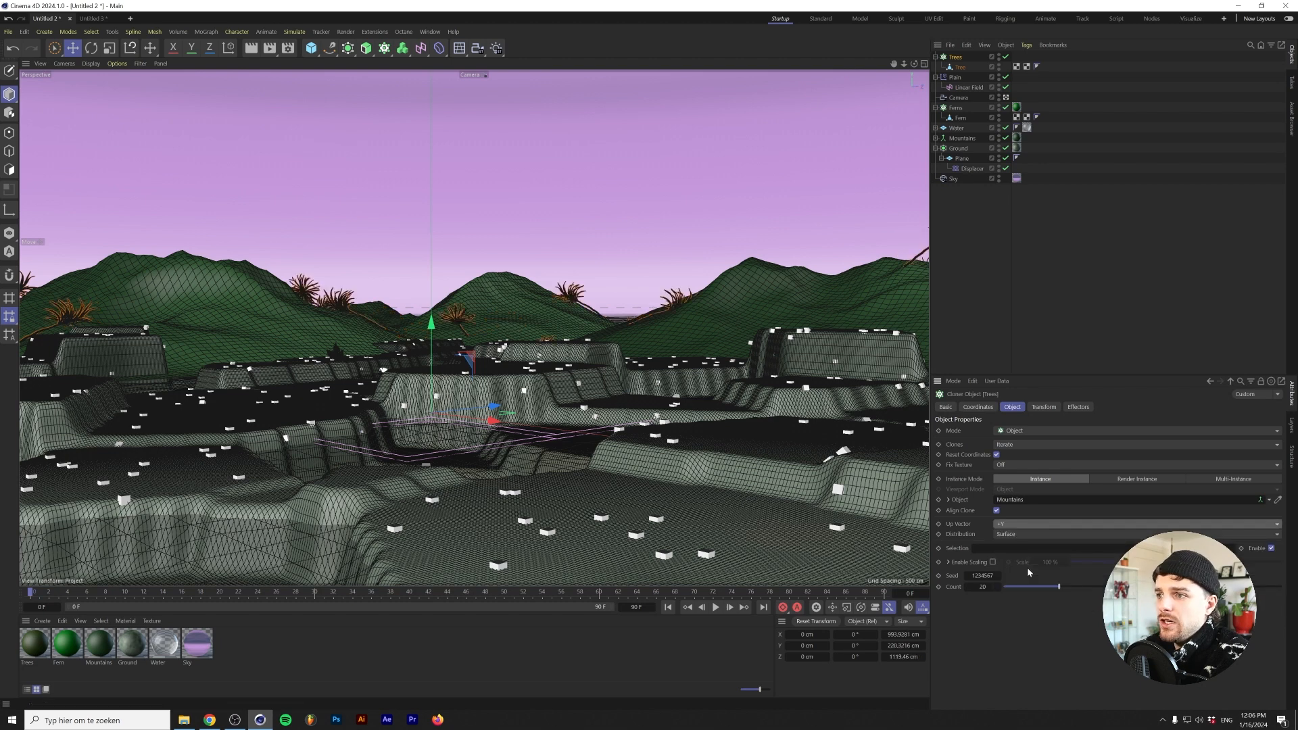
# Scale the tree clones to 0.4 in Transform and move on to the cloner's Effectors list
pyautogui.click(1043, 406)
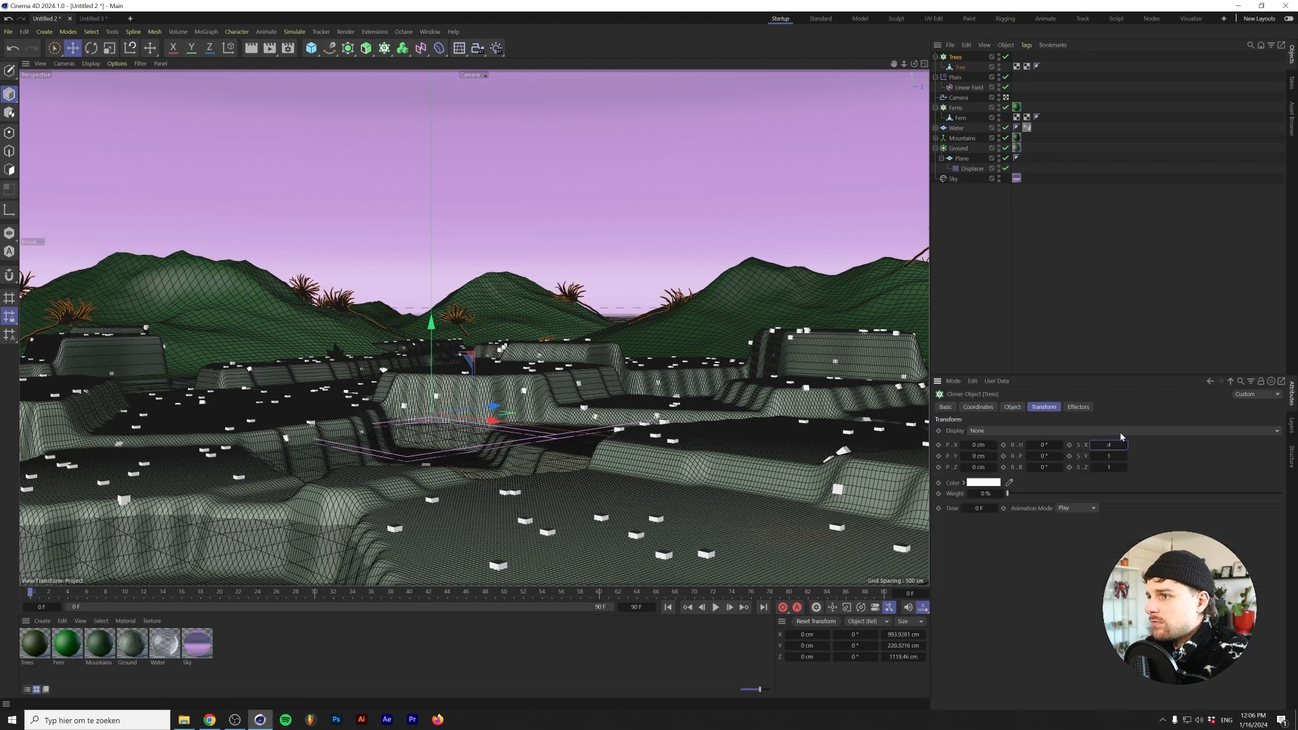
pyautogui.write('0.4')
pyautogui.click(1045, 455)
pyautogui.write('-90')
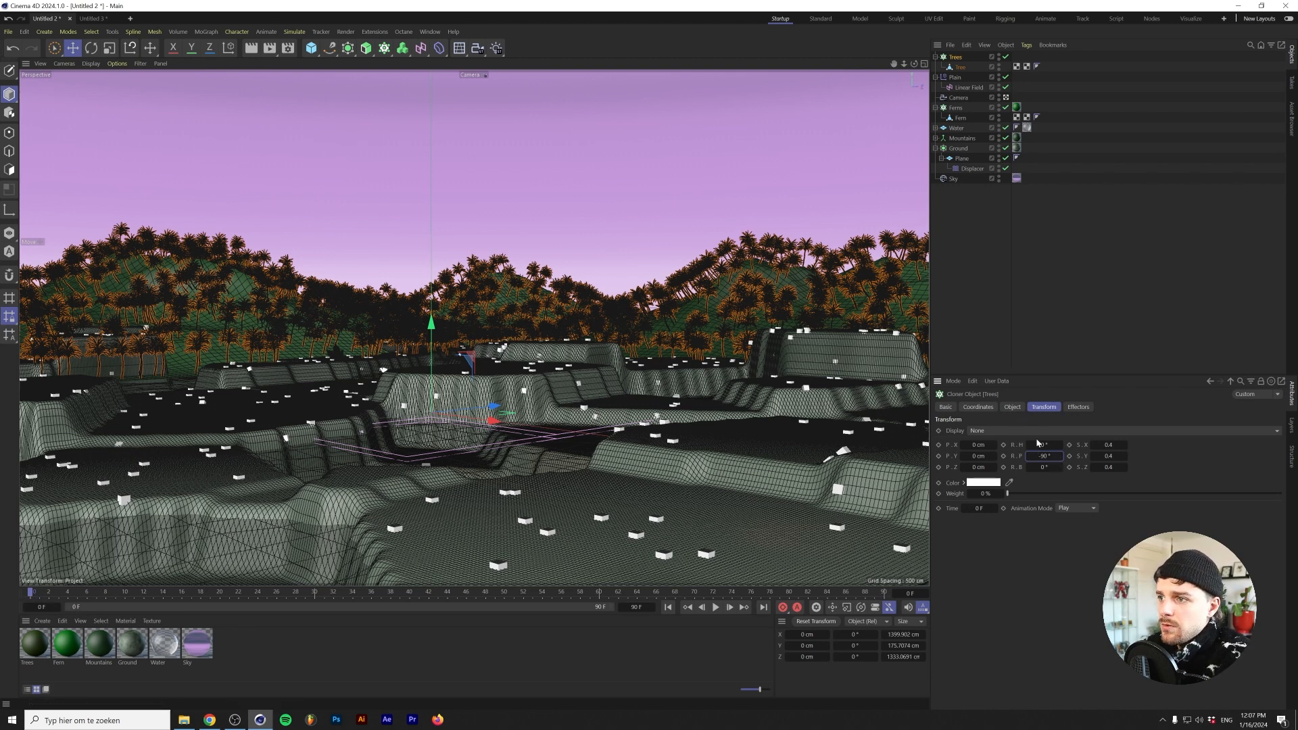
pyautogui.click(1011, 407)
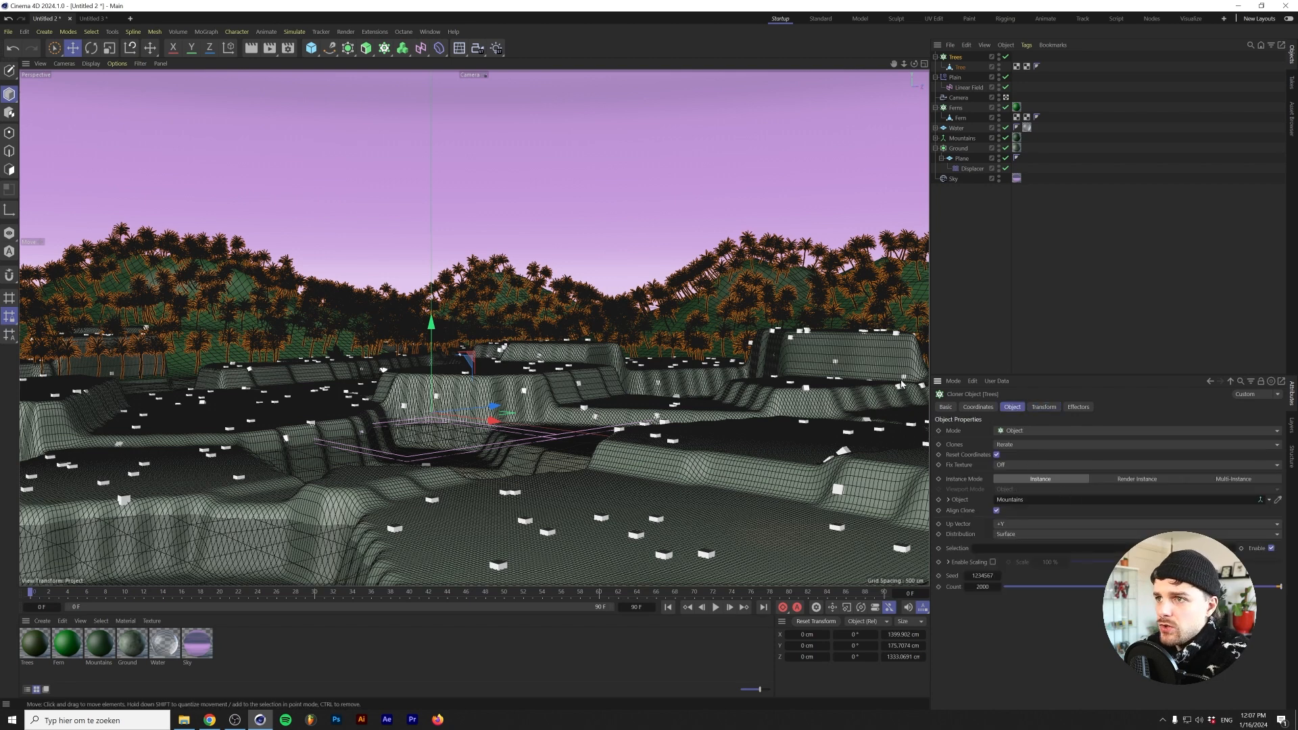
pyautogui.click(1078, 406)
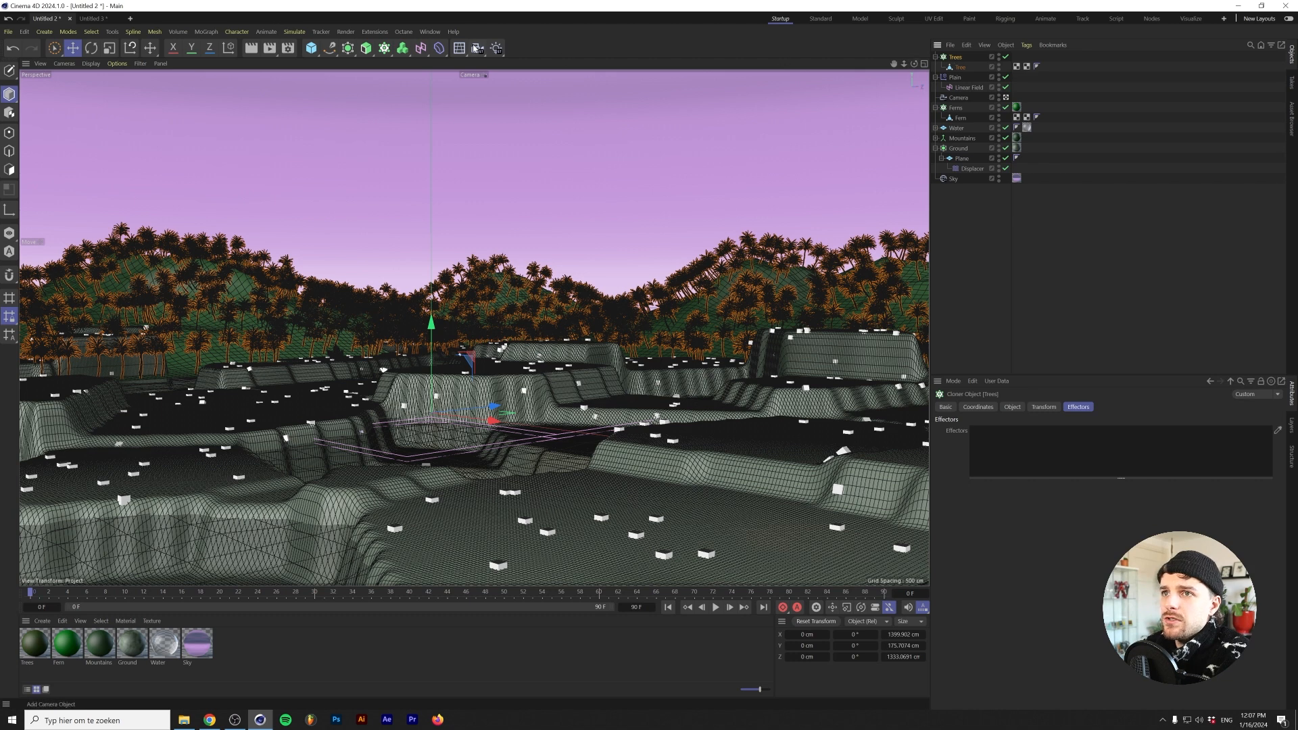
pyautogui.moveTo(338, 57)
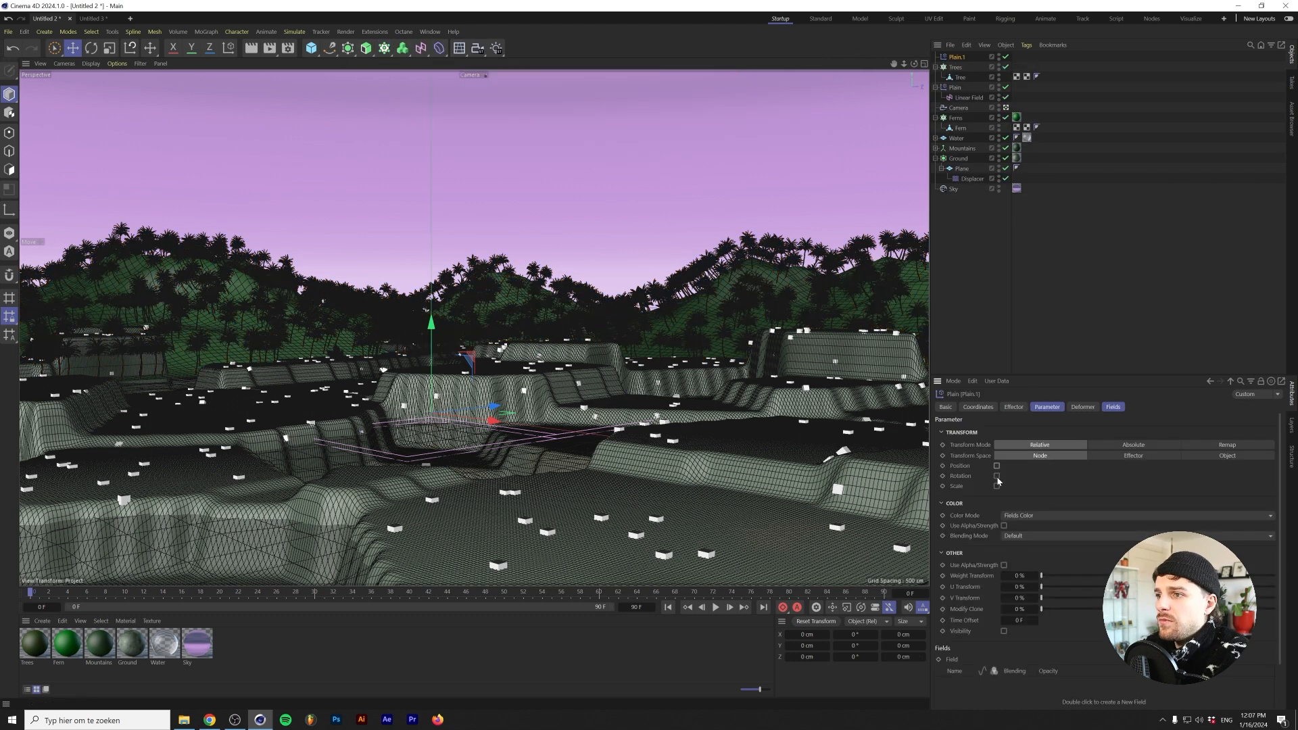
pyautogui.moveTo(998, 486)
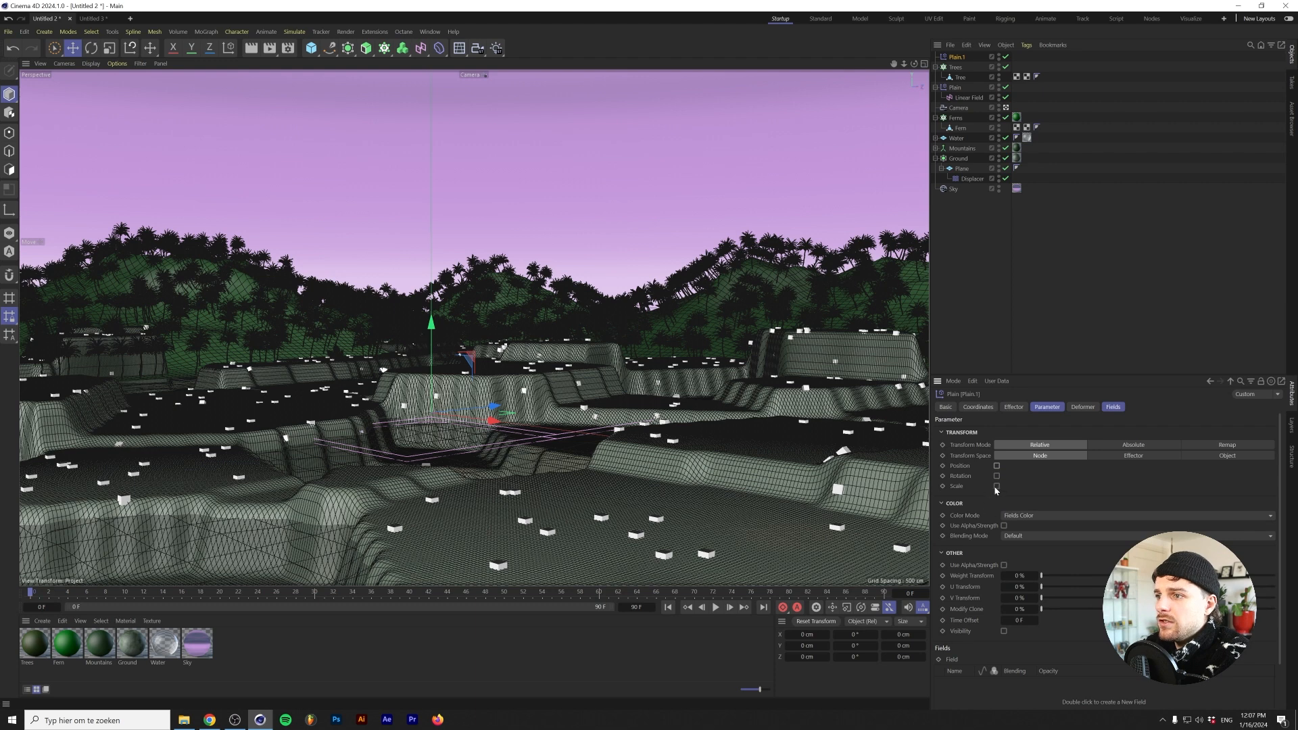
# Adjust the Plain effector's parameters and drag its Linear Field length down to 0 cm
pyautogui.click(995, 485)
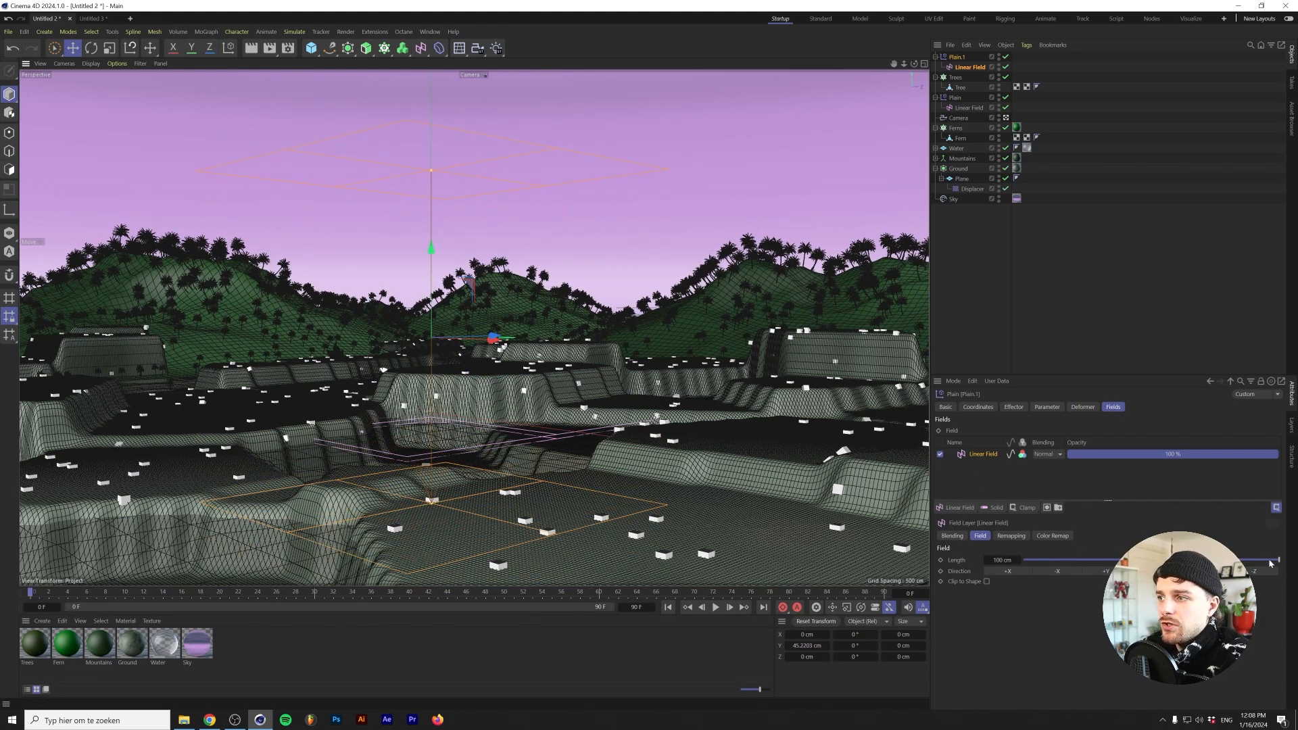
pyautogui.moveTo(1274, 559); pyautogui.dragTo(1034, 560)
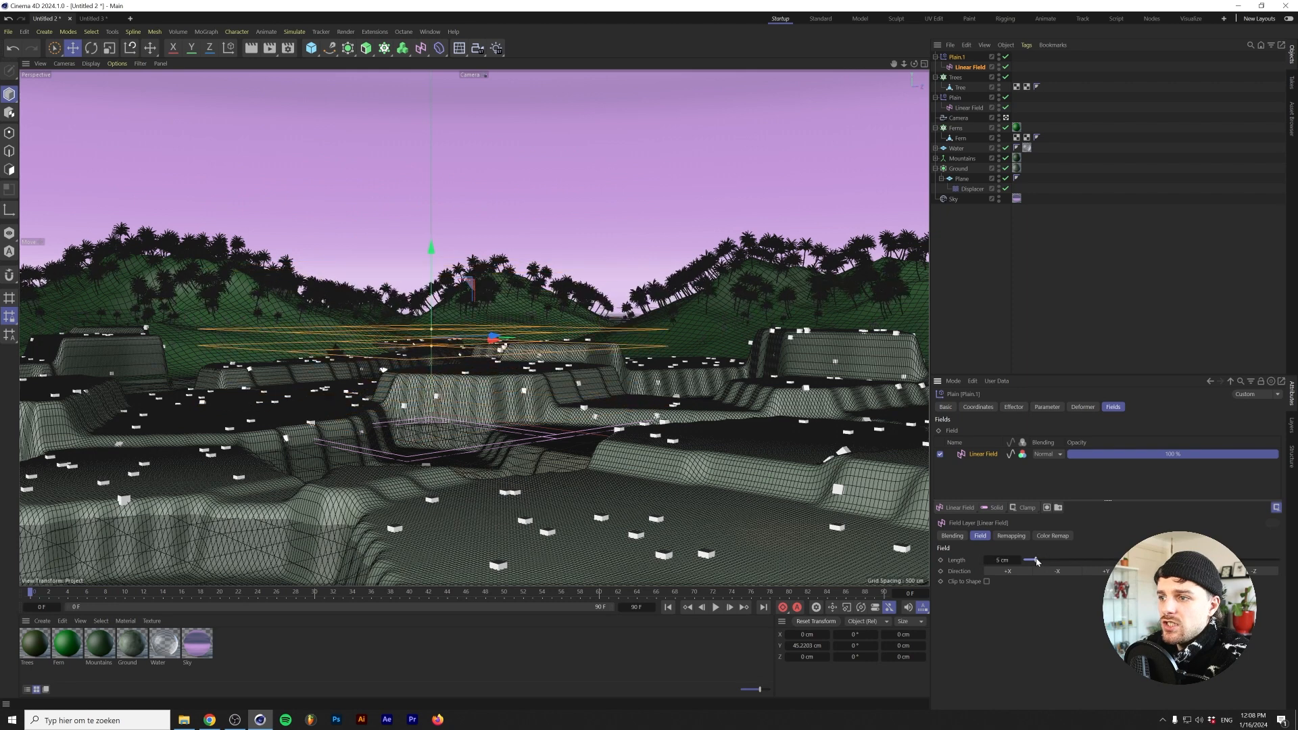
pyautogui.moveTo(1033, 560); pyautogui.dragTo(1024, 562)
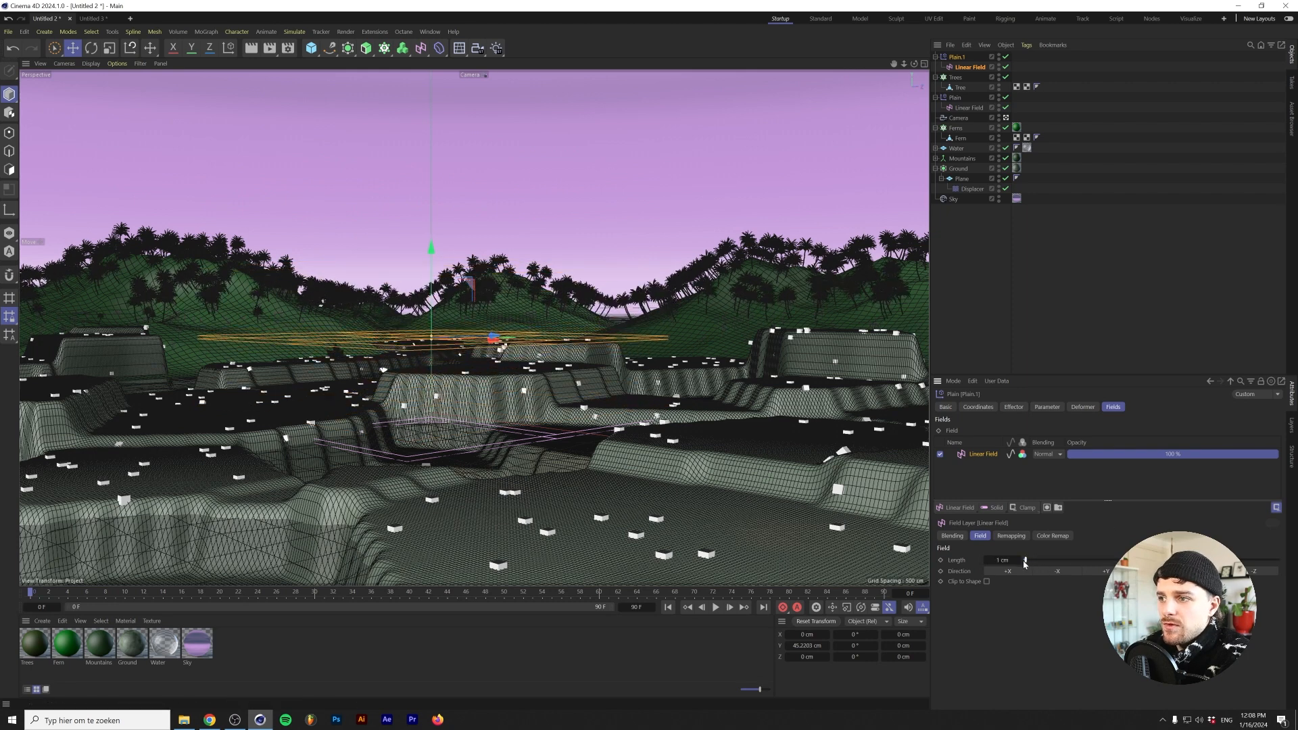
pyautogui.moveTo(1023, 560); pyautogui.dragTo(986, 560)
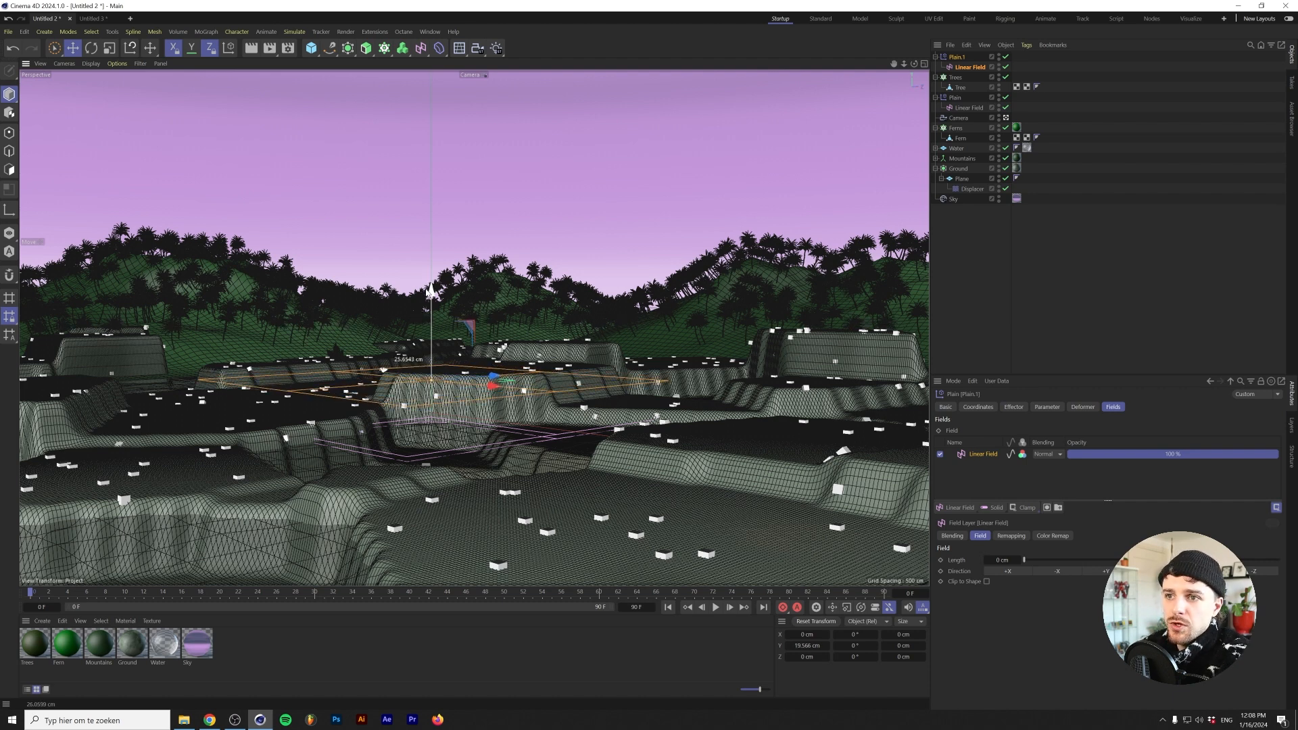
pyautogui.click(957, 77)
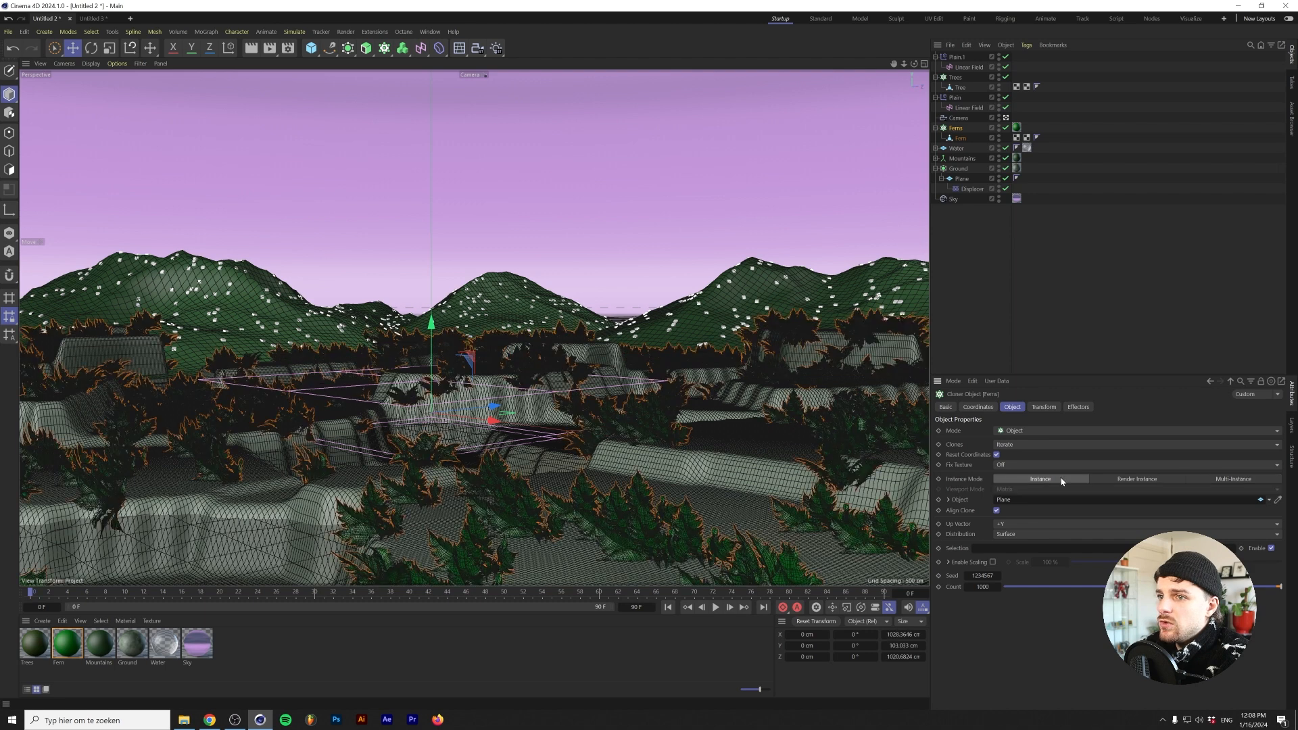
# Check the Ferns cloner, then switch the Trees cloner to Multi-Instance with count 20000
pyautogui.click(1044, 406)
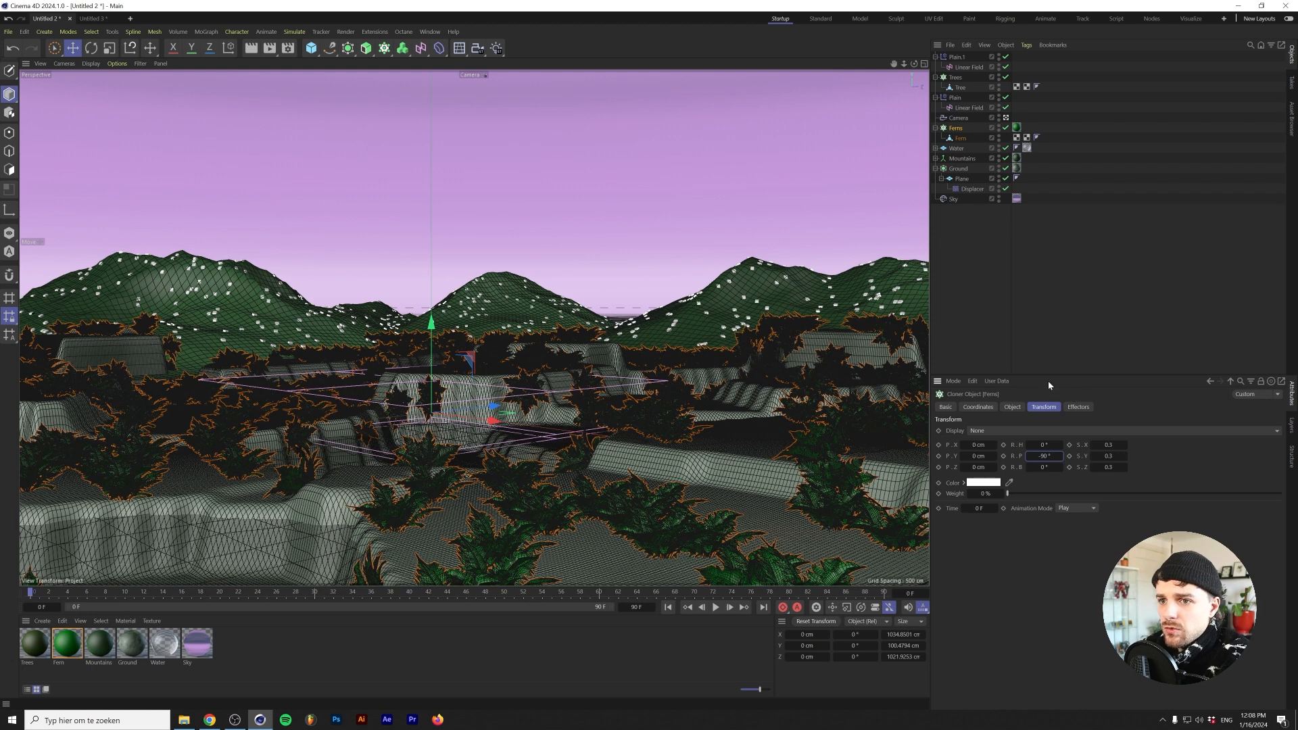
pyautogui.click(1011, 406)
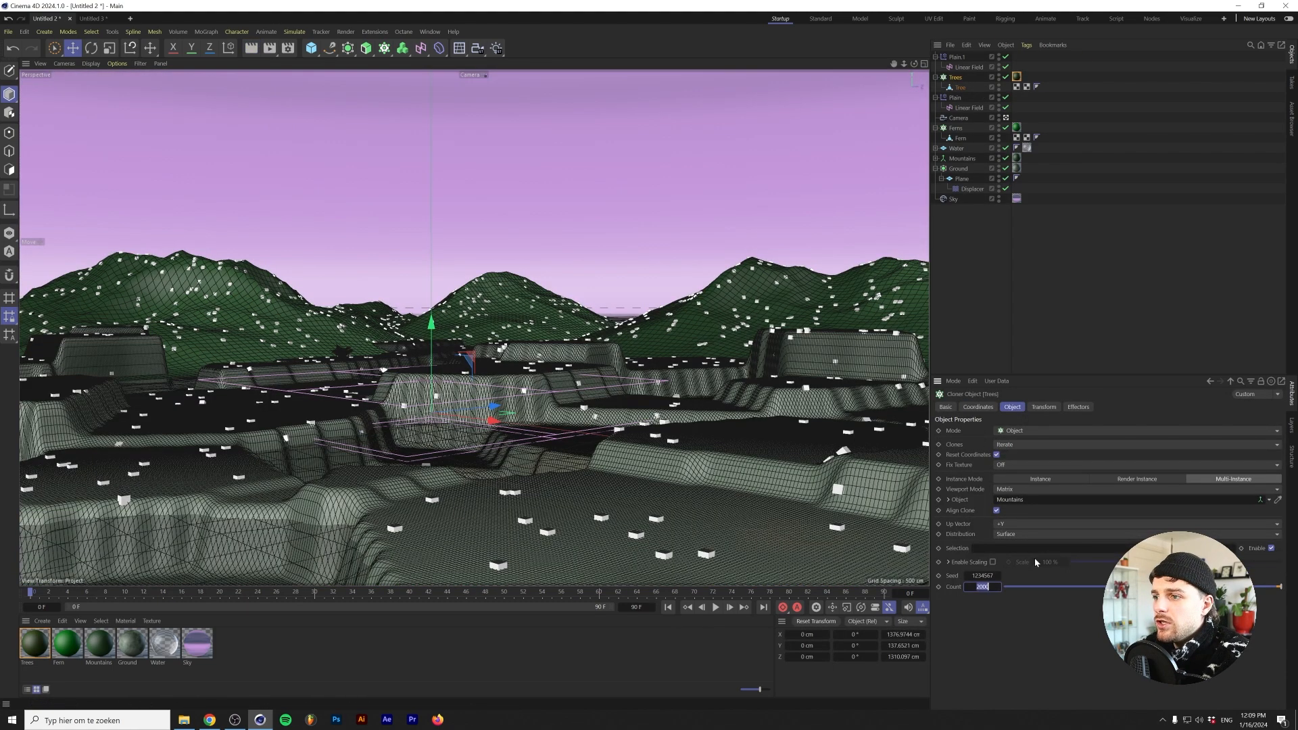
pyautogui.write('20000')
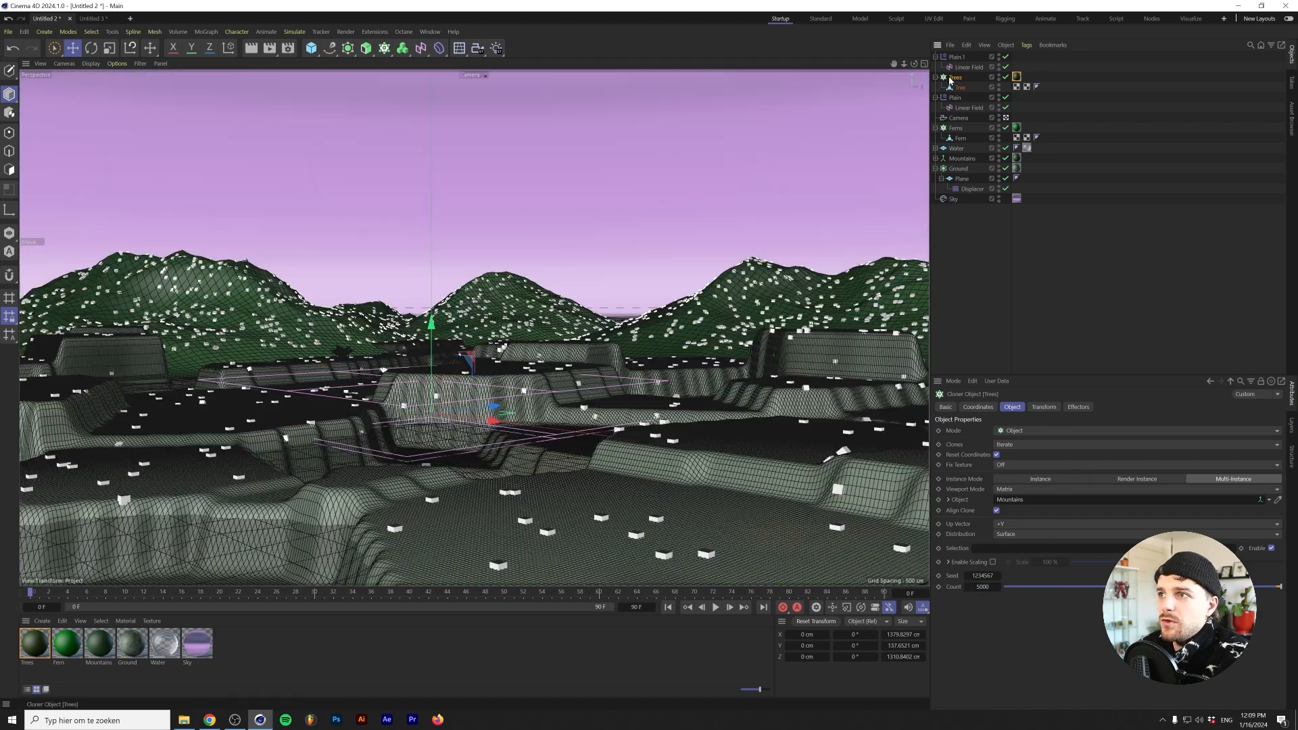
# Add a Random effector with Position randomization off and Rotation (R.H) enabled
pyautogui.click(382, 48)
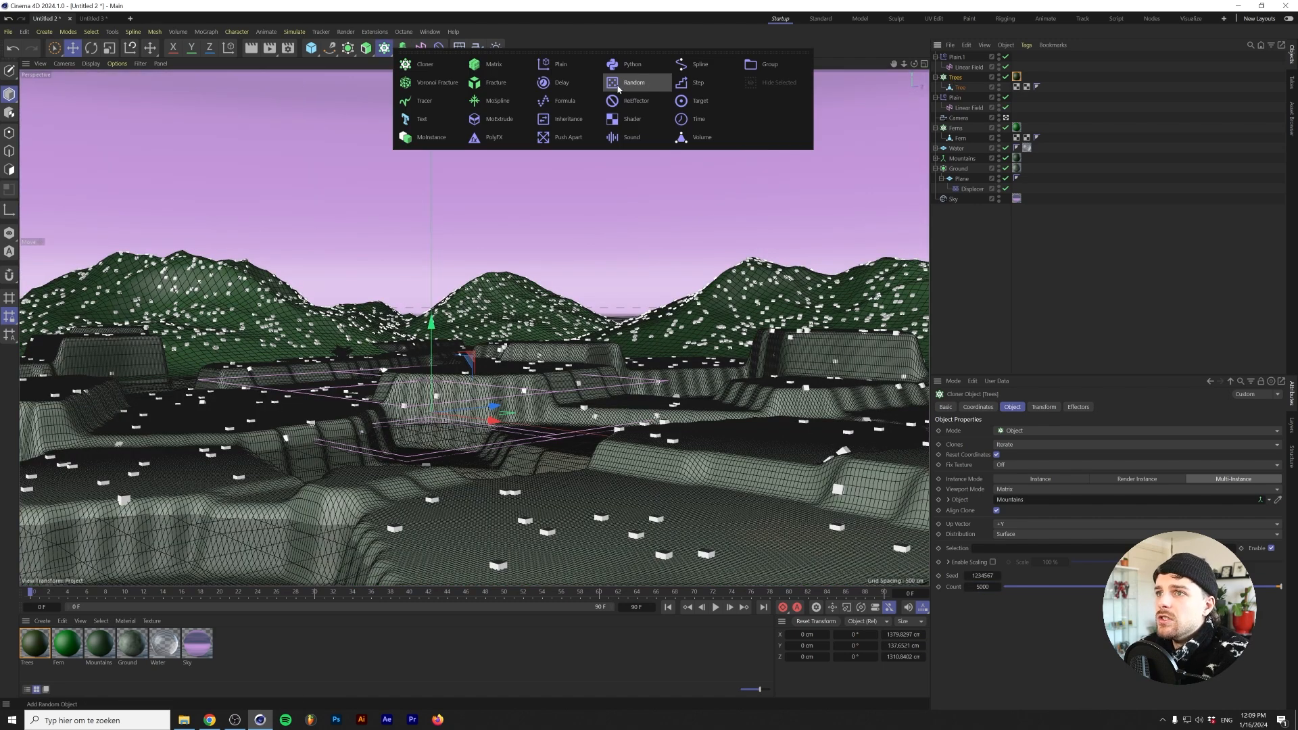
pyautogui.click(636, 81)
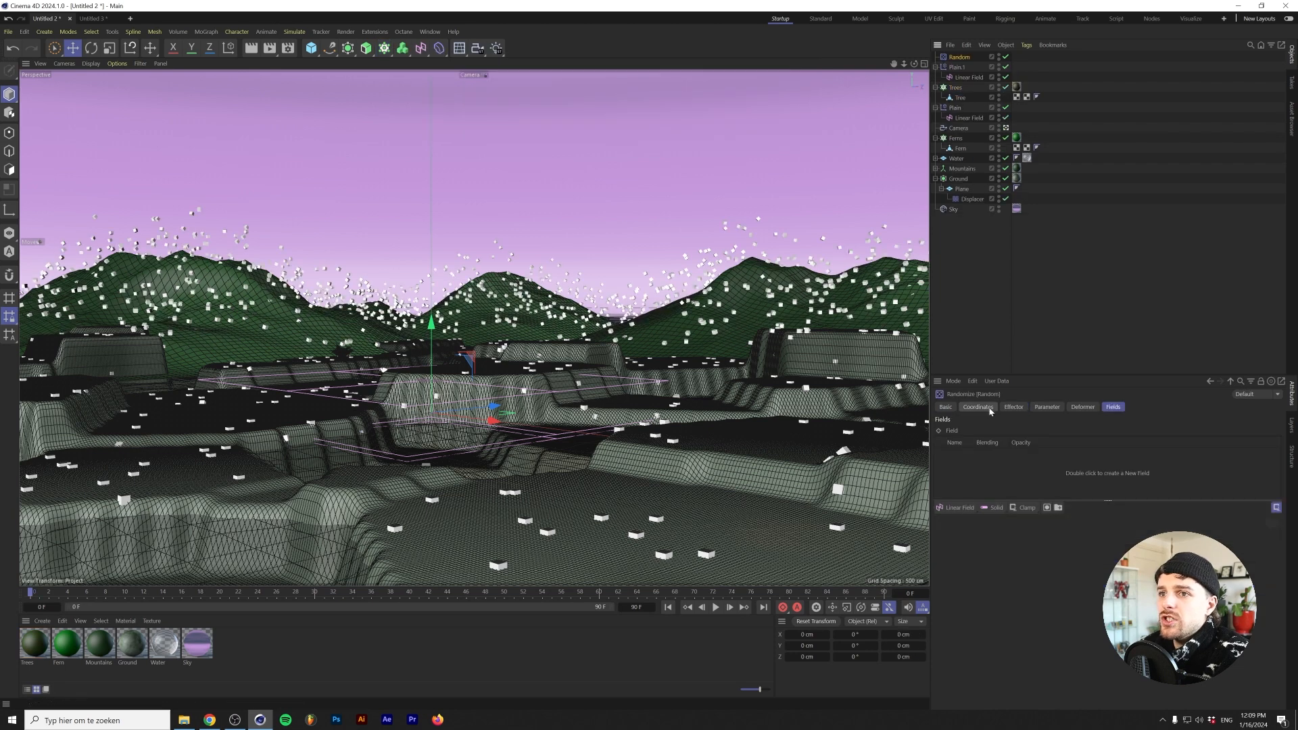
pyautogui.click(1046, 406)
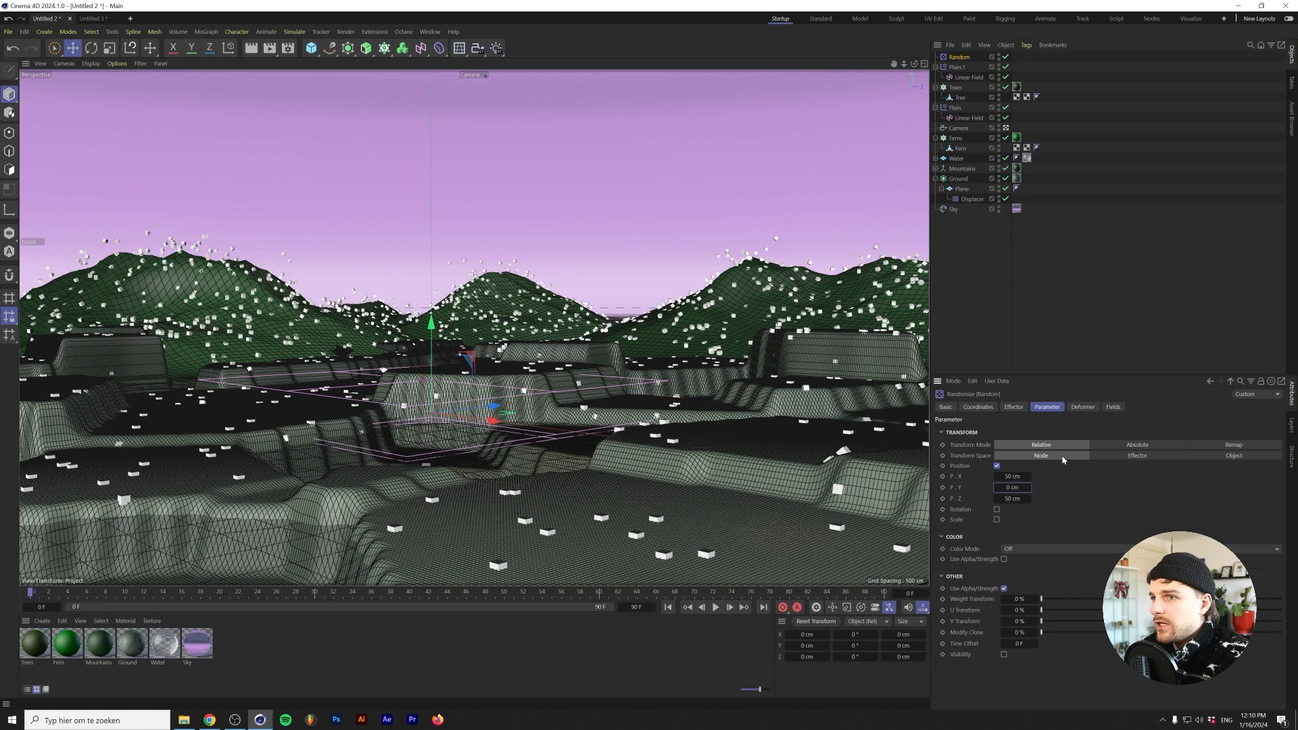
pyautogui.click(996, 465)
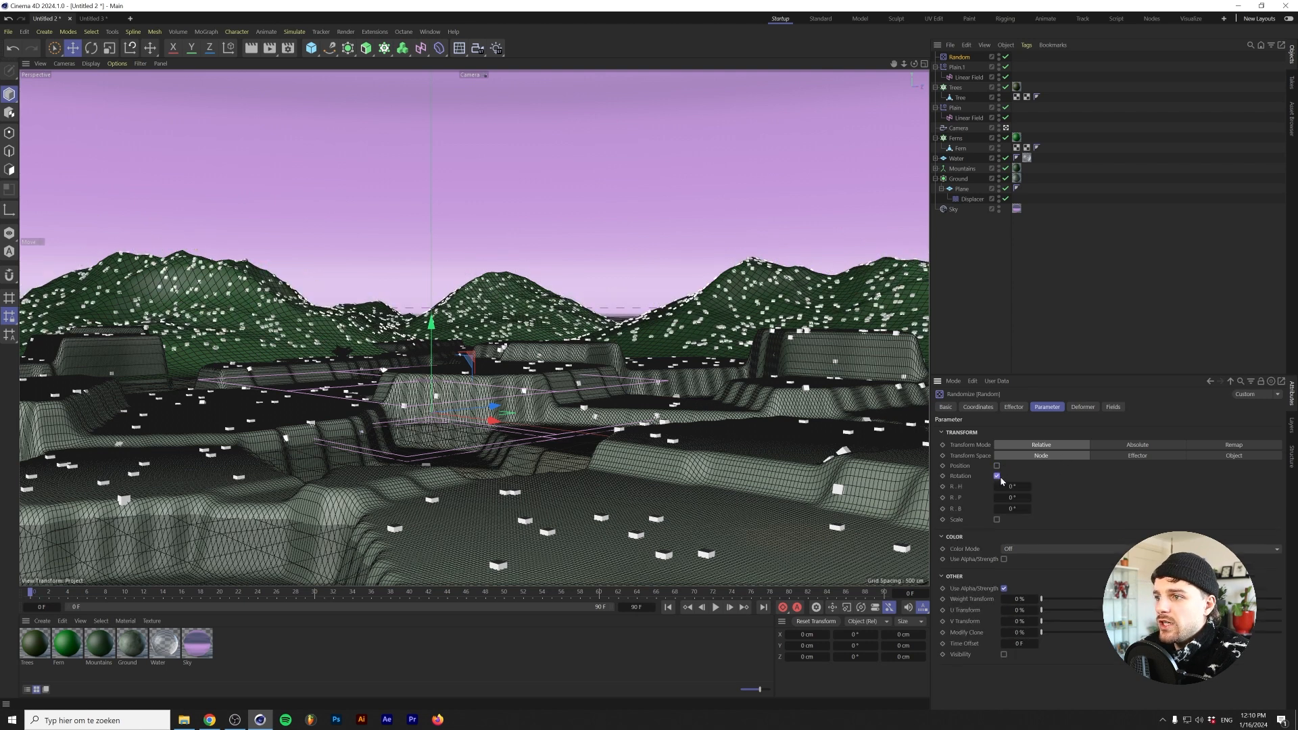
pyautogui.click(1011, 485)
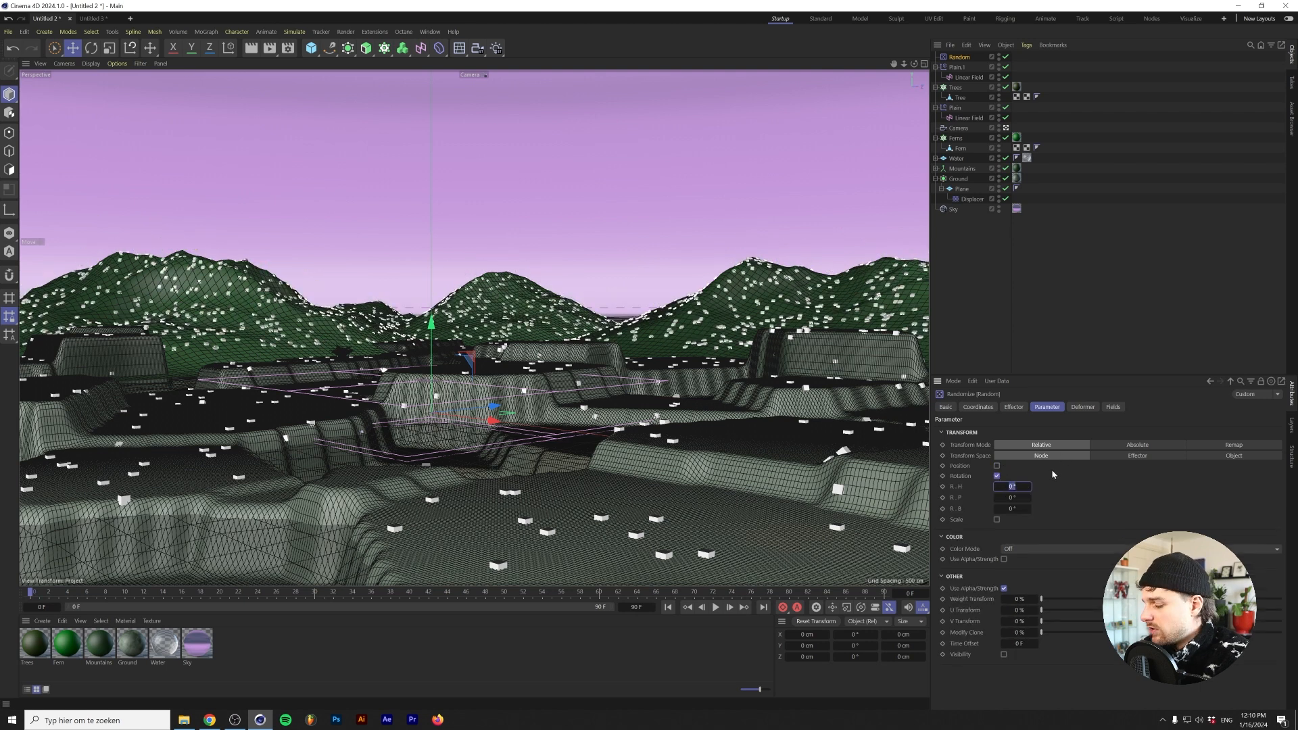